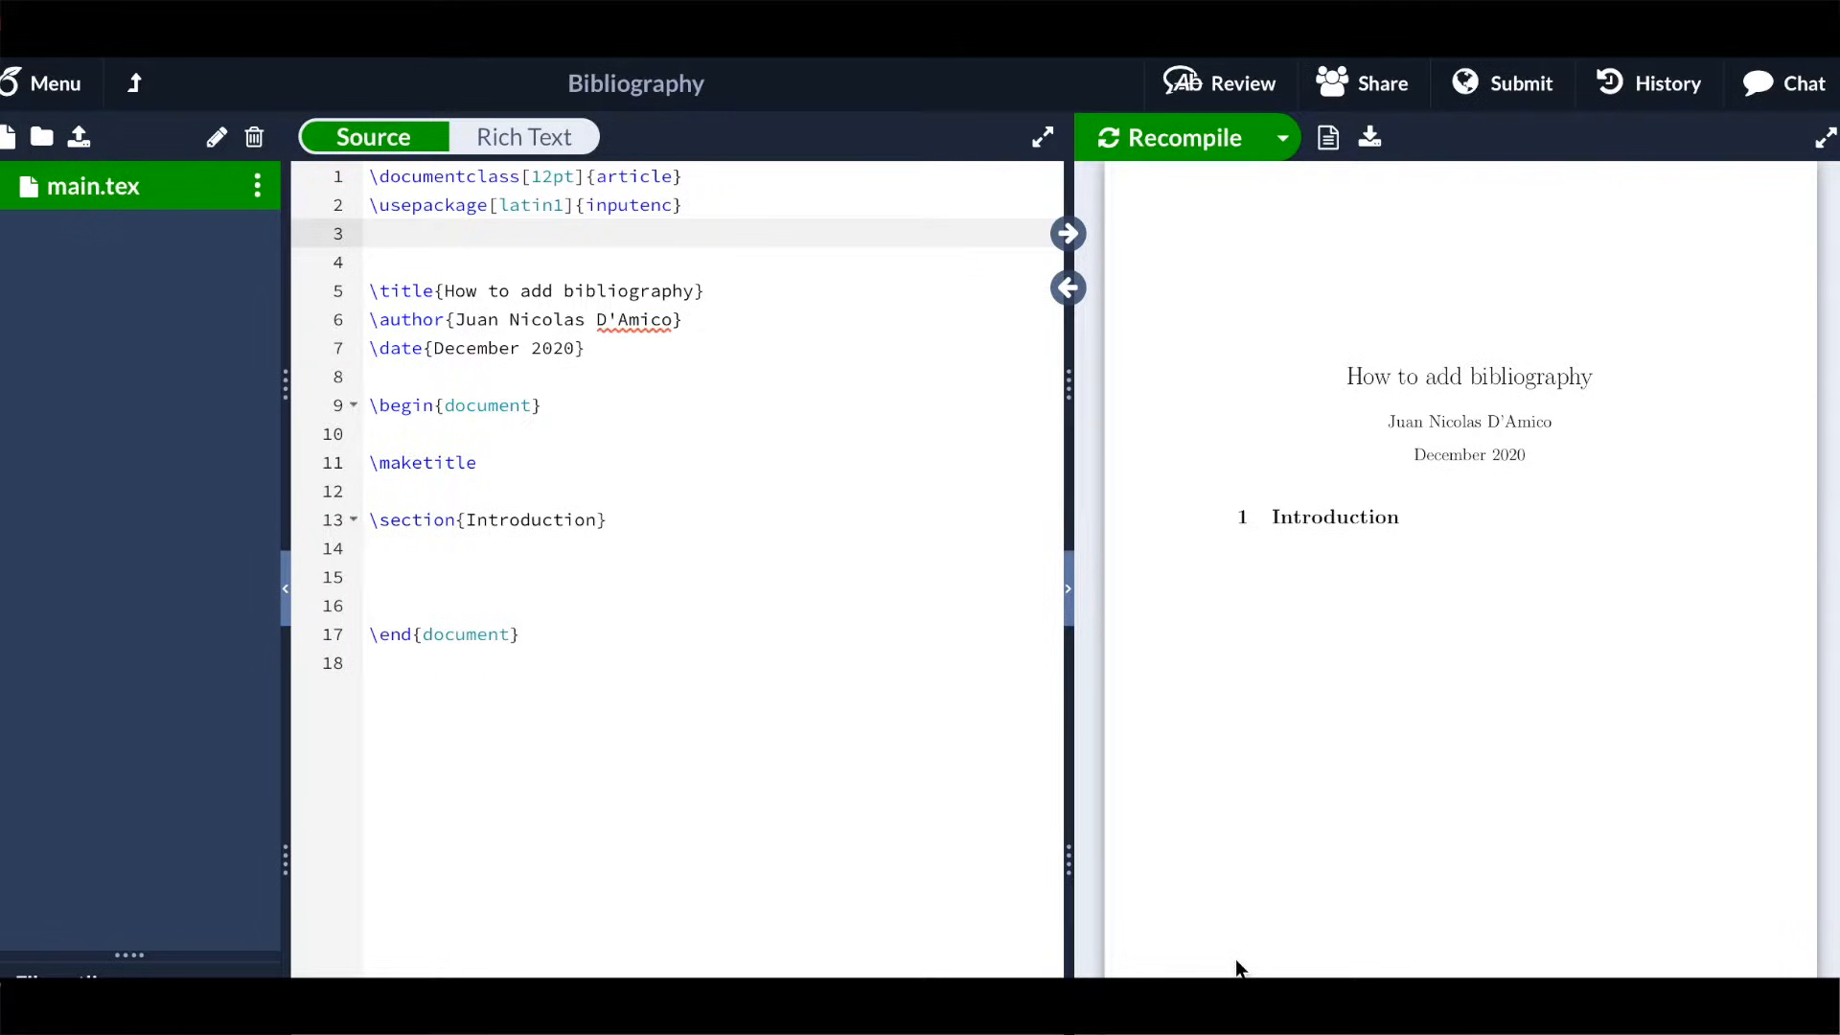
Load the natbib package with \usepackage{natbib} in the preamble
text(\)
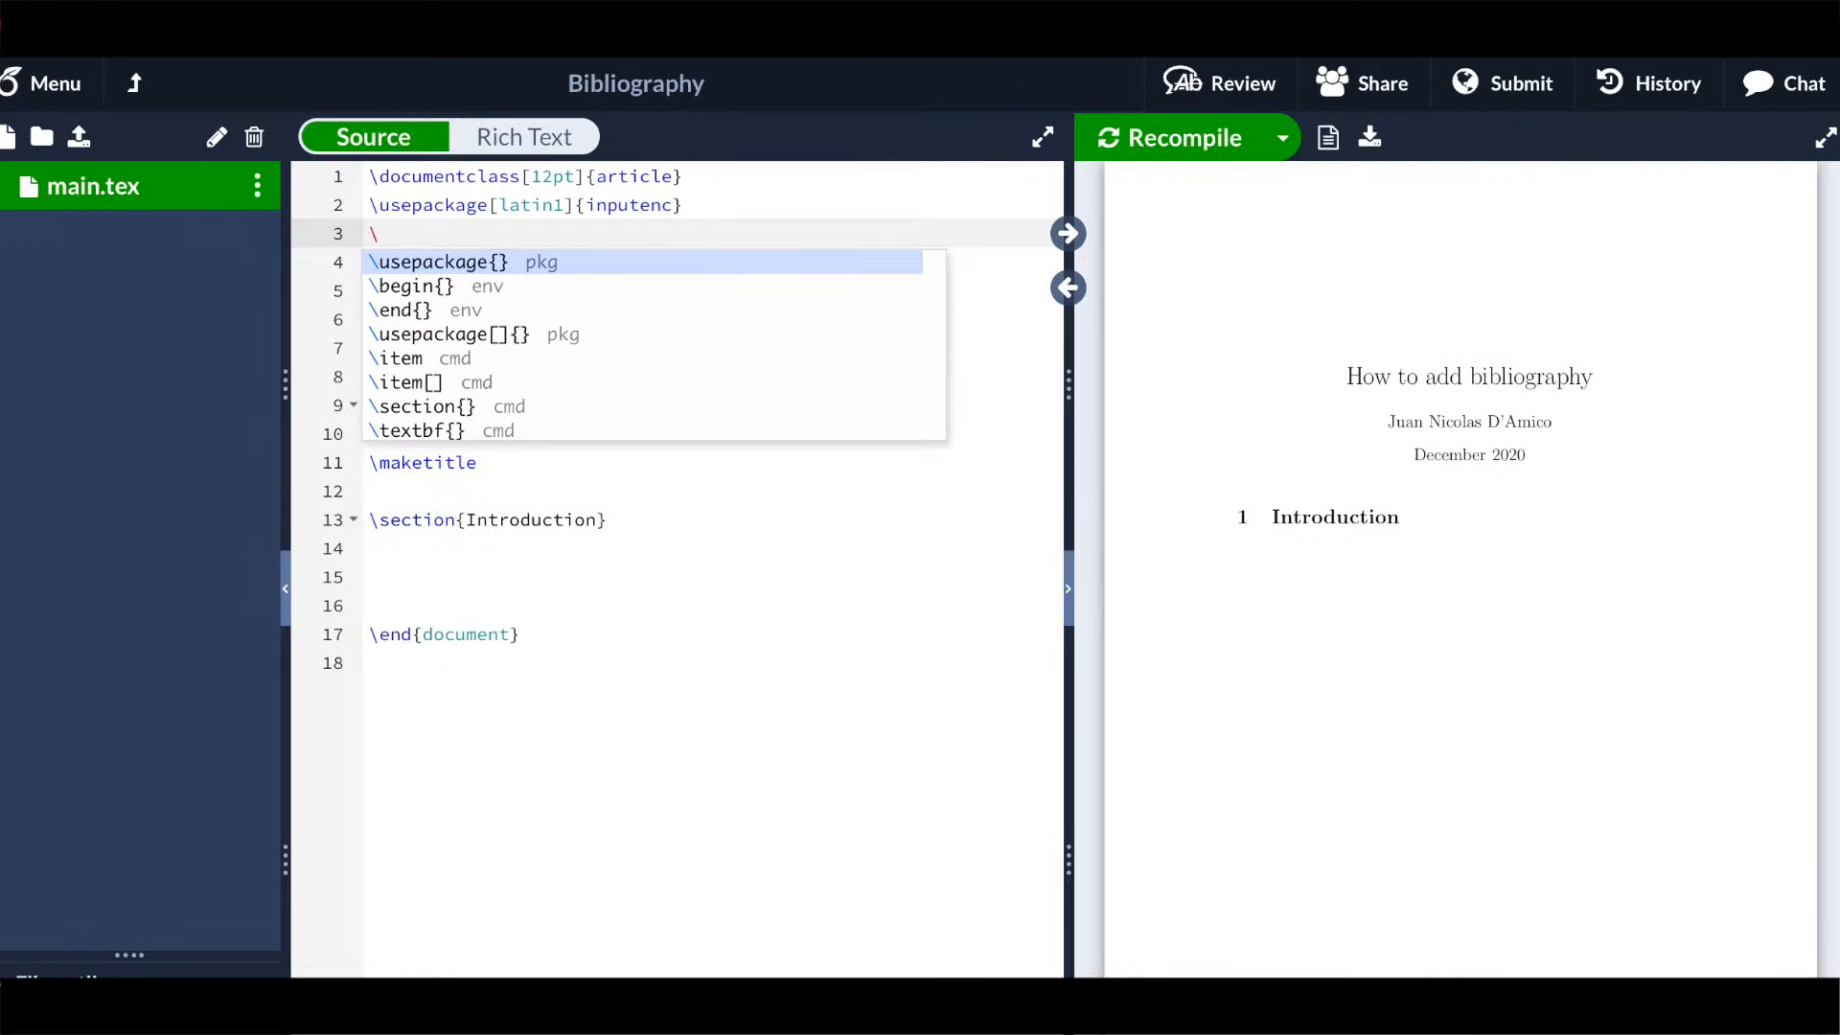
text(uspa)
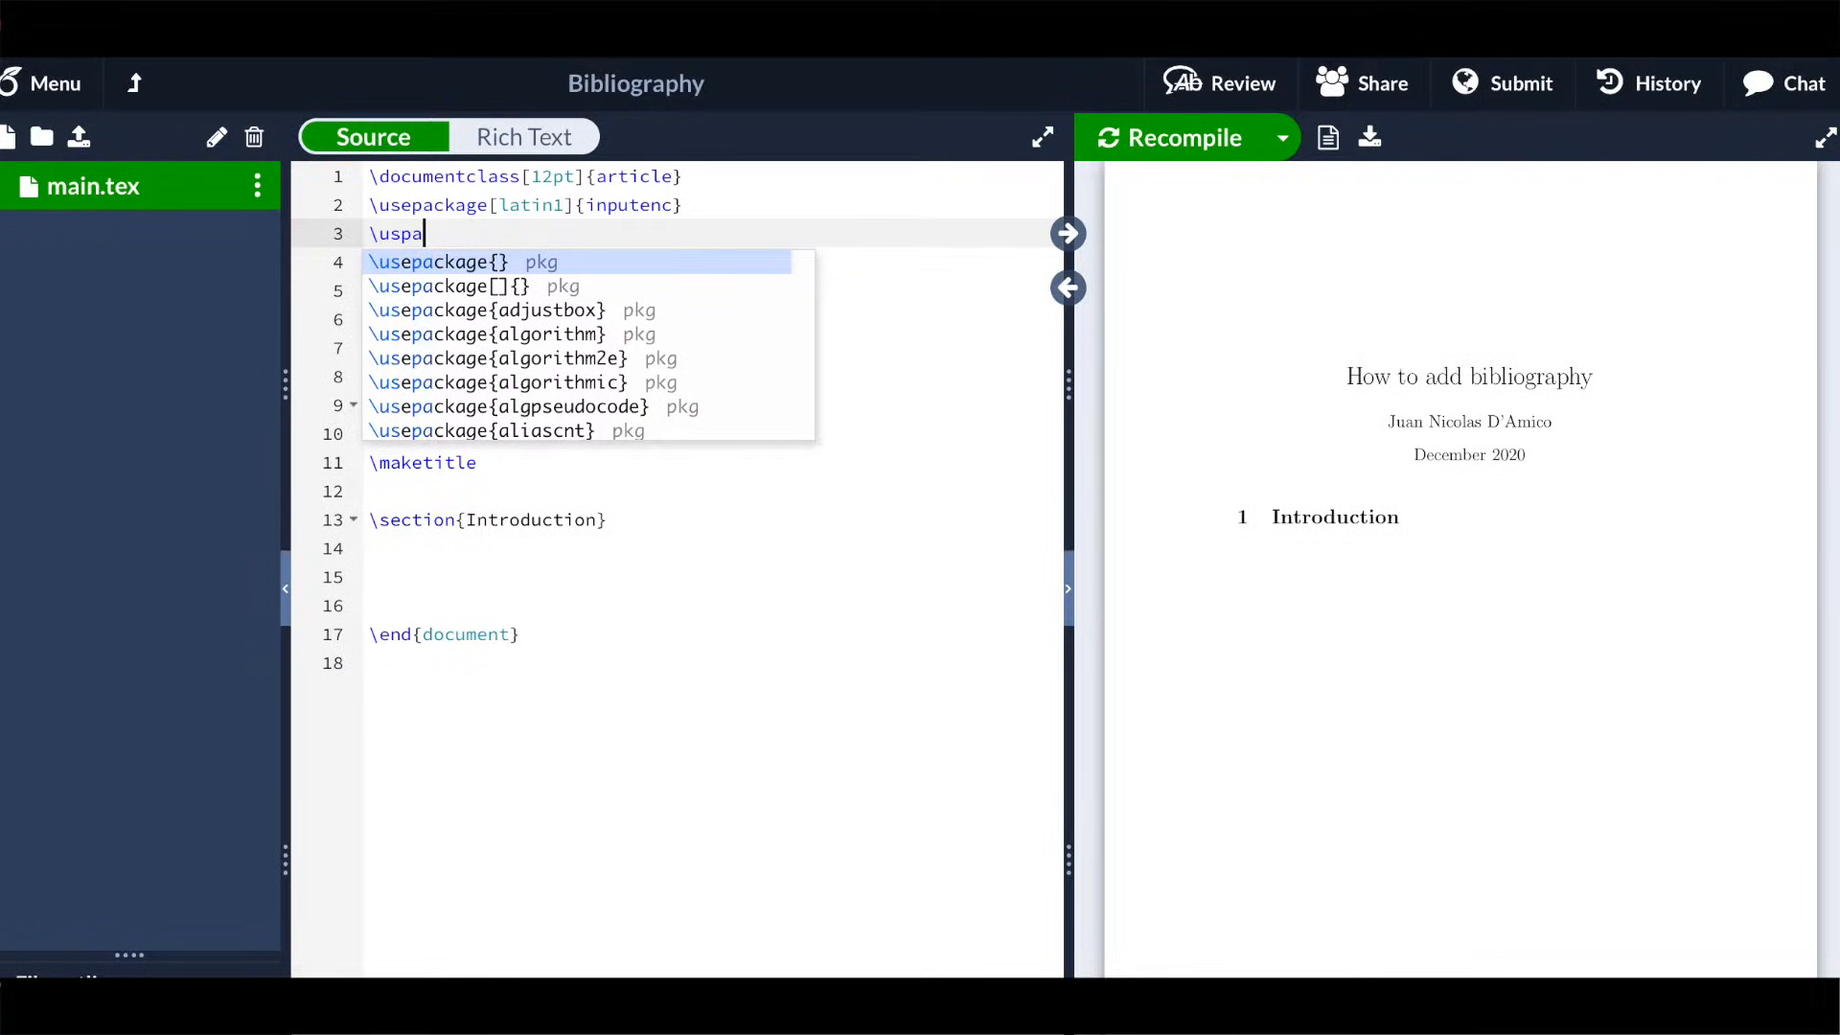
text(ckage{natbib)
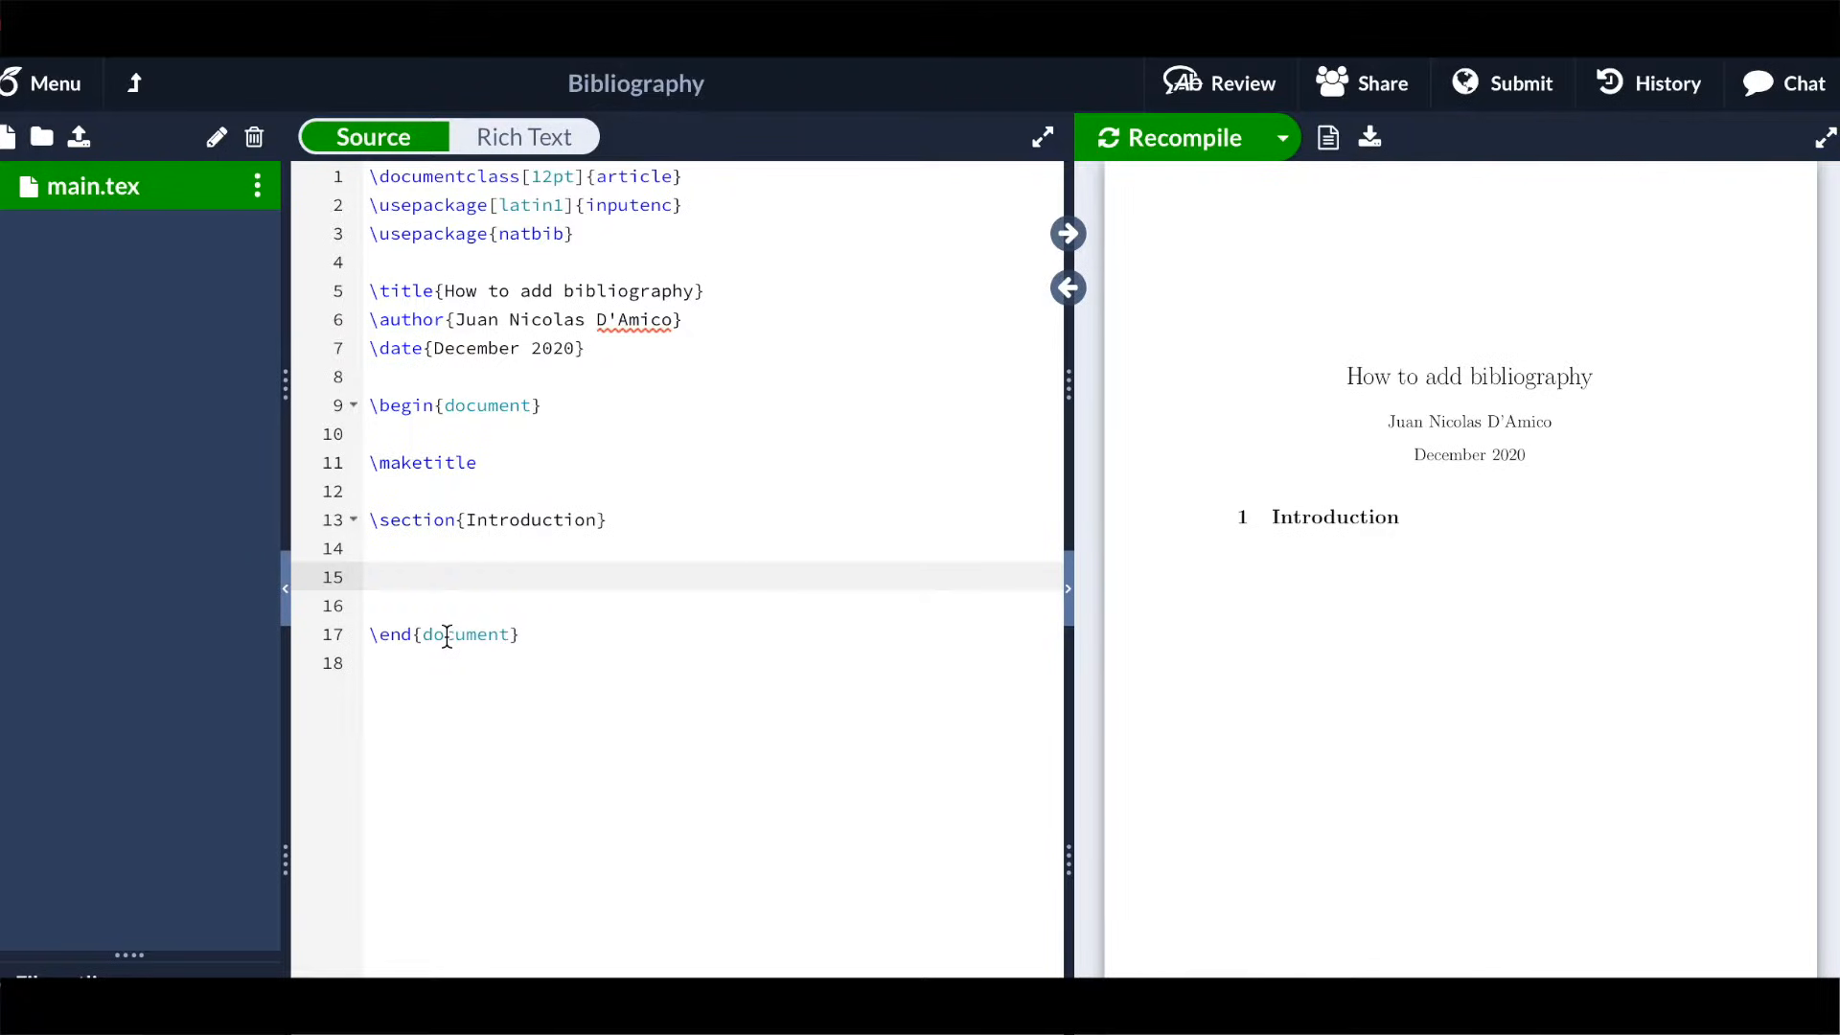
Declare \bibliographystyle{apalike} and \bibliography{references} before \end{document}
text(\b)
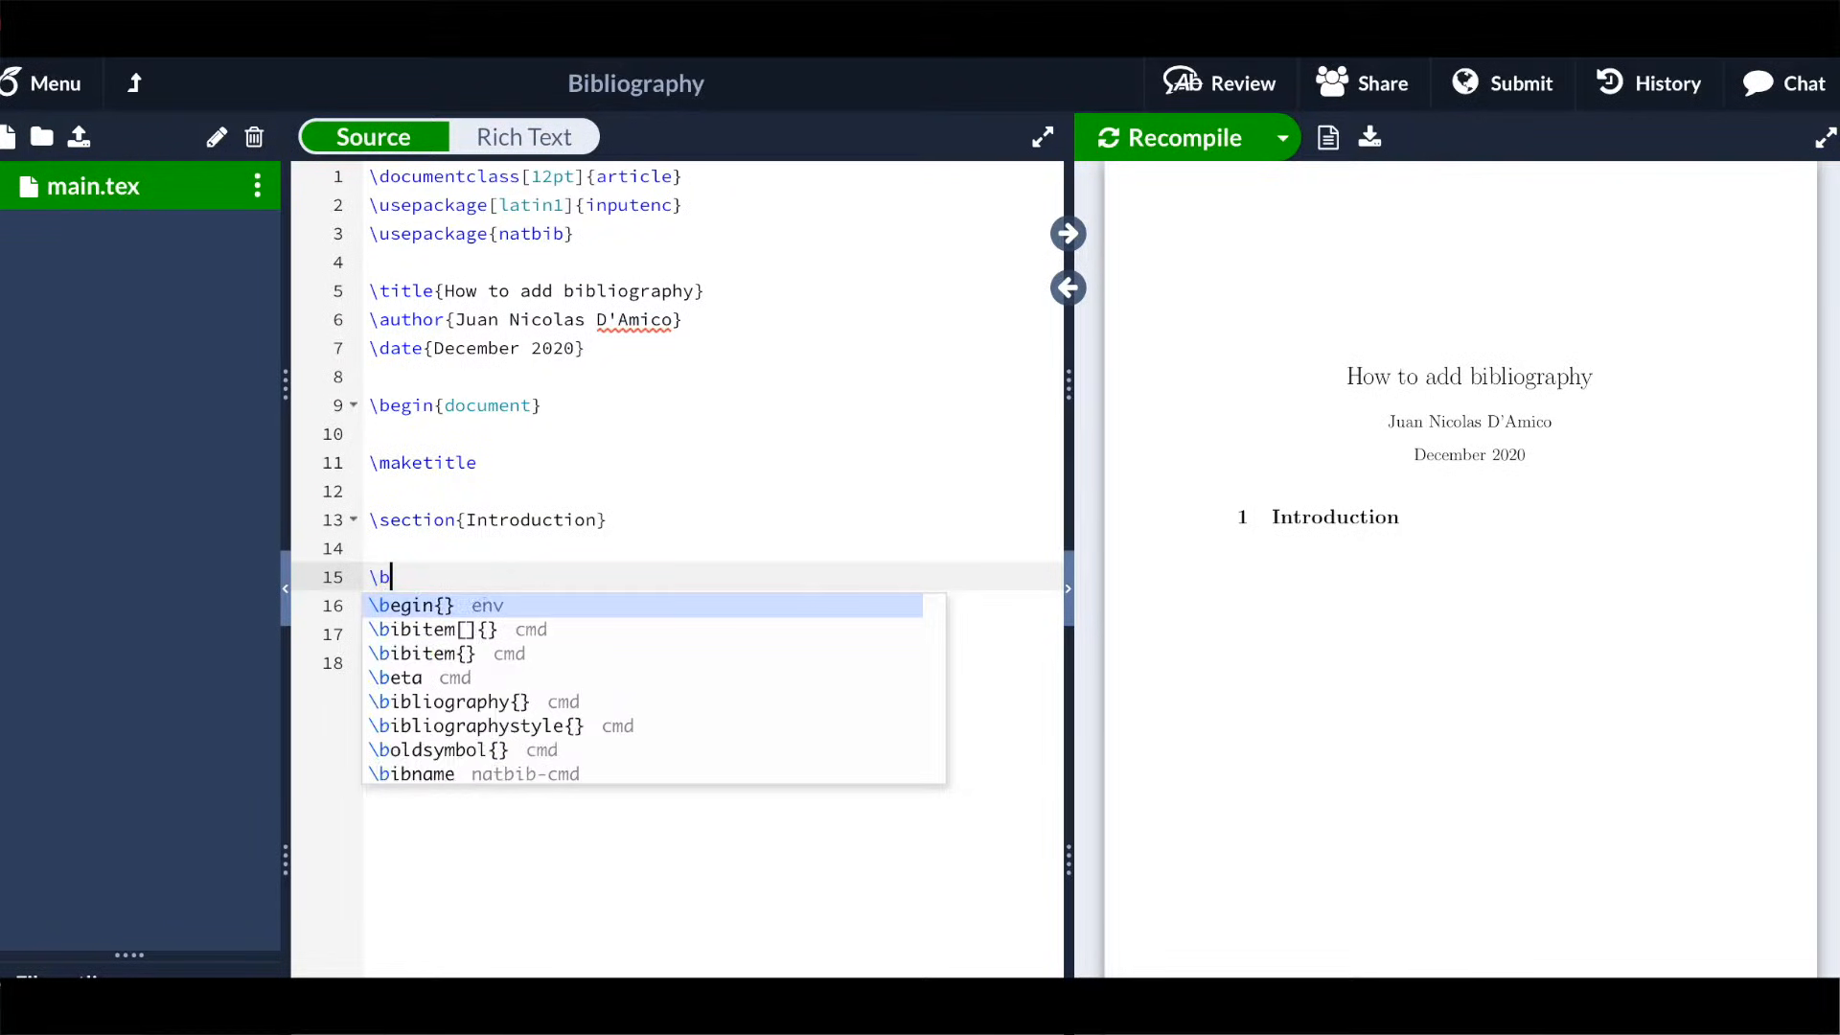
text(ibi)
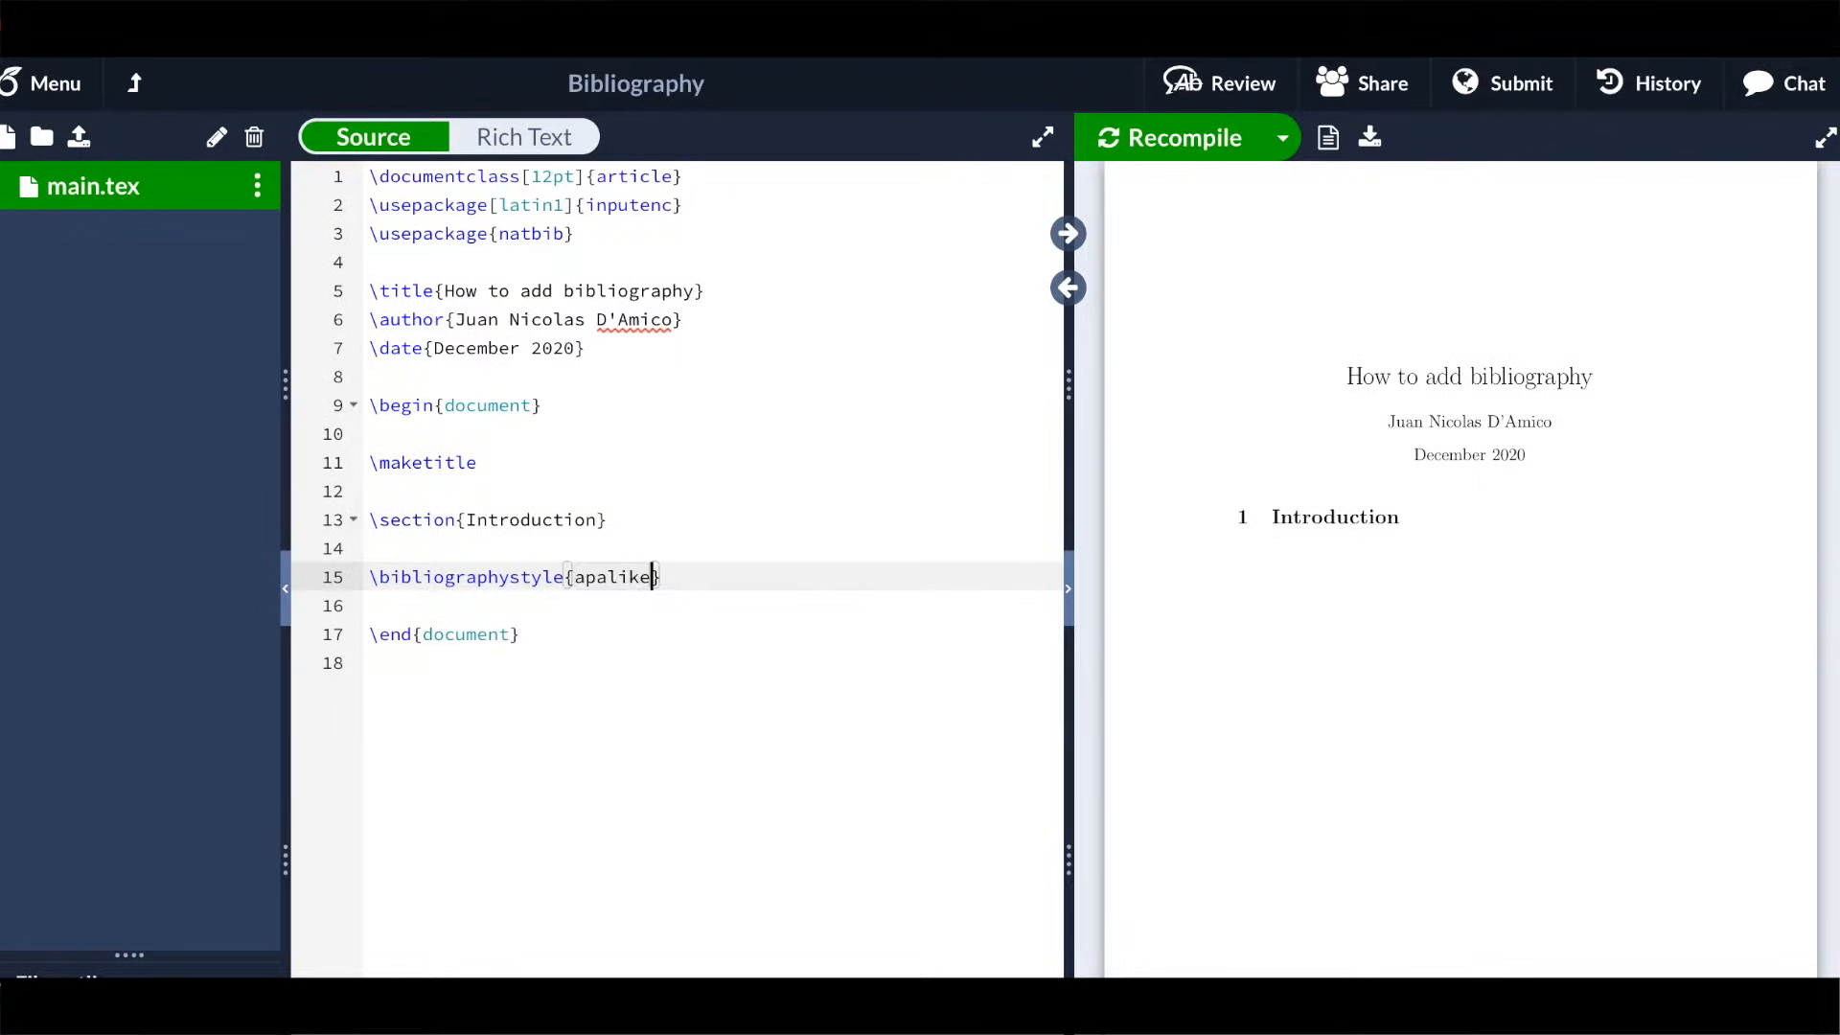
key(Enter)
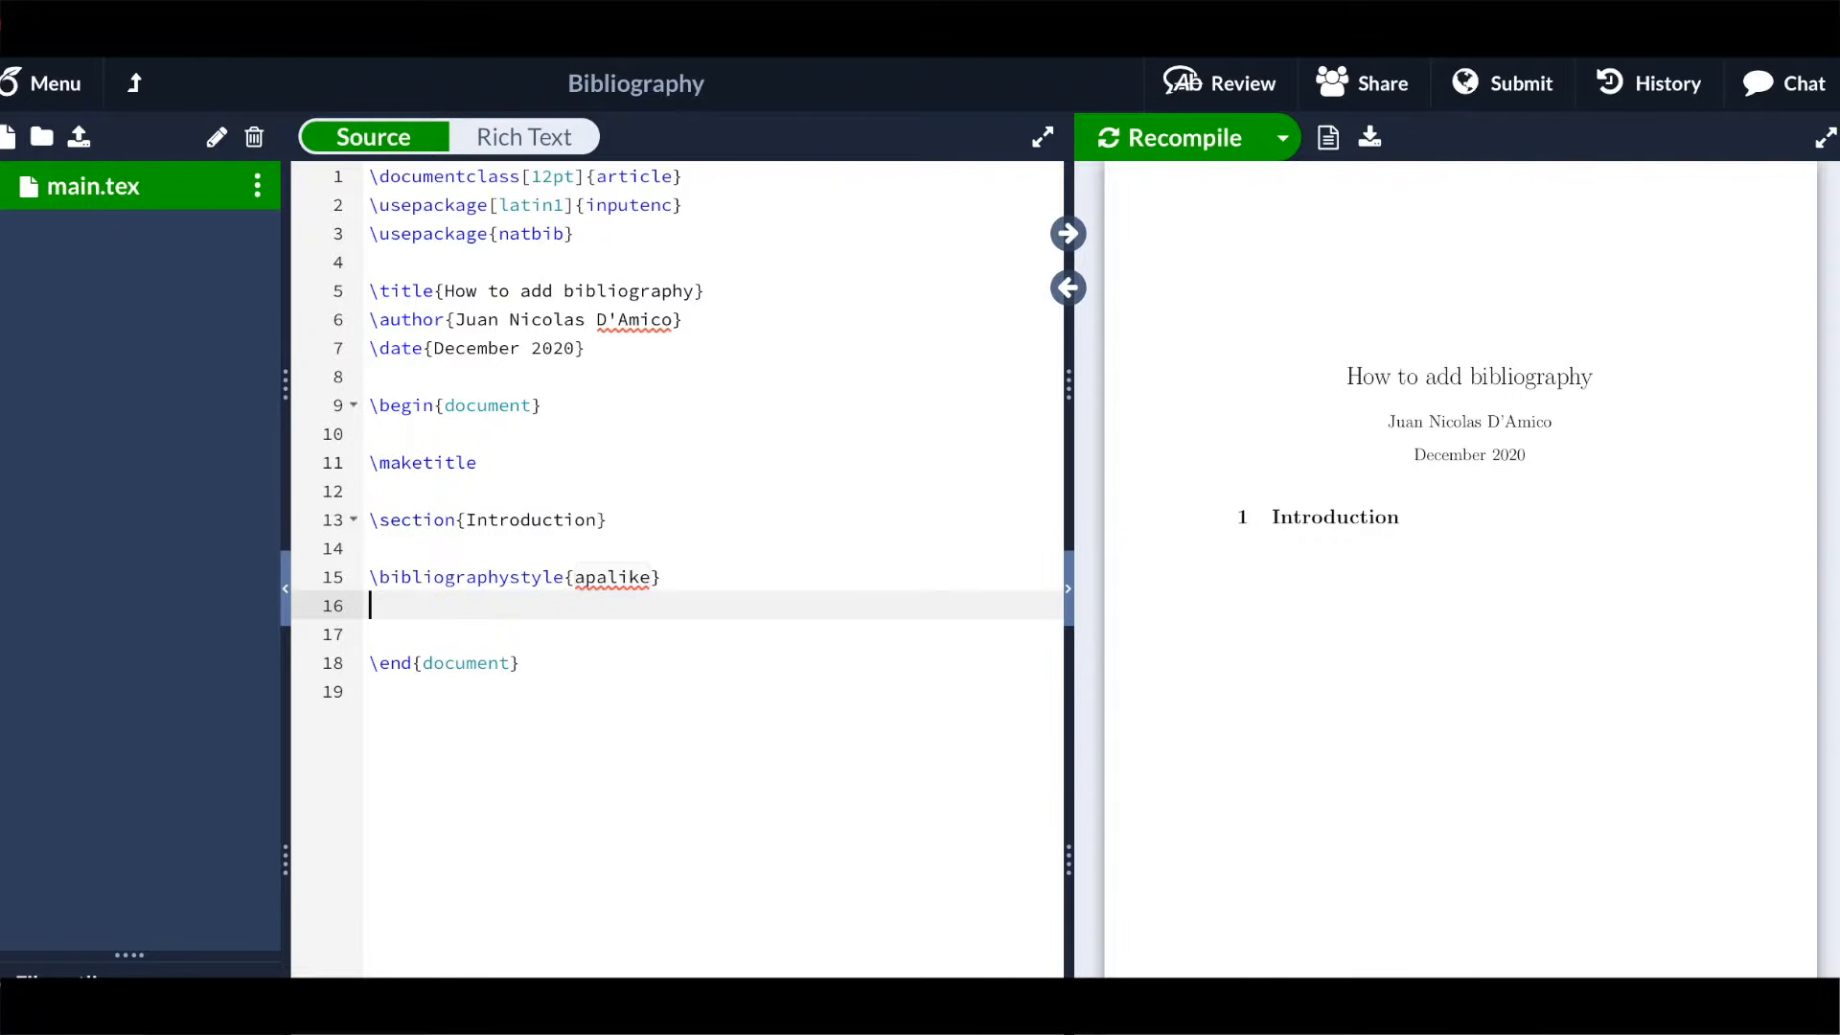
text(\bibi)
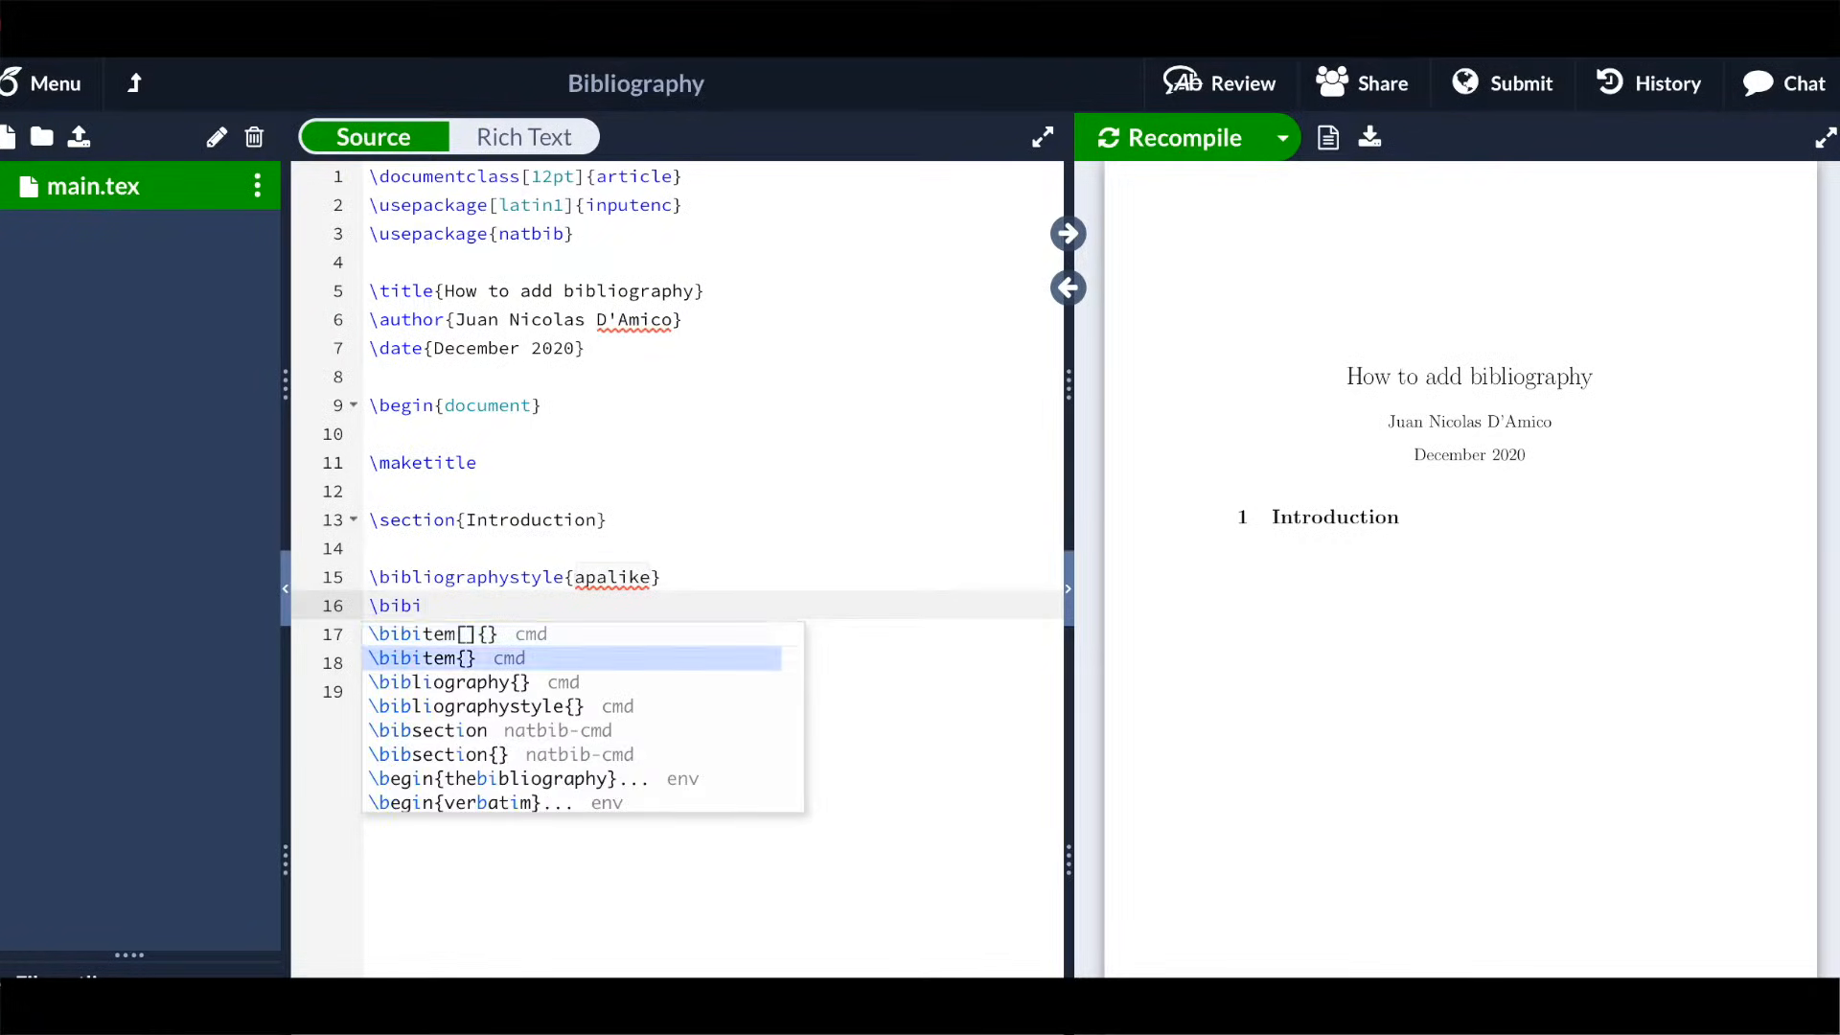
text(\bibliography{refere)
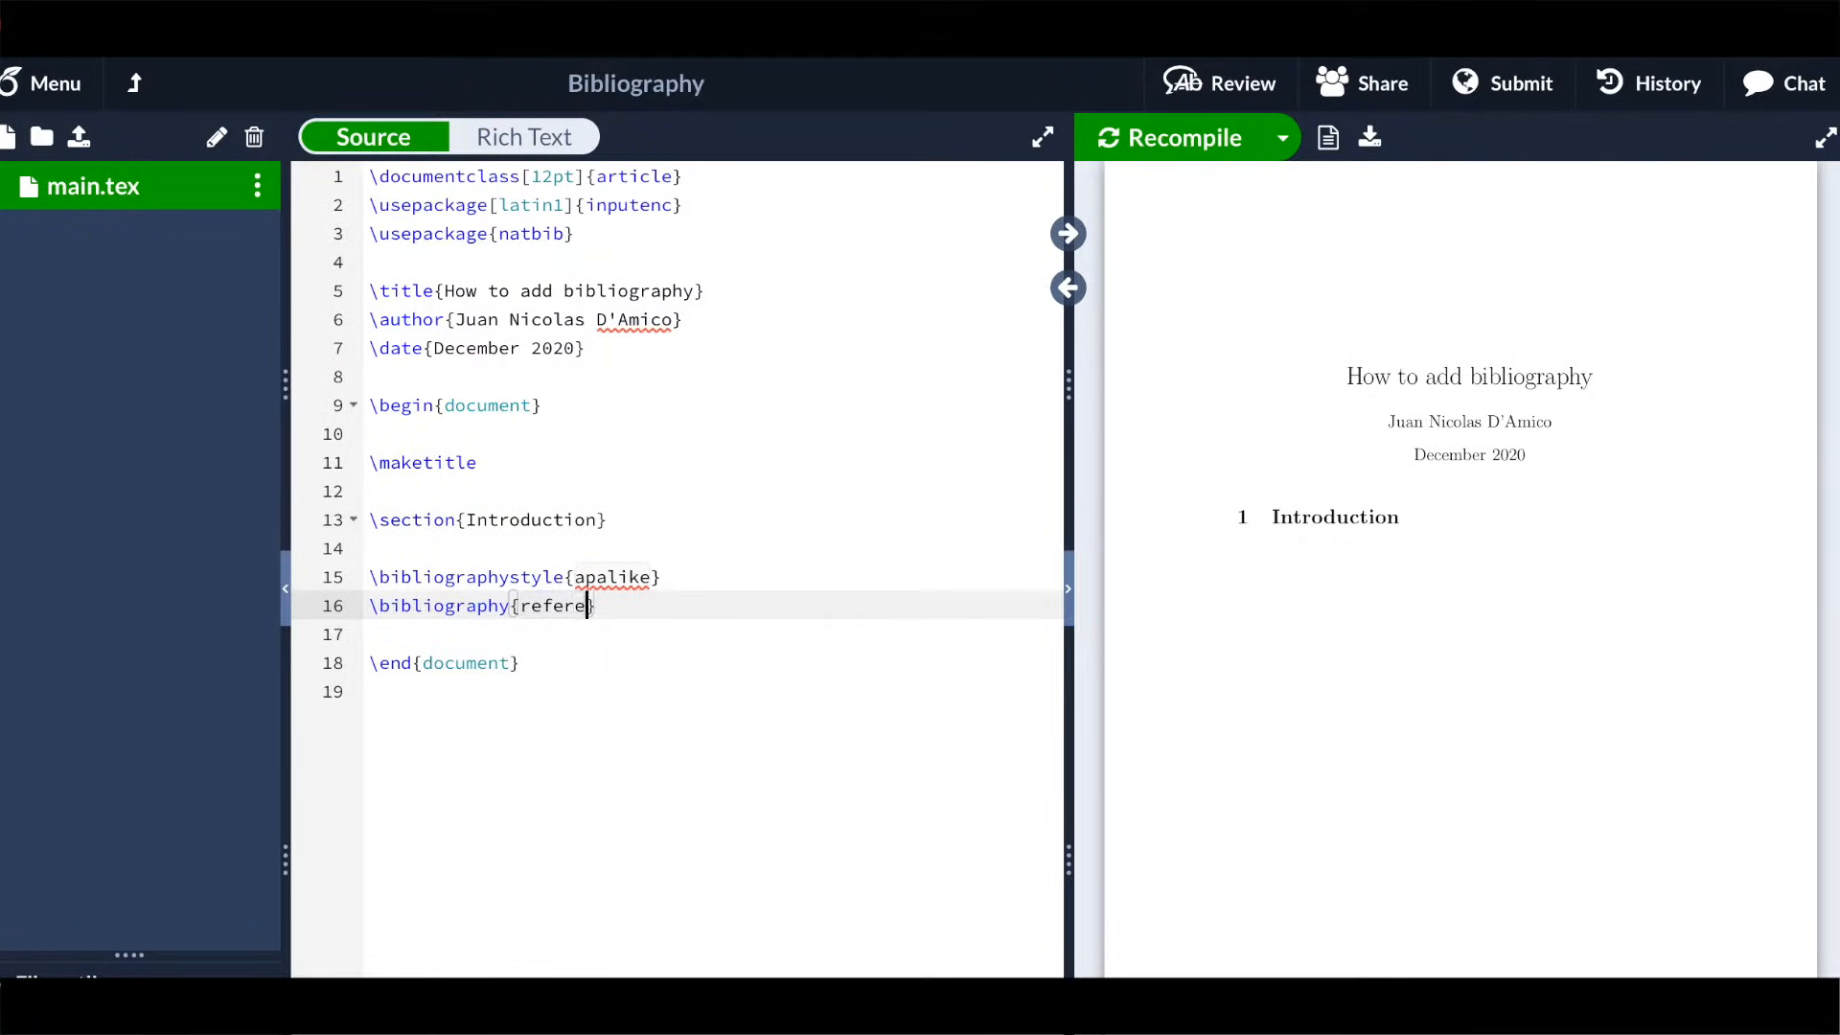
text(nces})
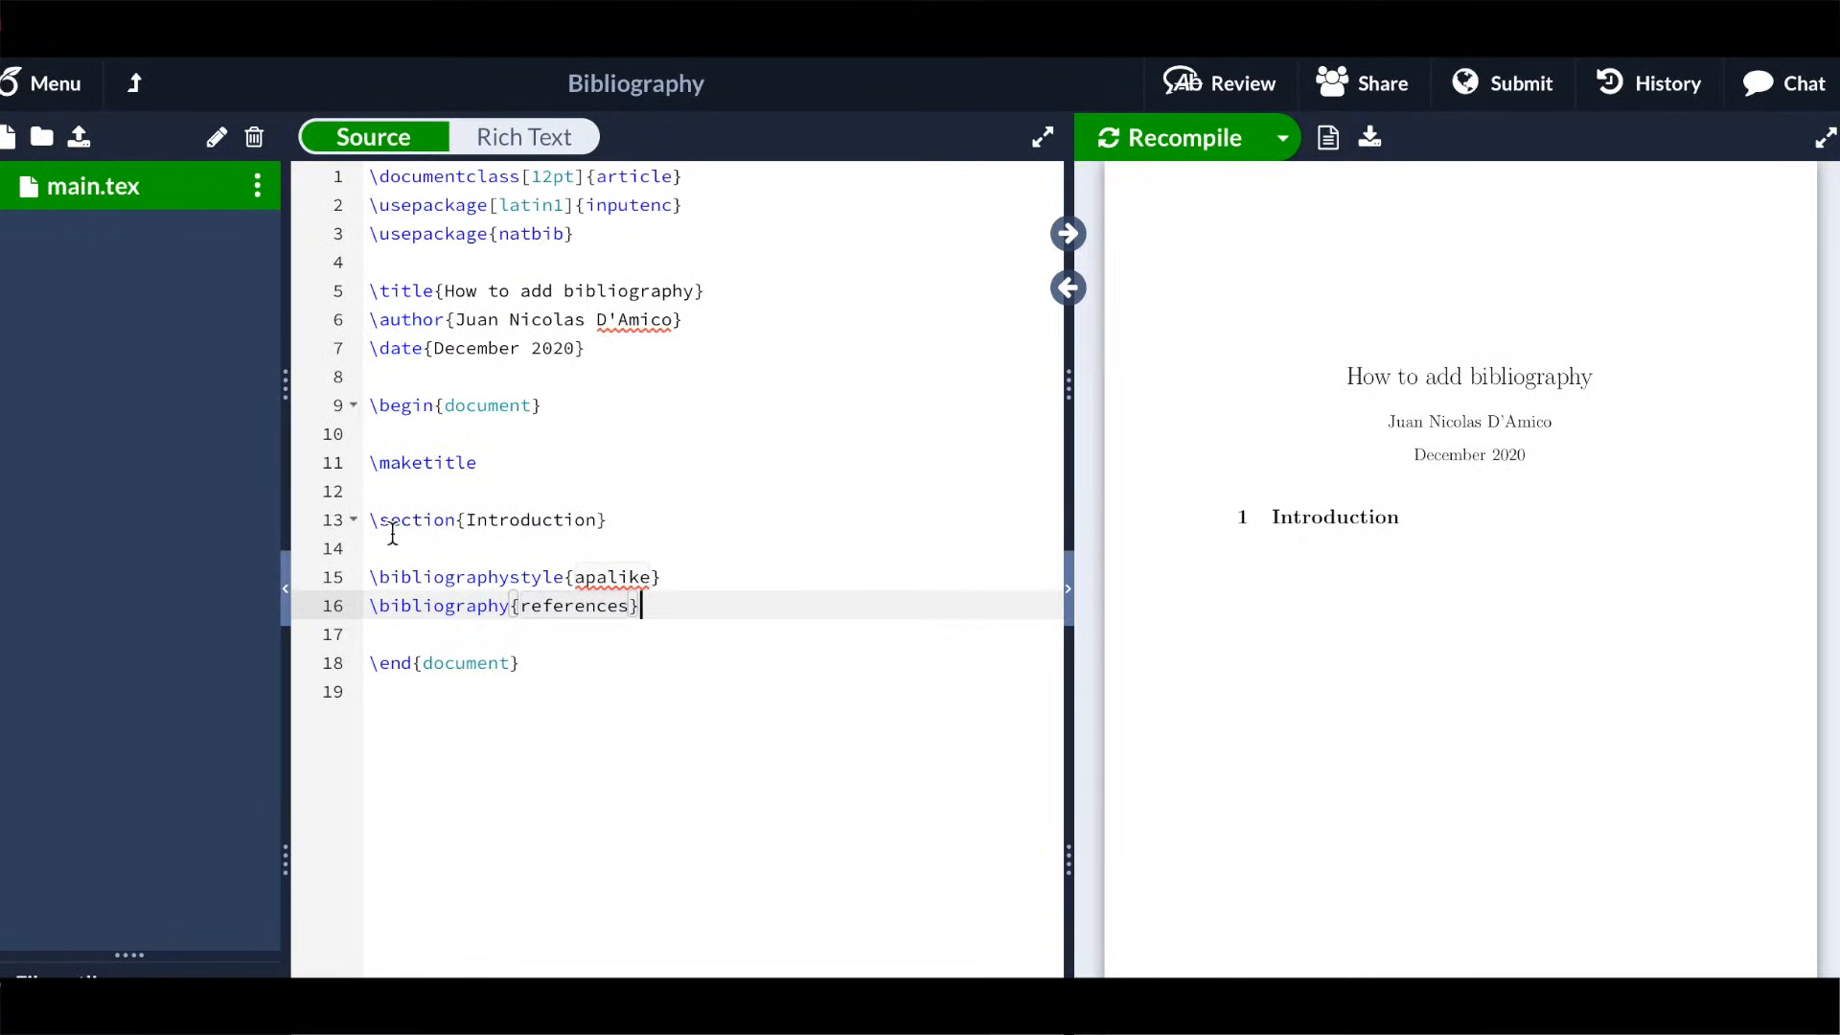
Write the Introduction sentence on oil price increases causing recessions, prefixed with "According to,"
click(376, 548)
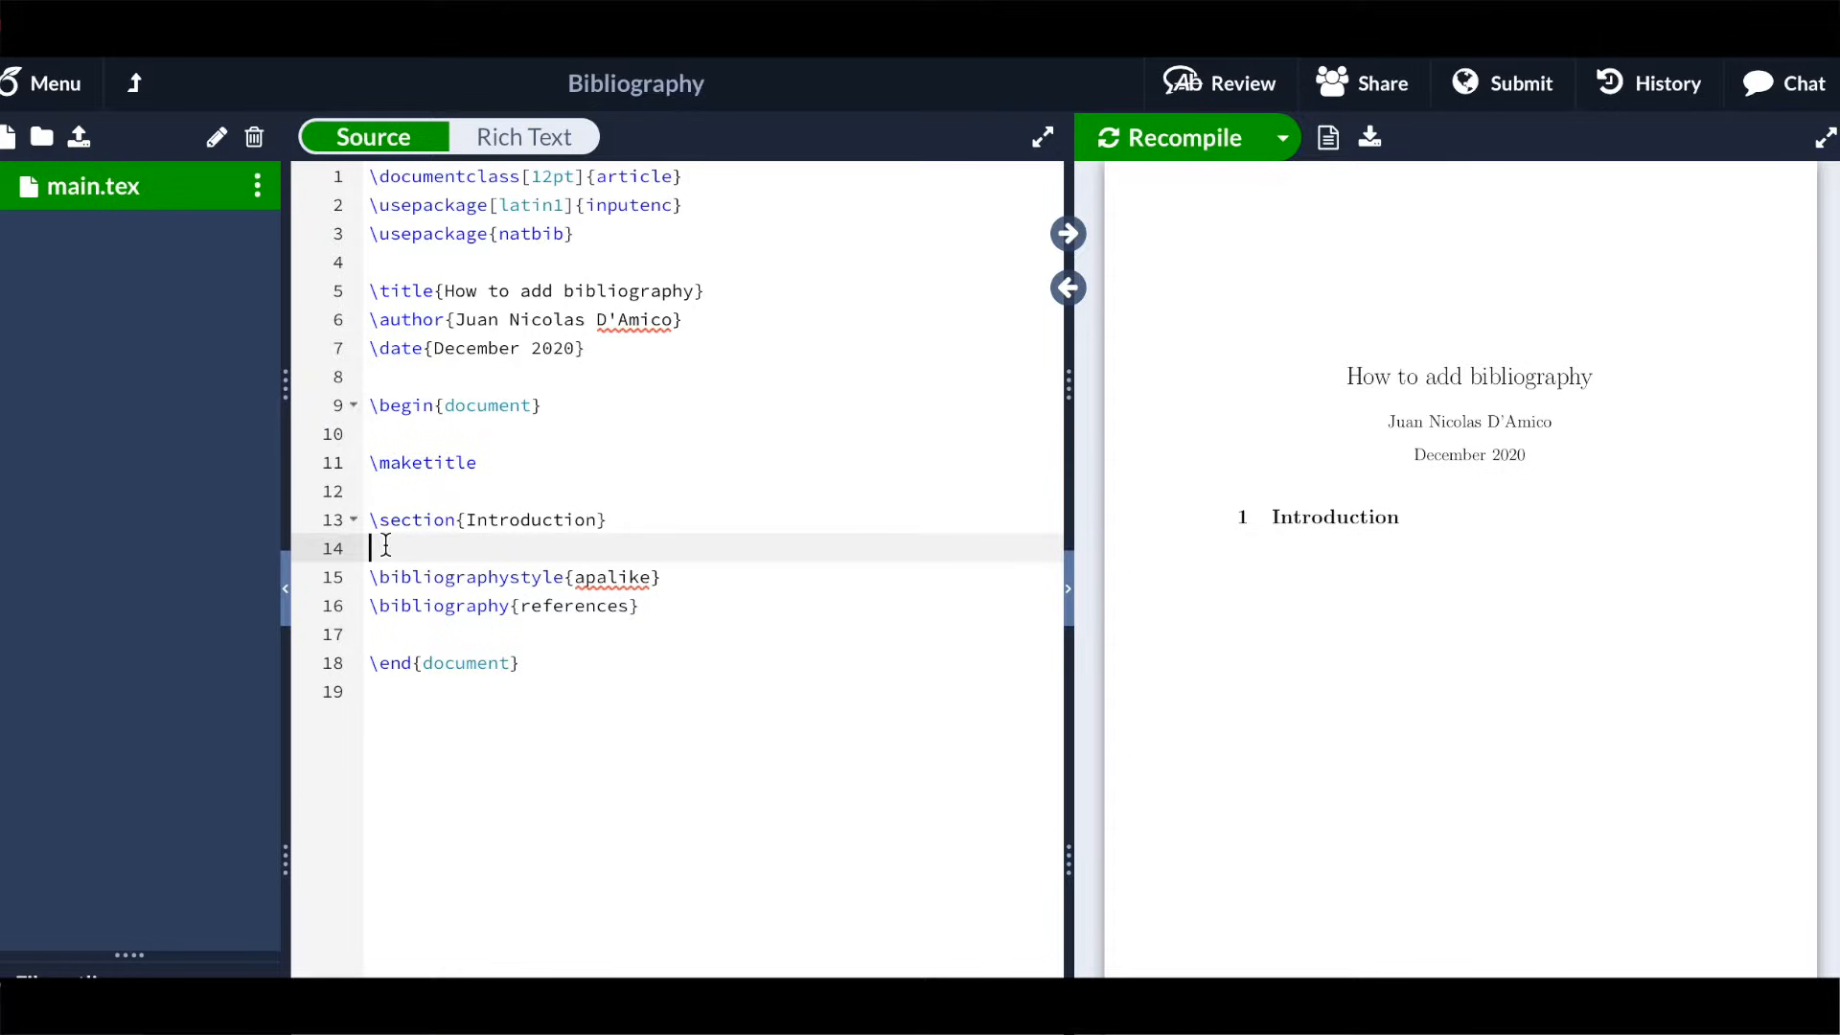
key(Enter)
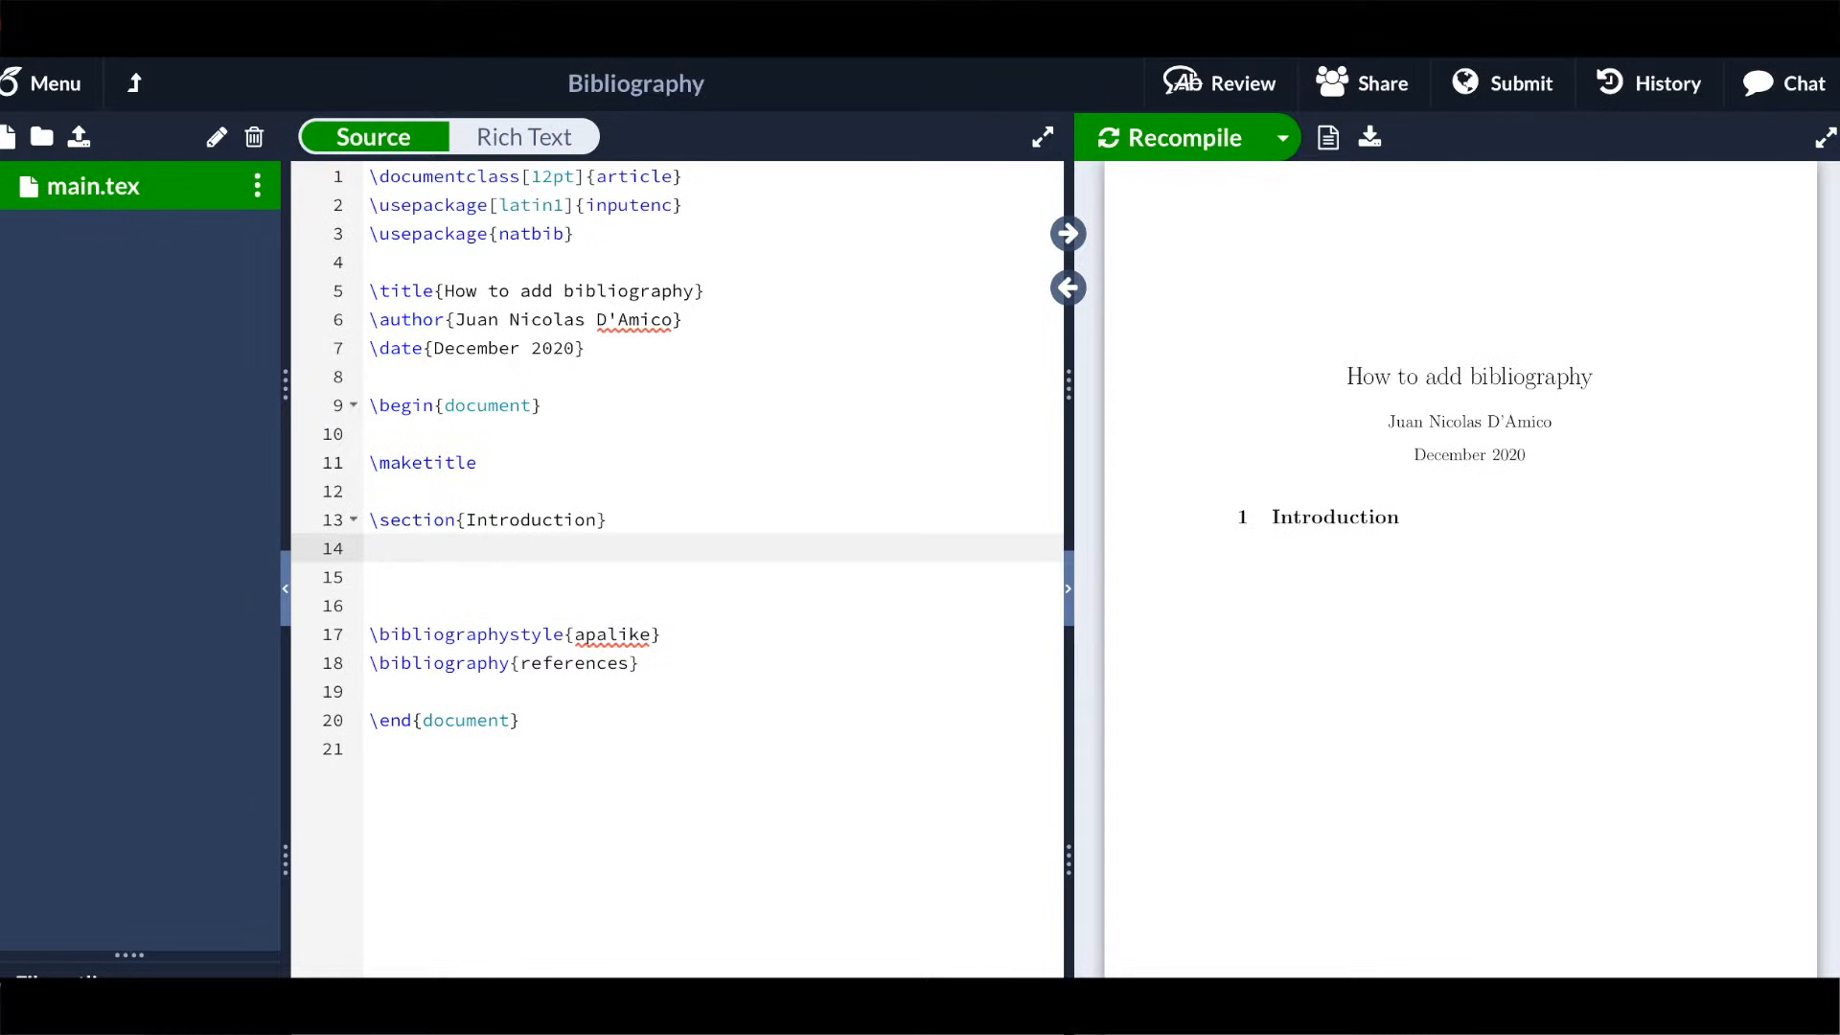
text(Increases in oil prices have been held responsible for recessions, periods of excessive inflation, reduced productivity and lower economic growth.)
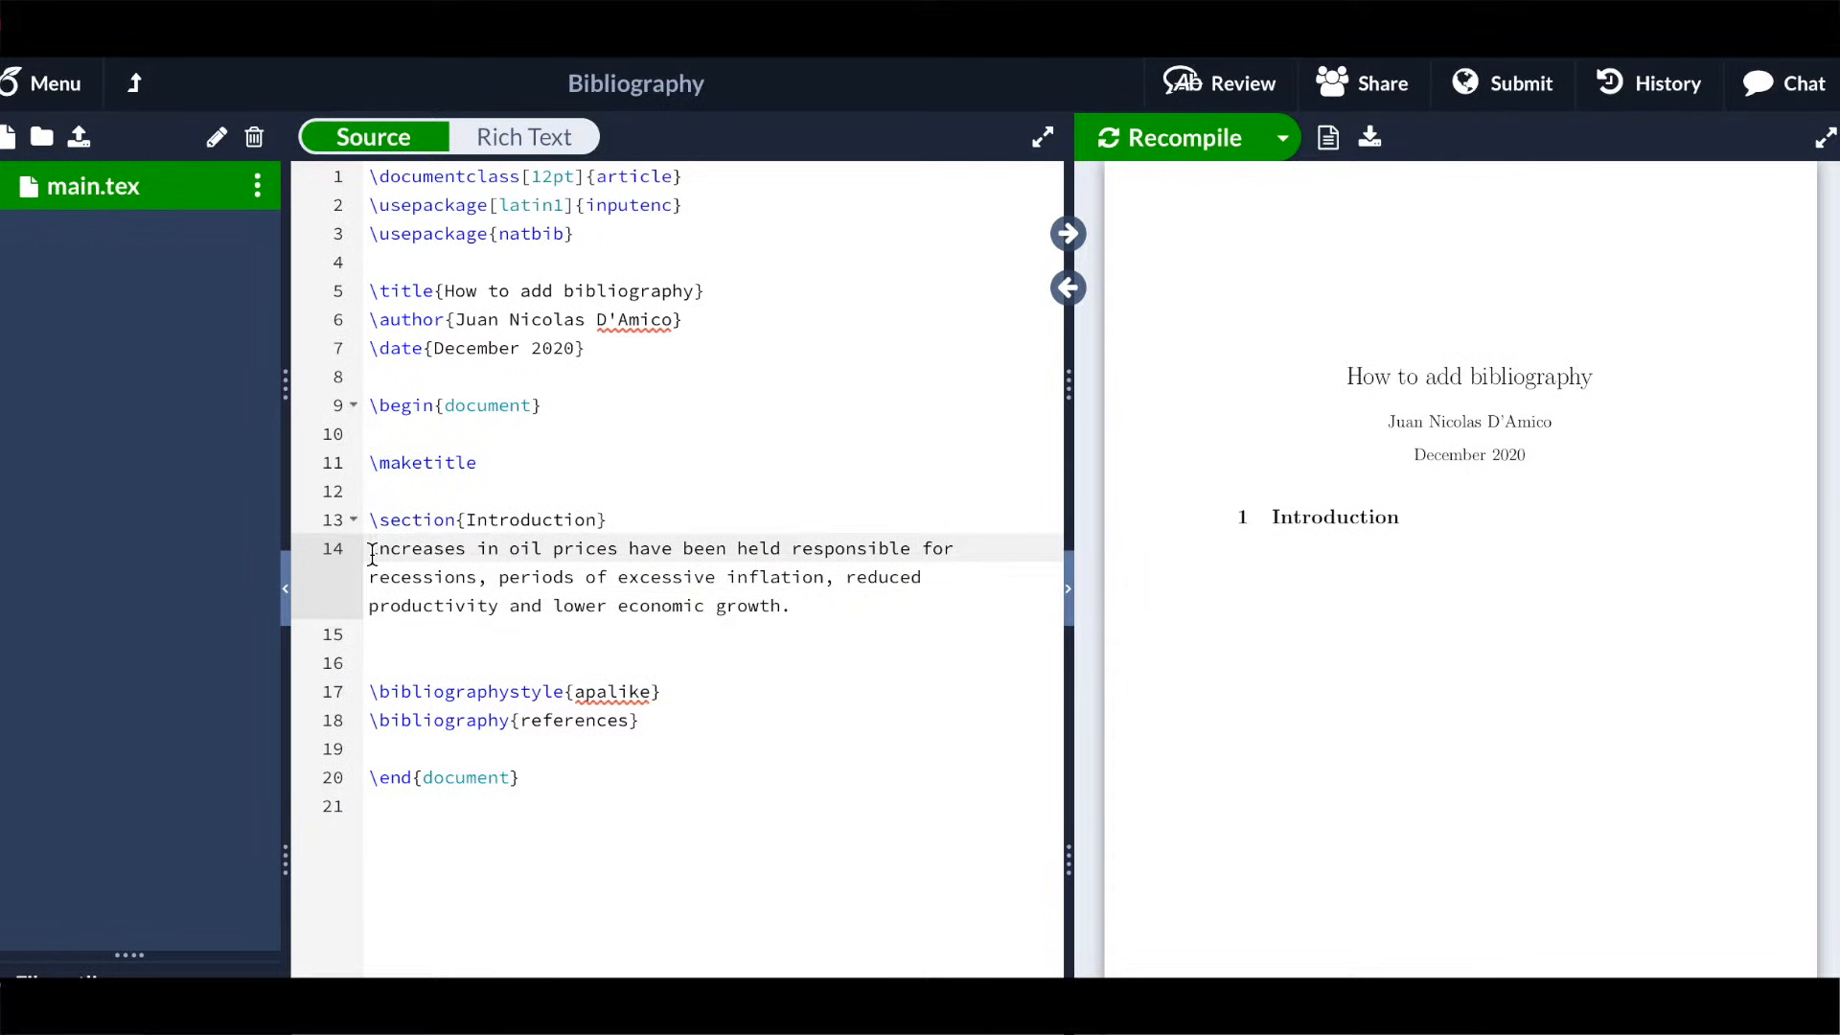
text(According to,)
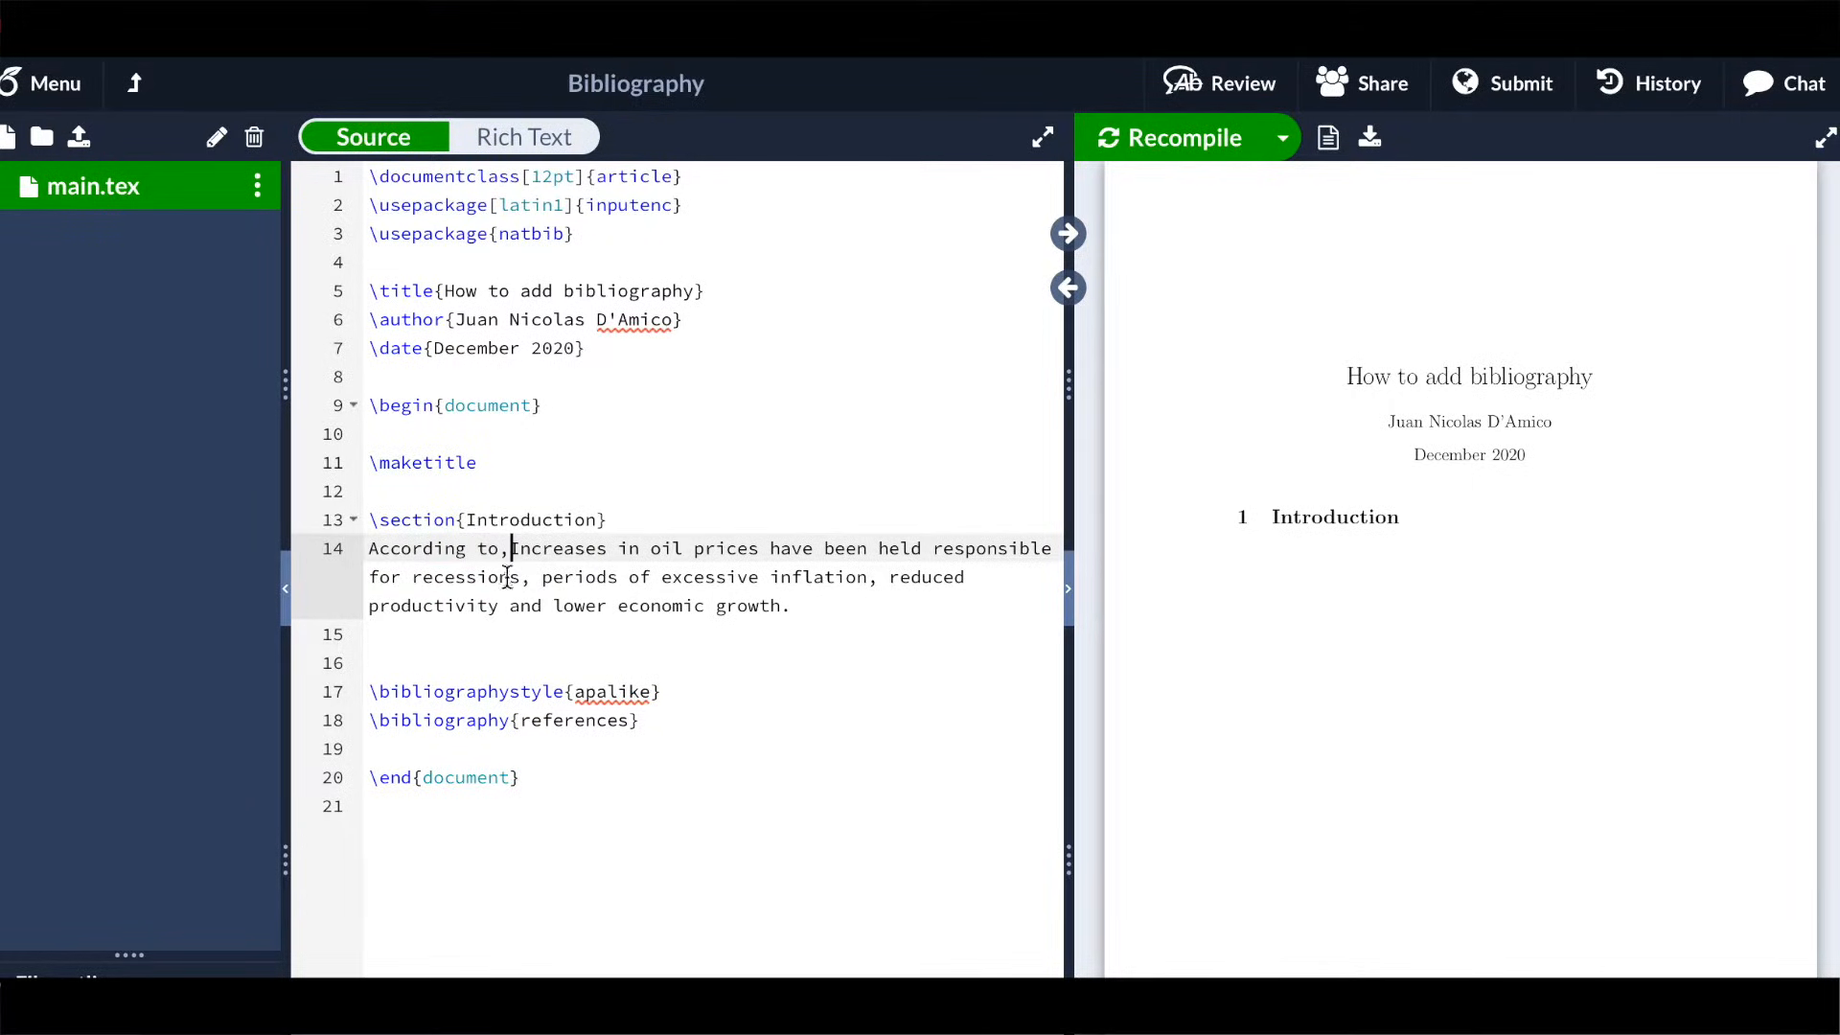
mouse_move(32, 353)
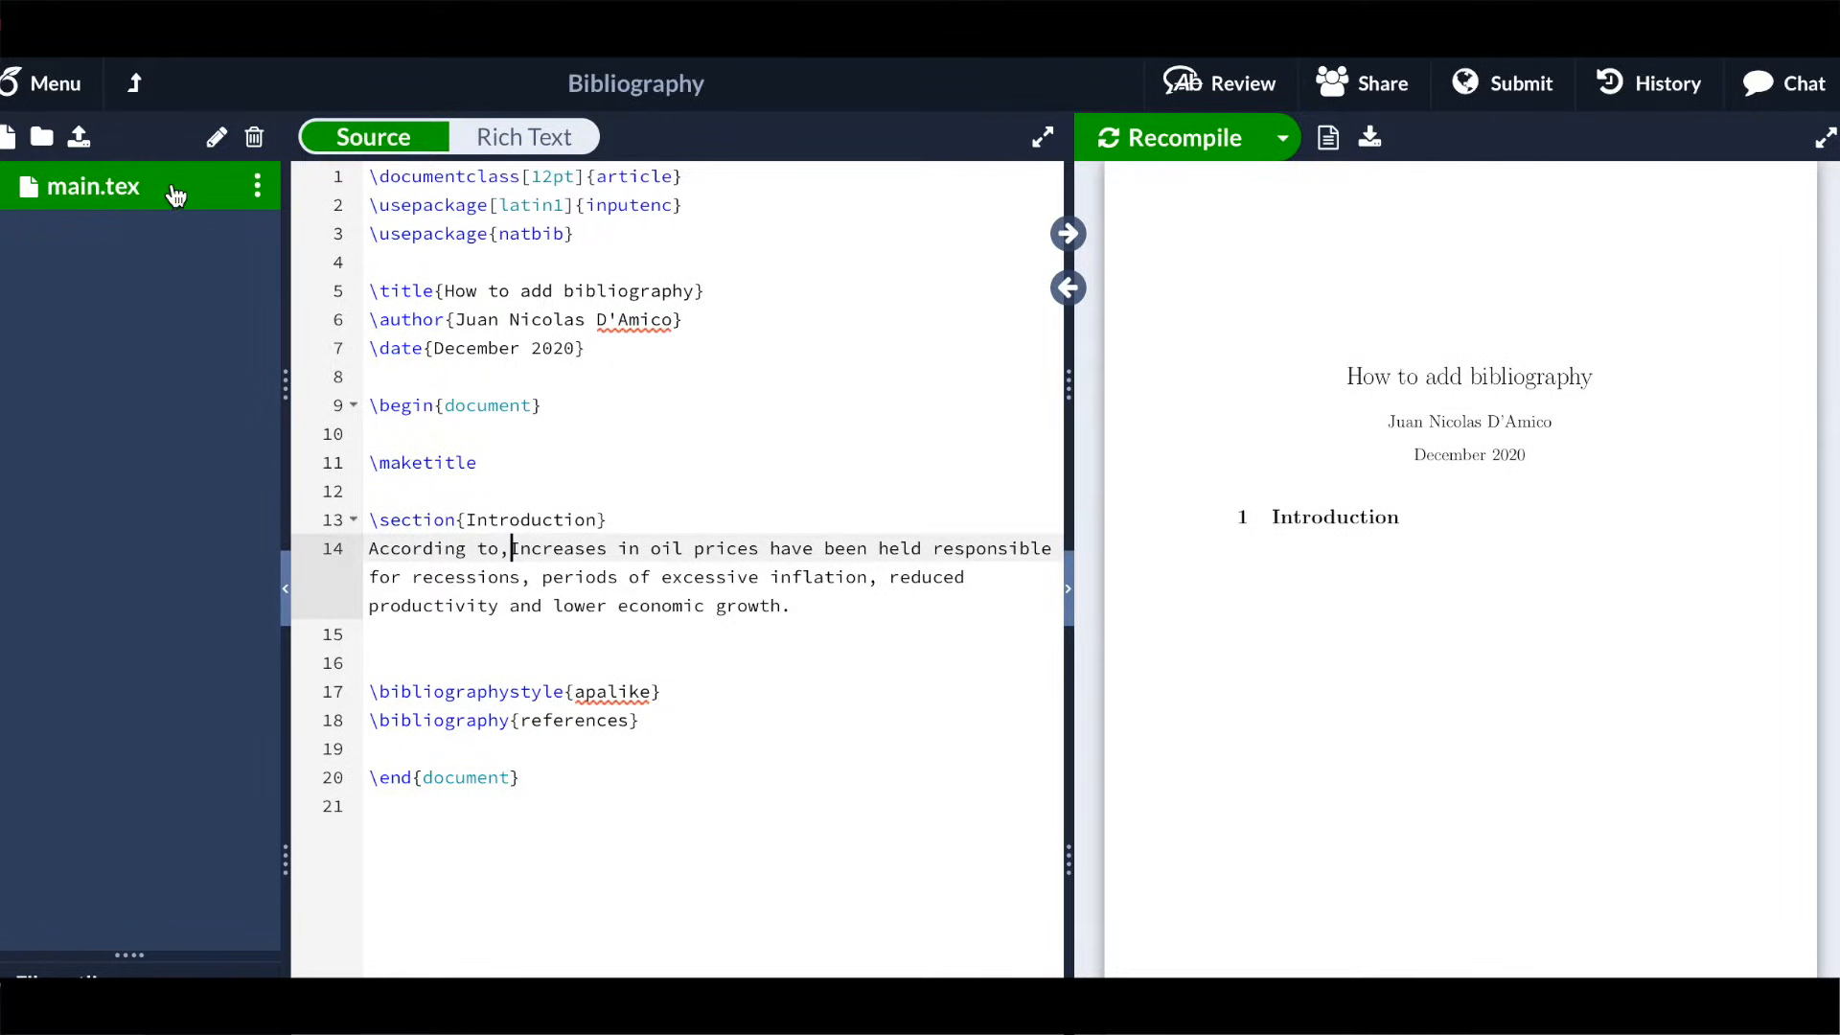
mouse_move(40, 138)
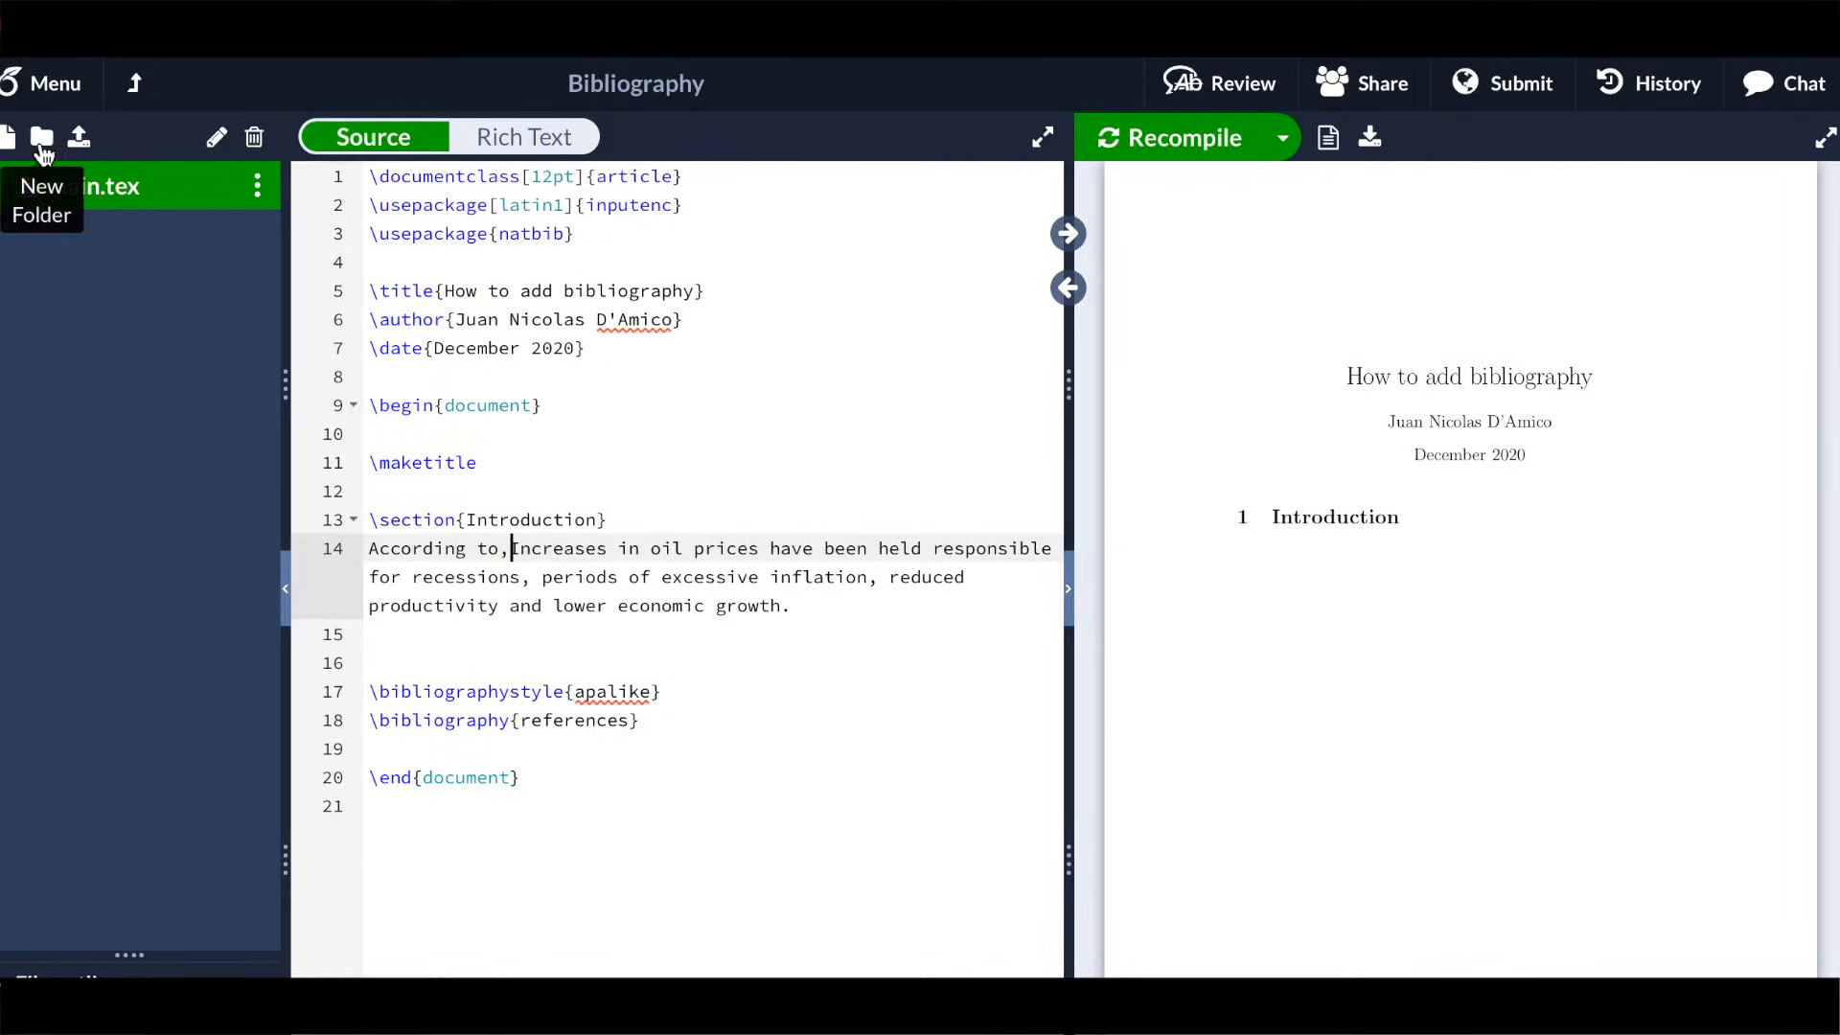
Create a new project file named references.bib
click(8, 134)
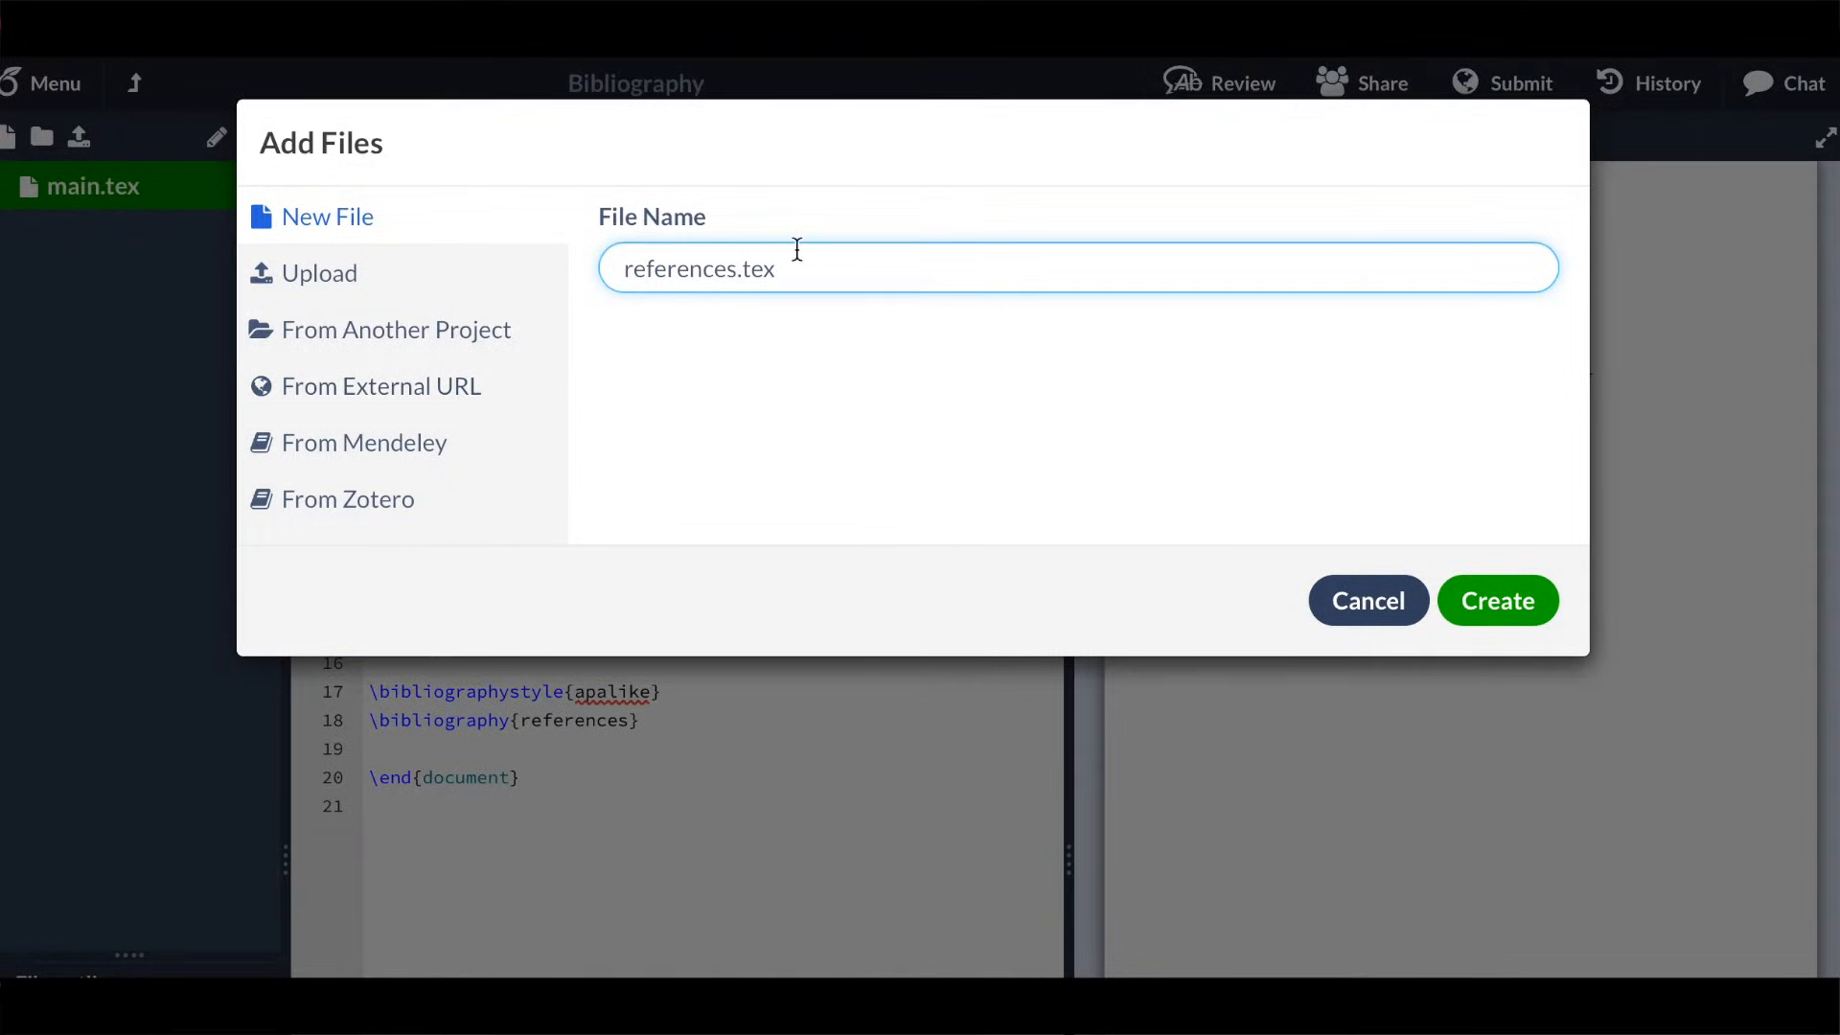
key(BackSpace)
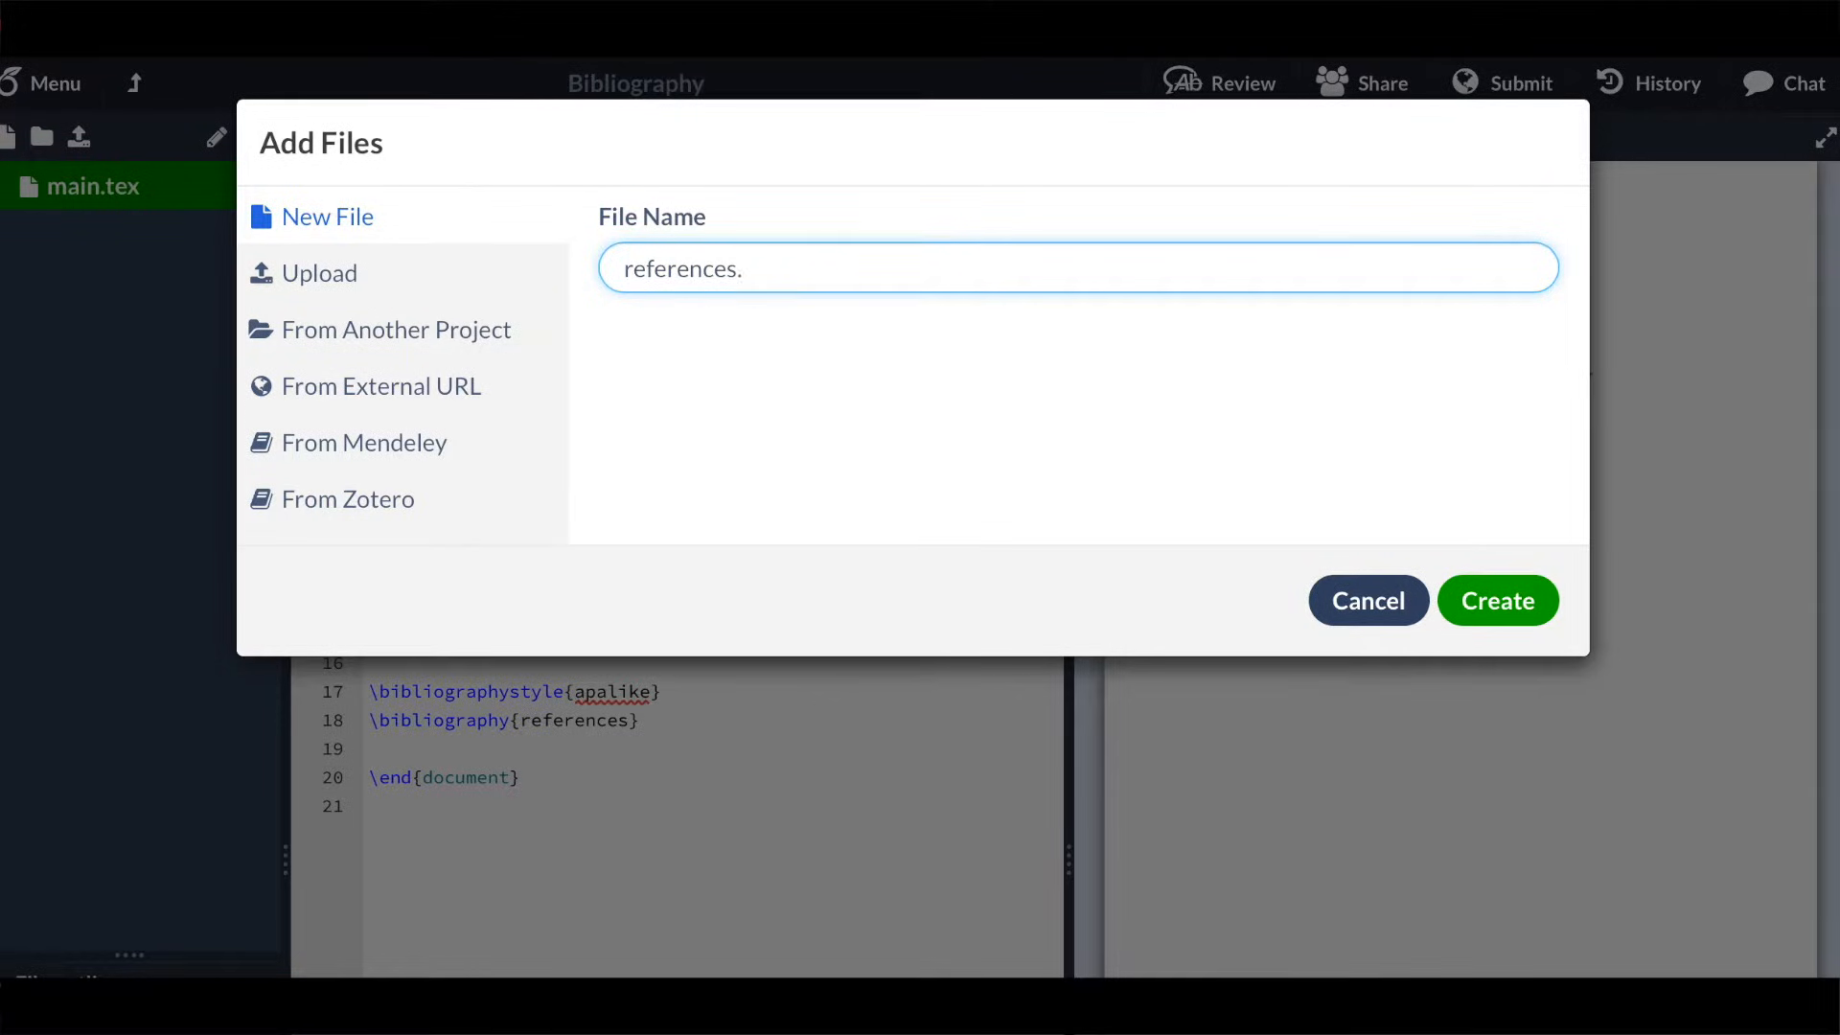
text(bib)
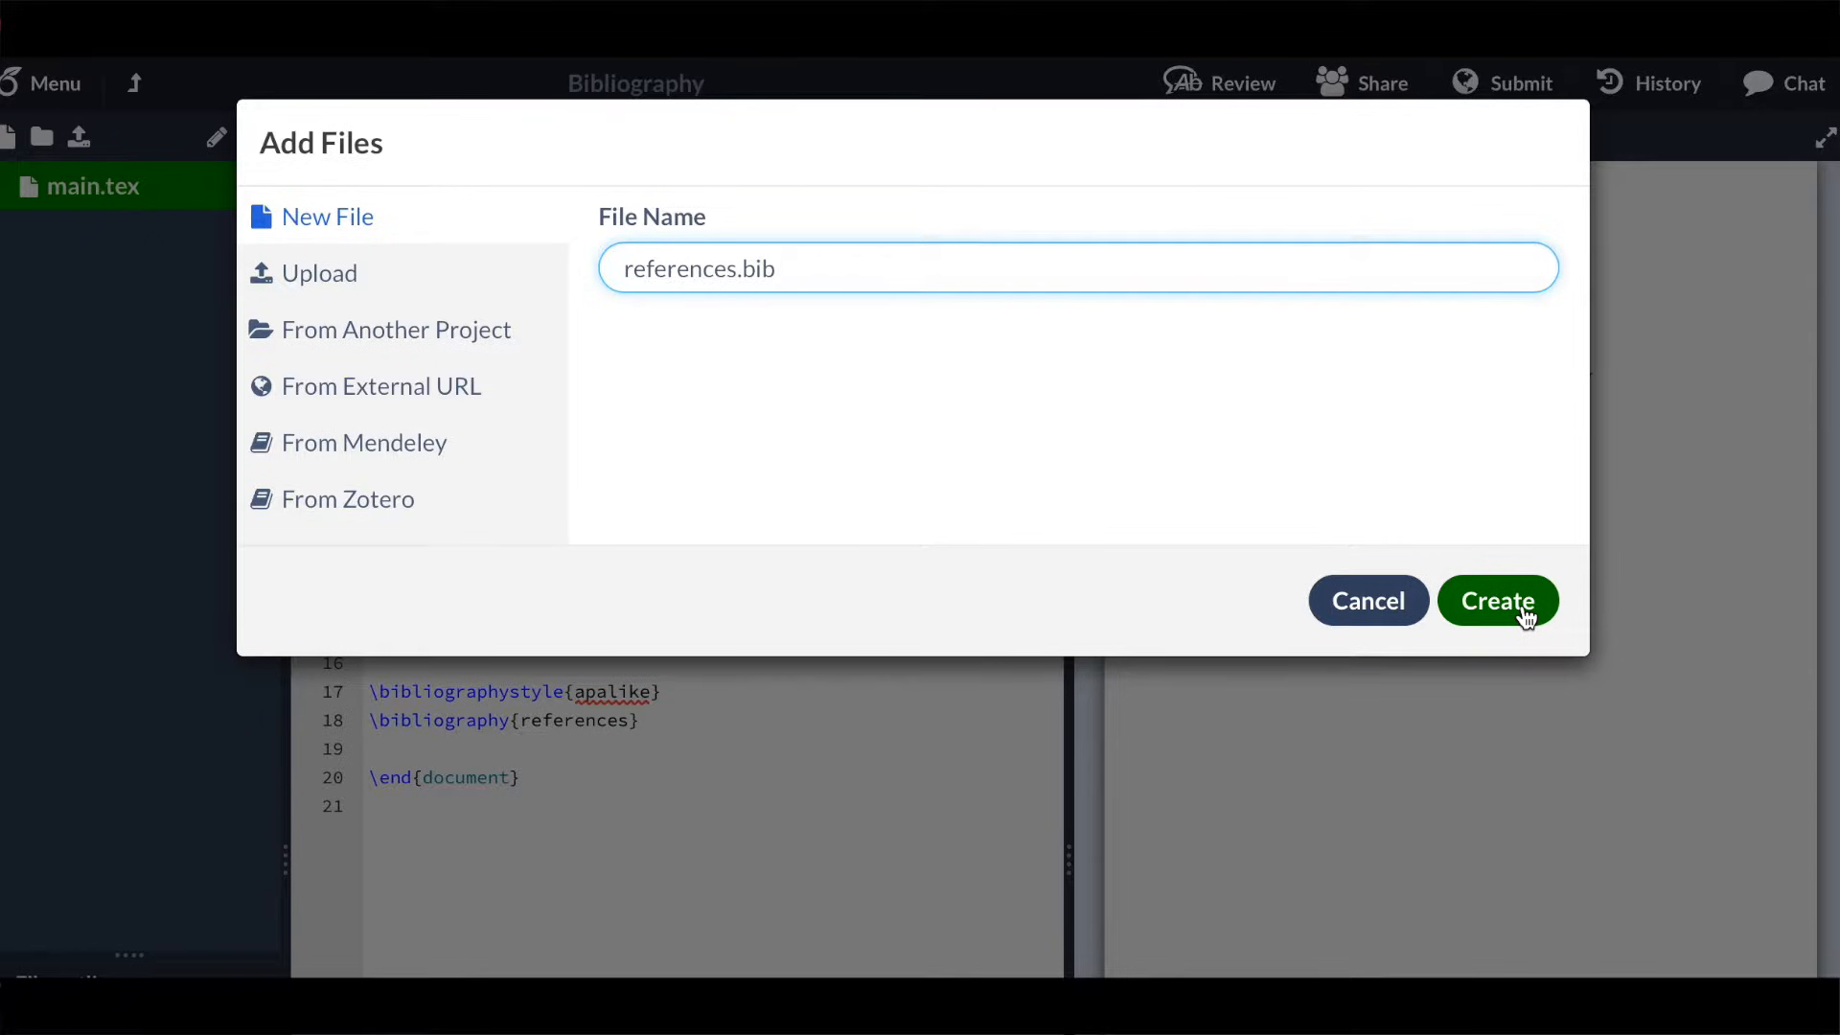
click(1499, 599)
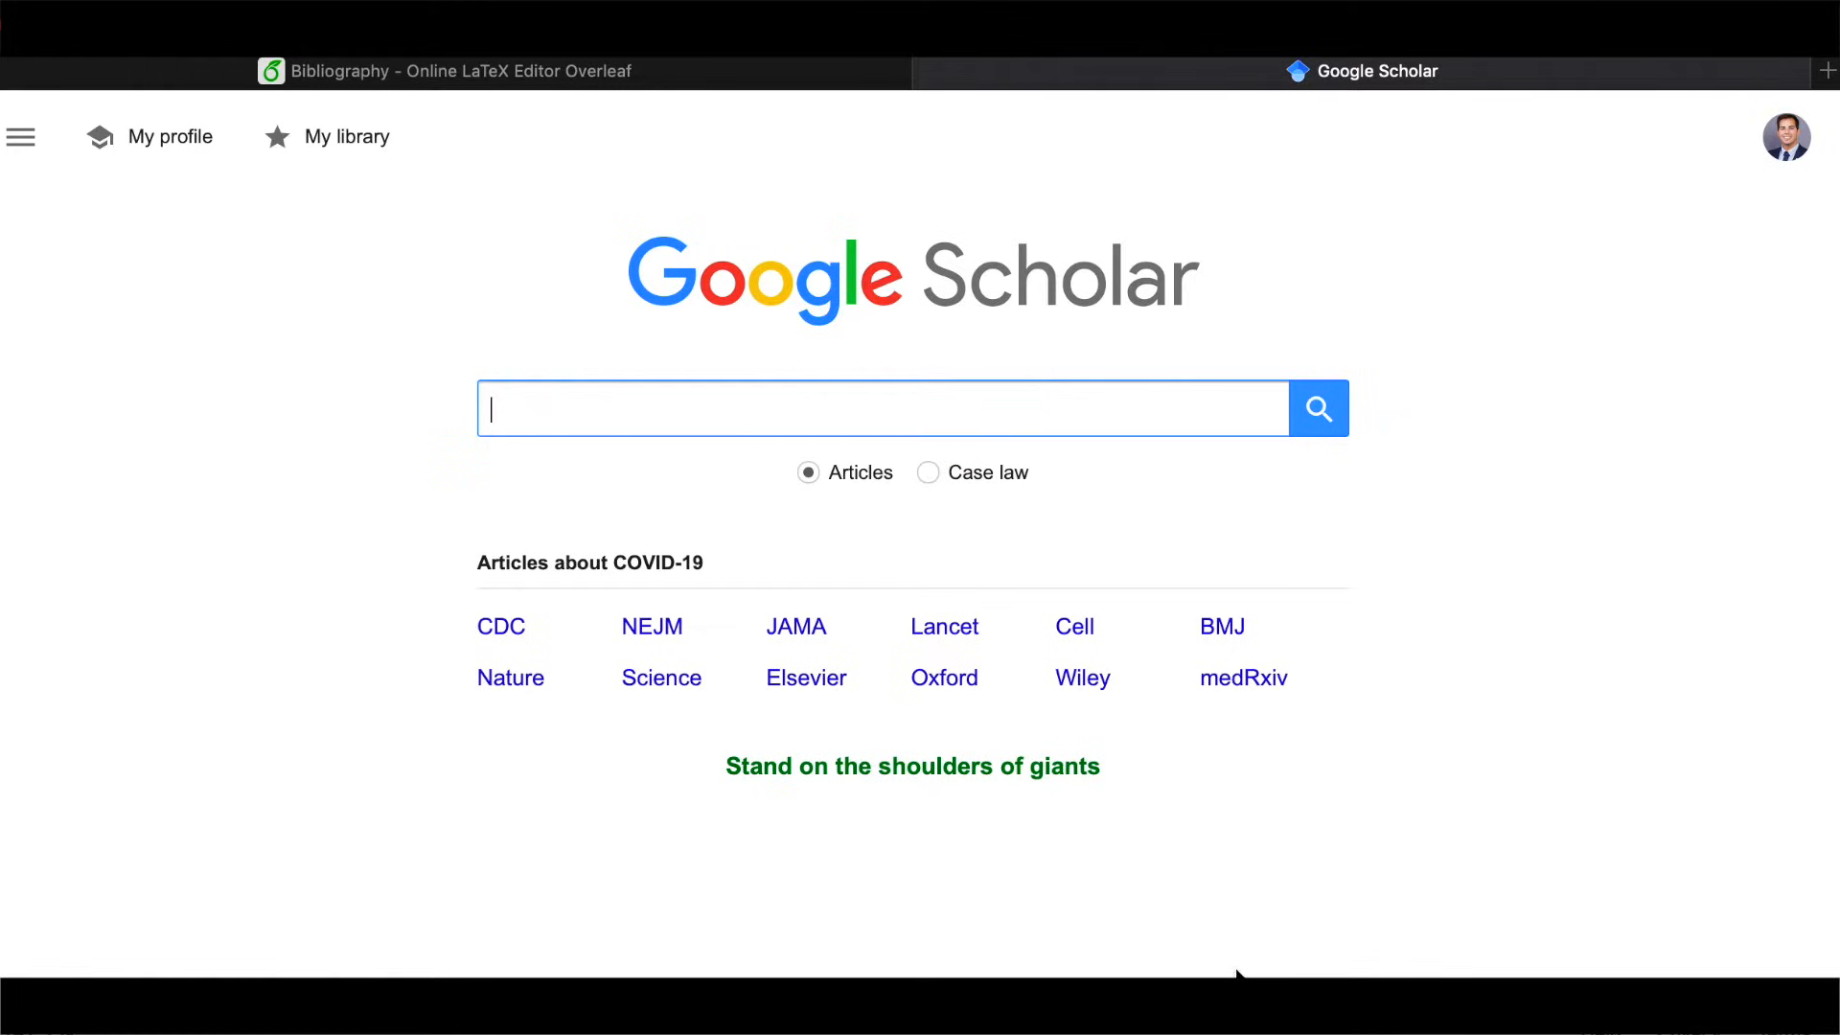
Search Google Scholar for lutz kilian and show citation formats for the Barsky and Kilian 2004 paper
text(lut)
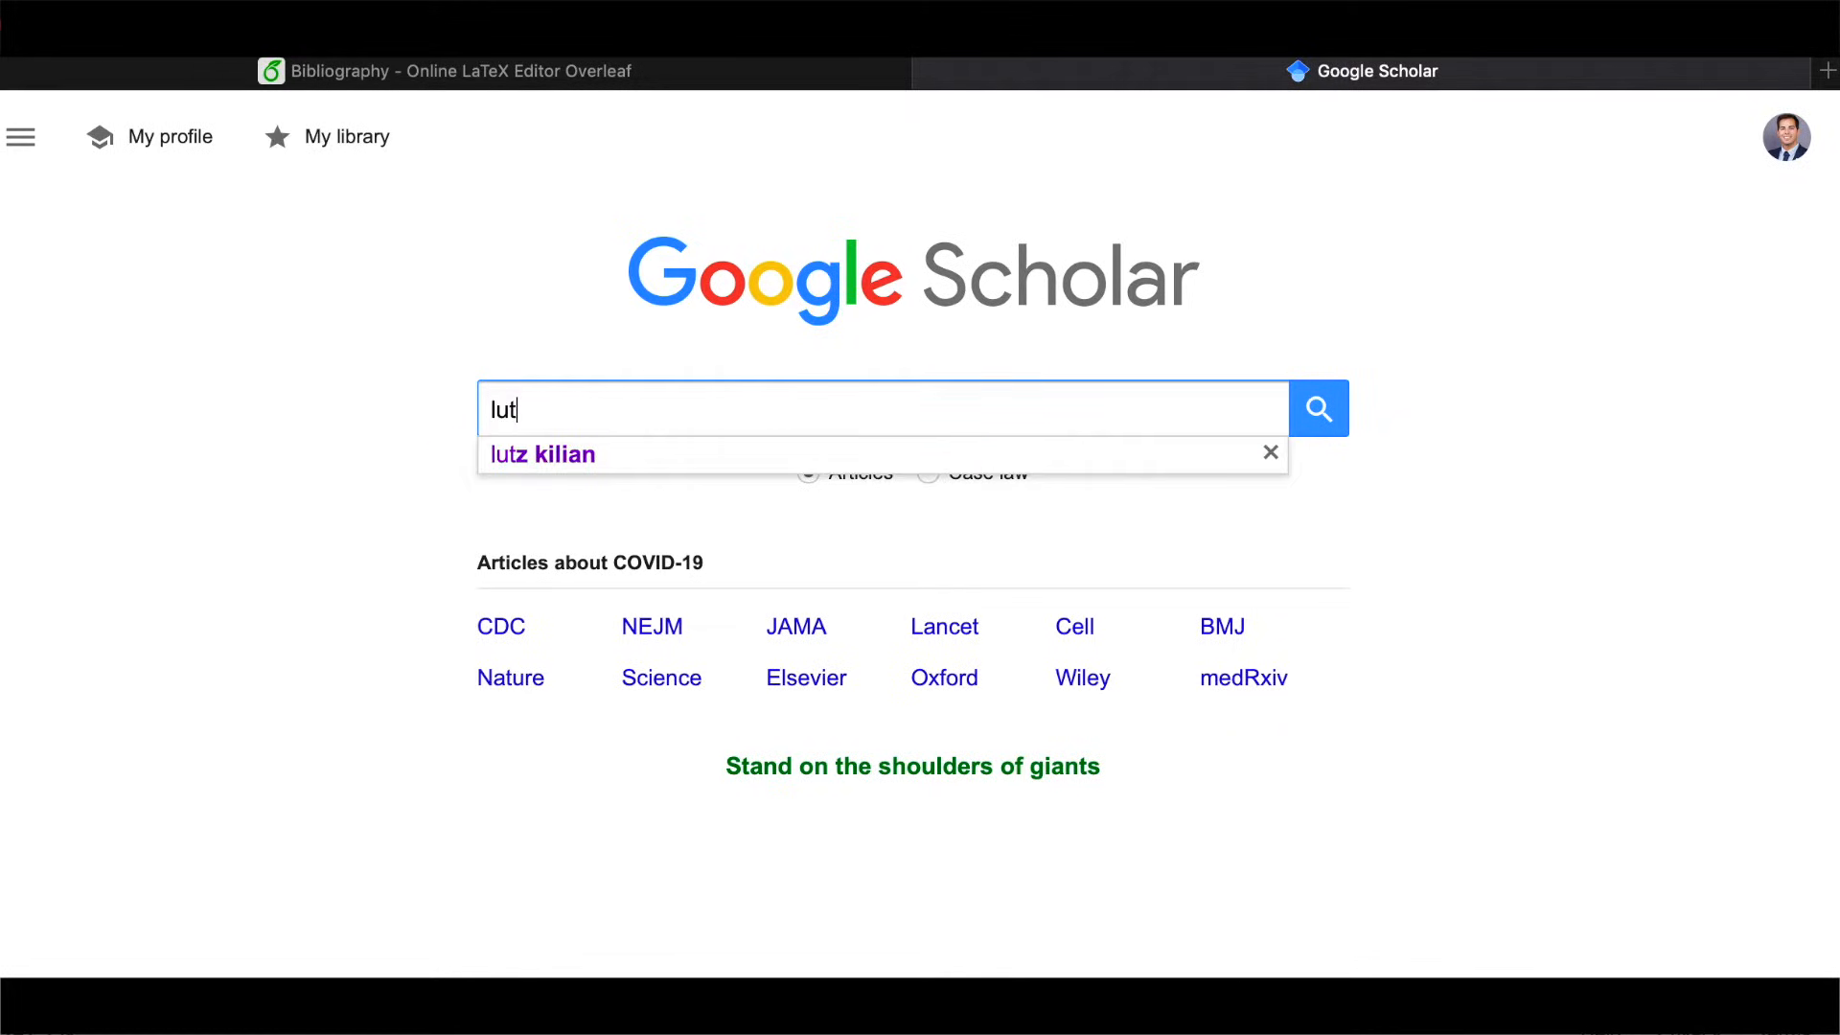
click(540, 455)
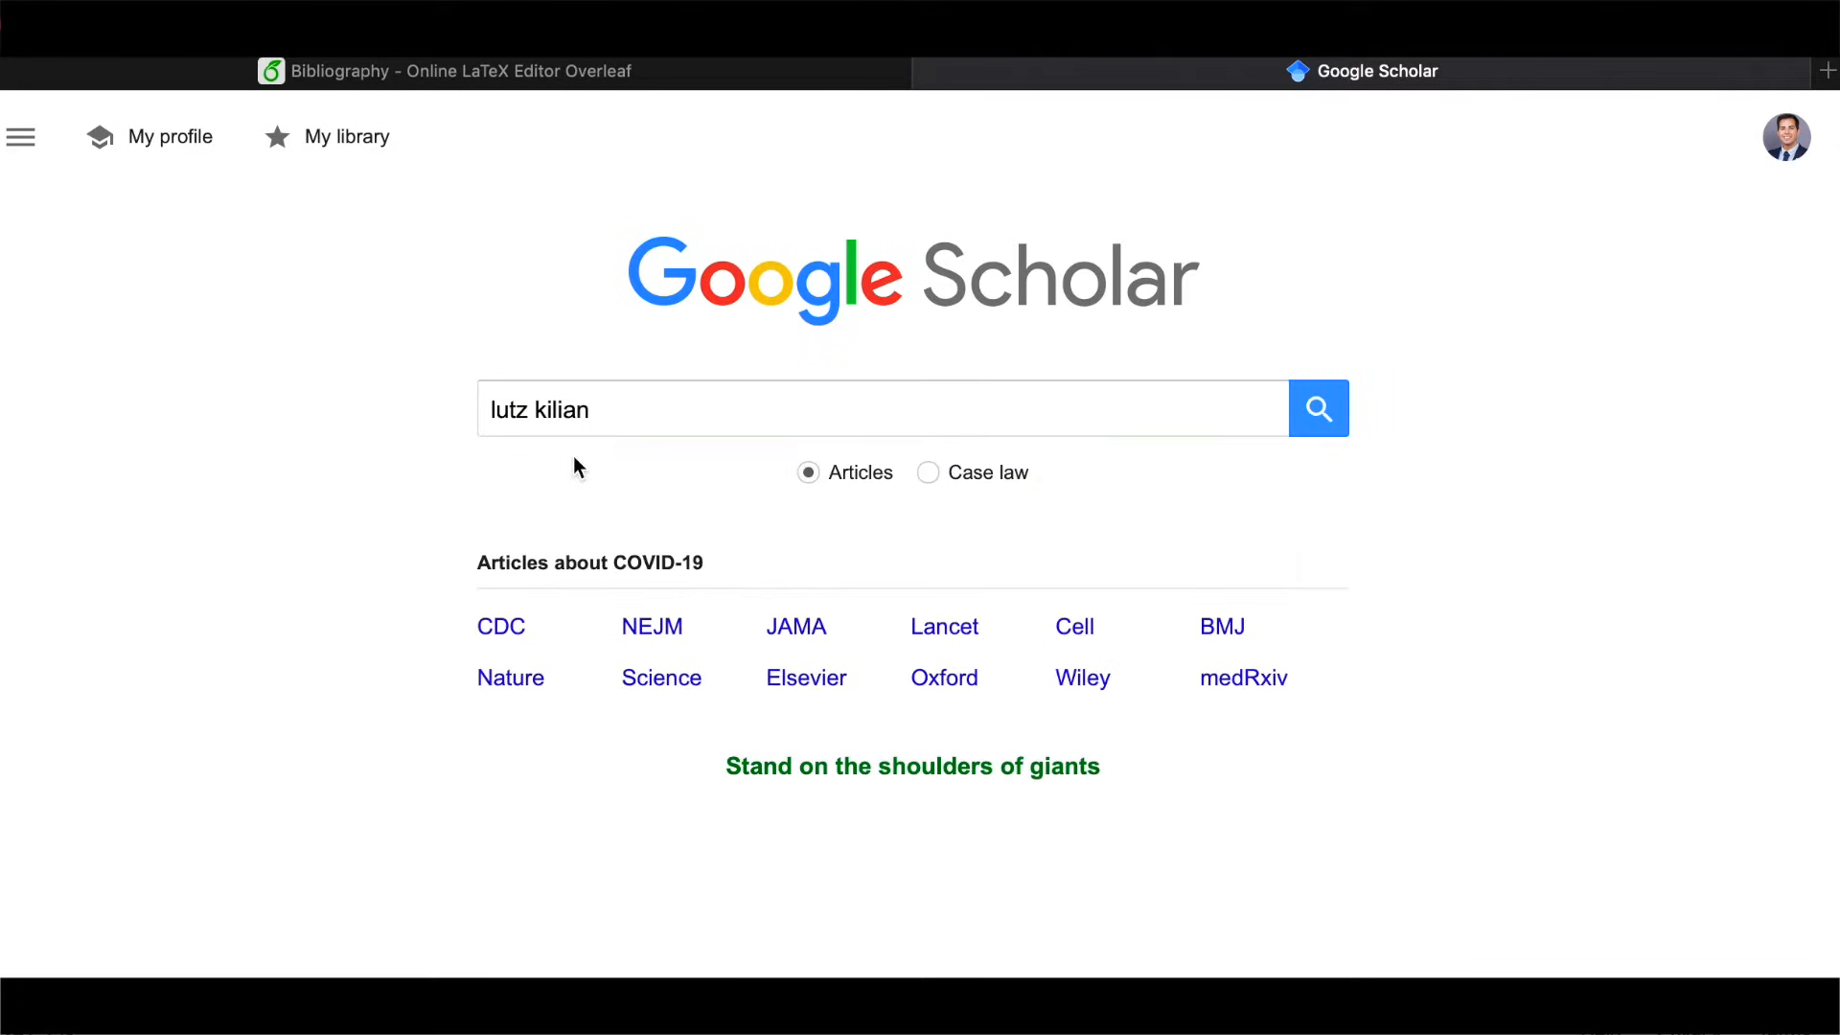
click(1318, 408)
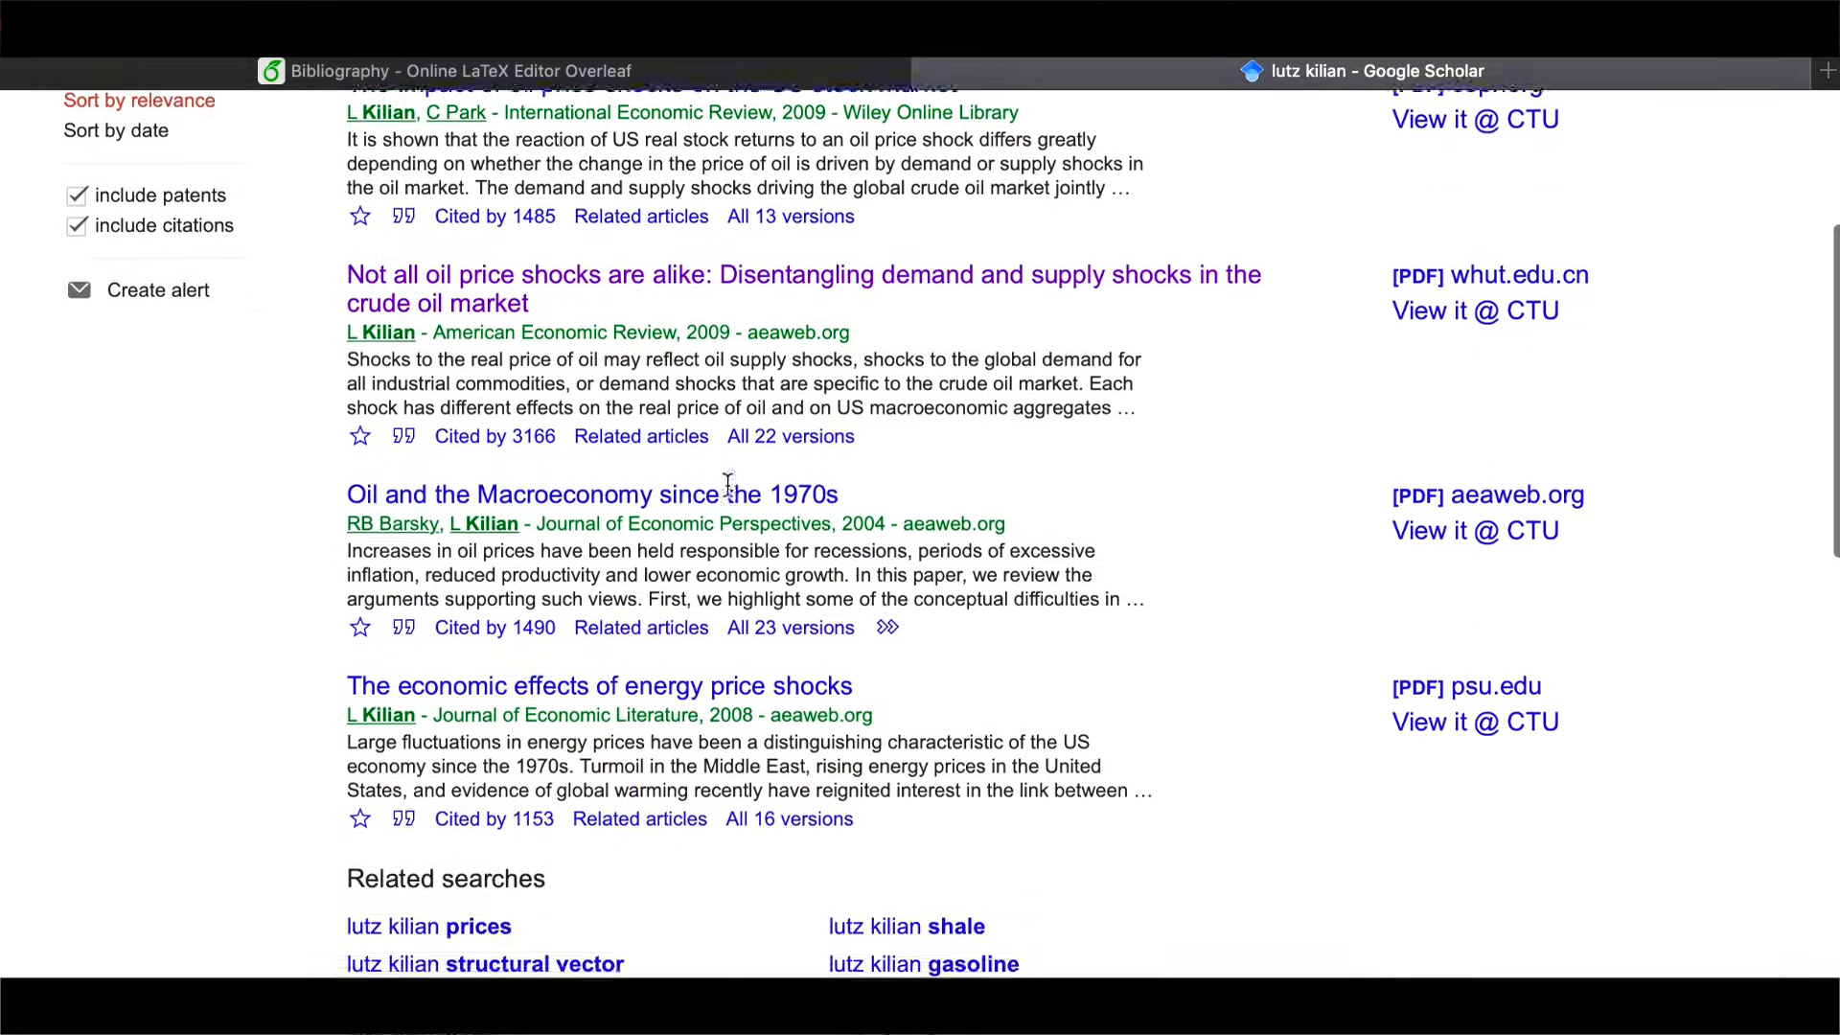
scroll(down, 3)
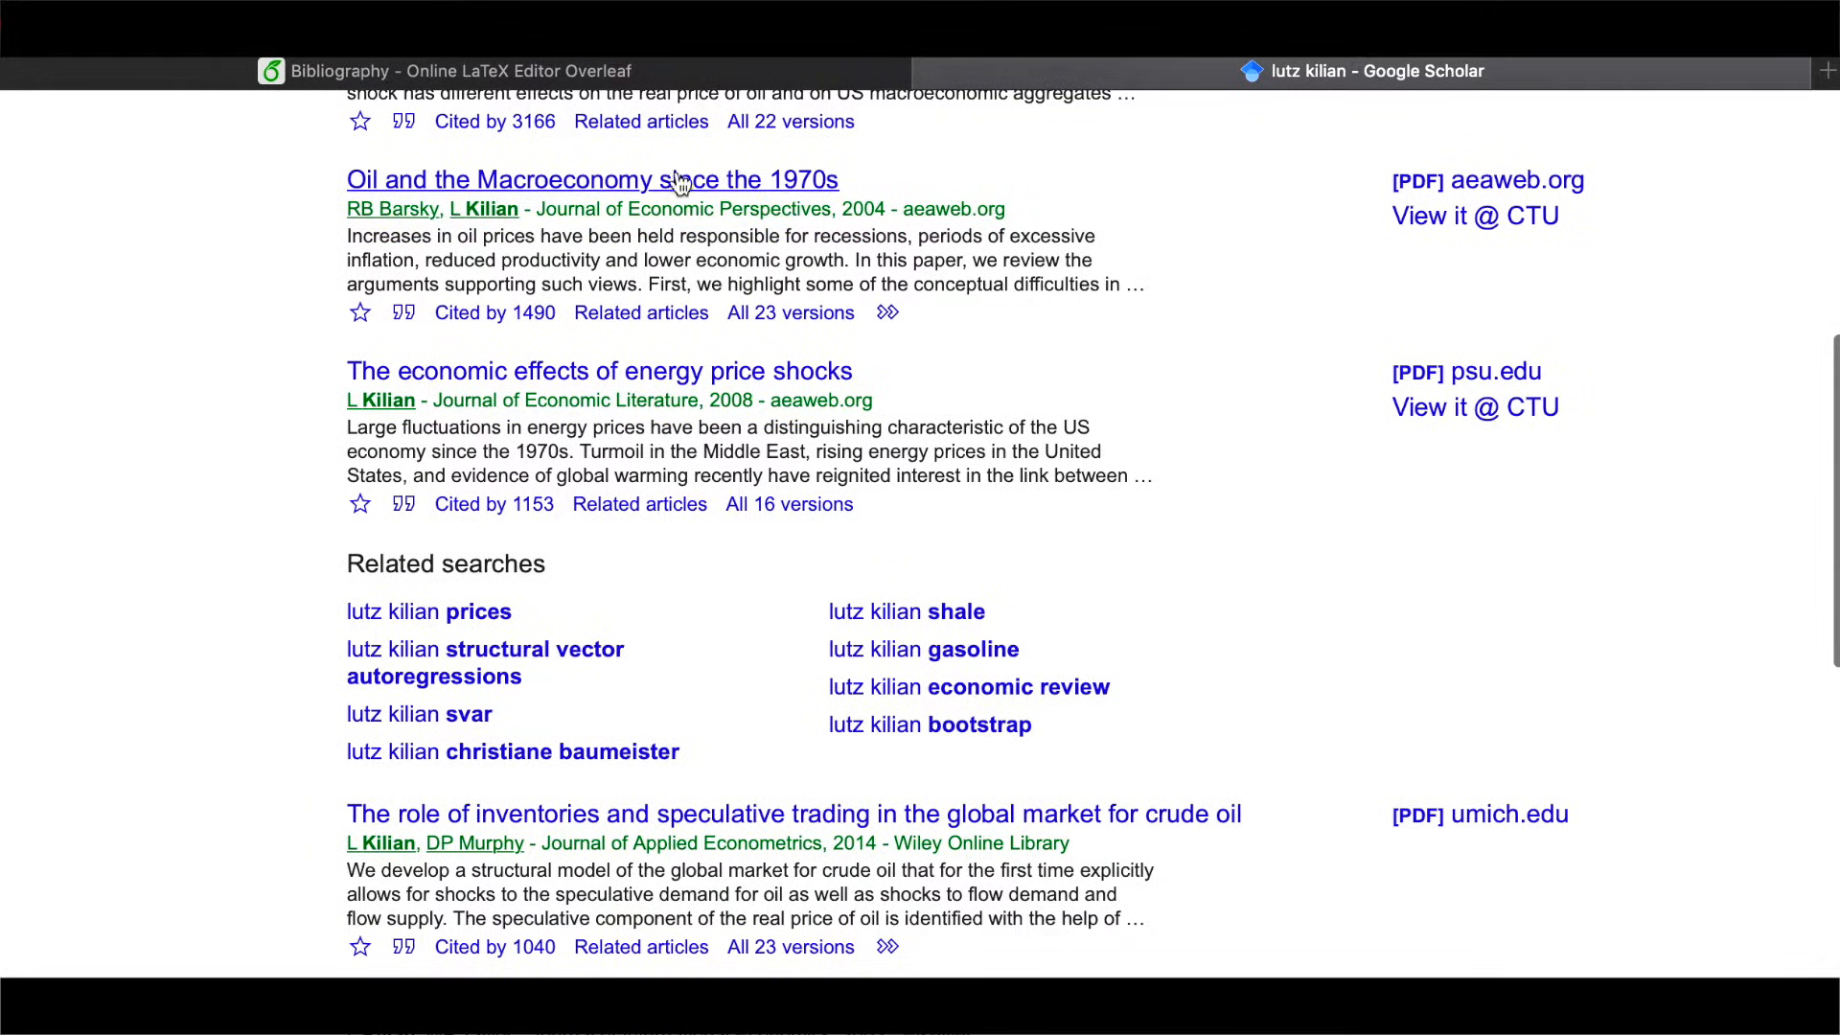
mouse_move(387, 195)
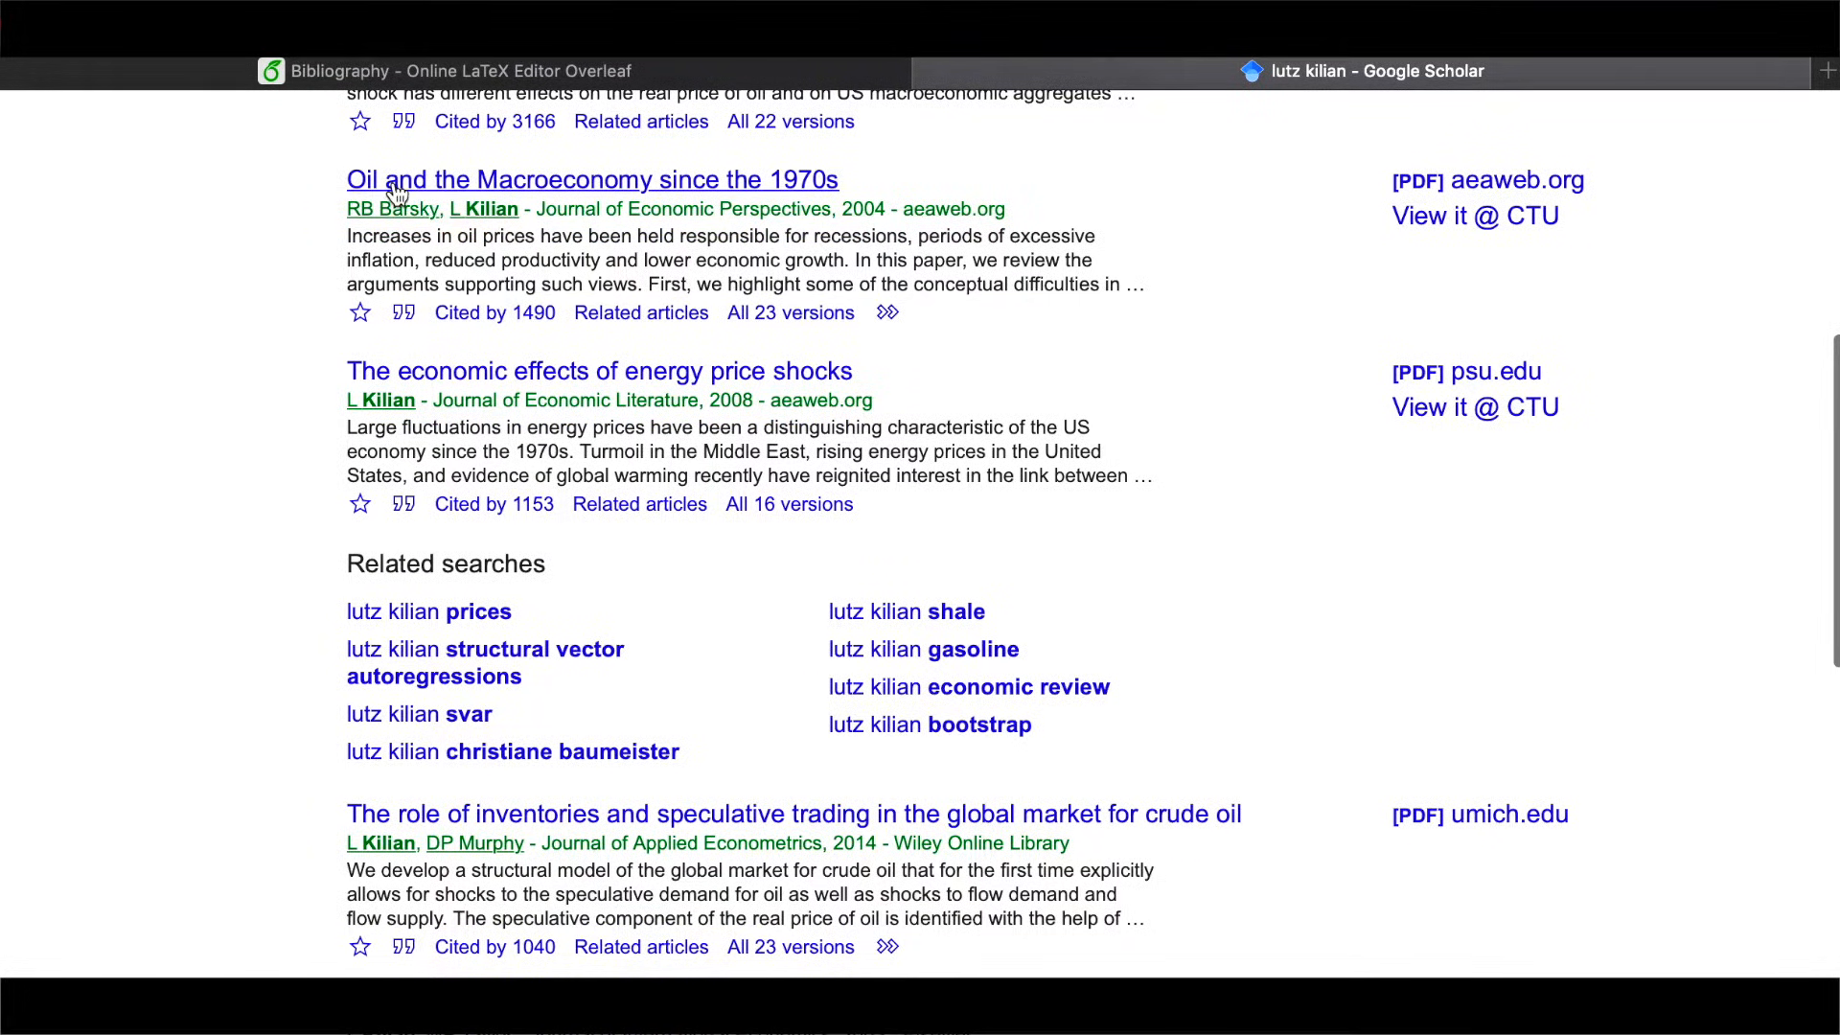
mouse_move(851, 182)
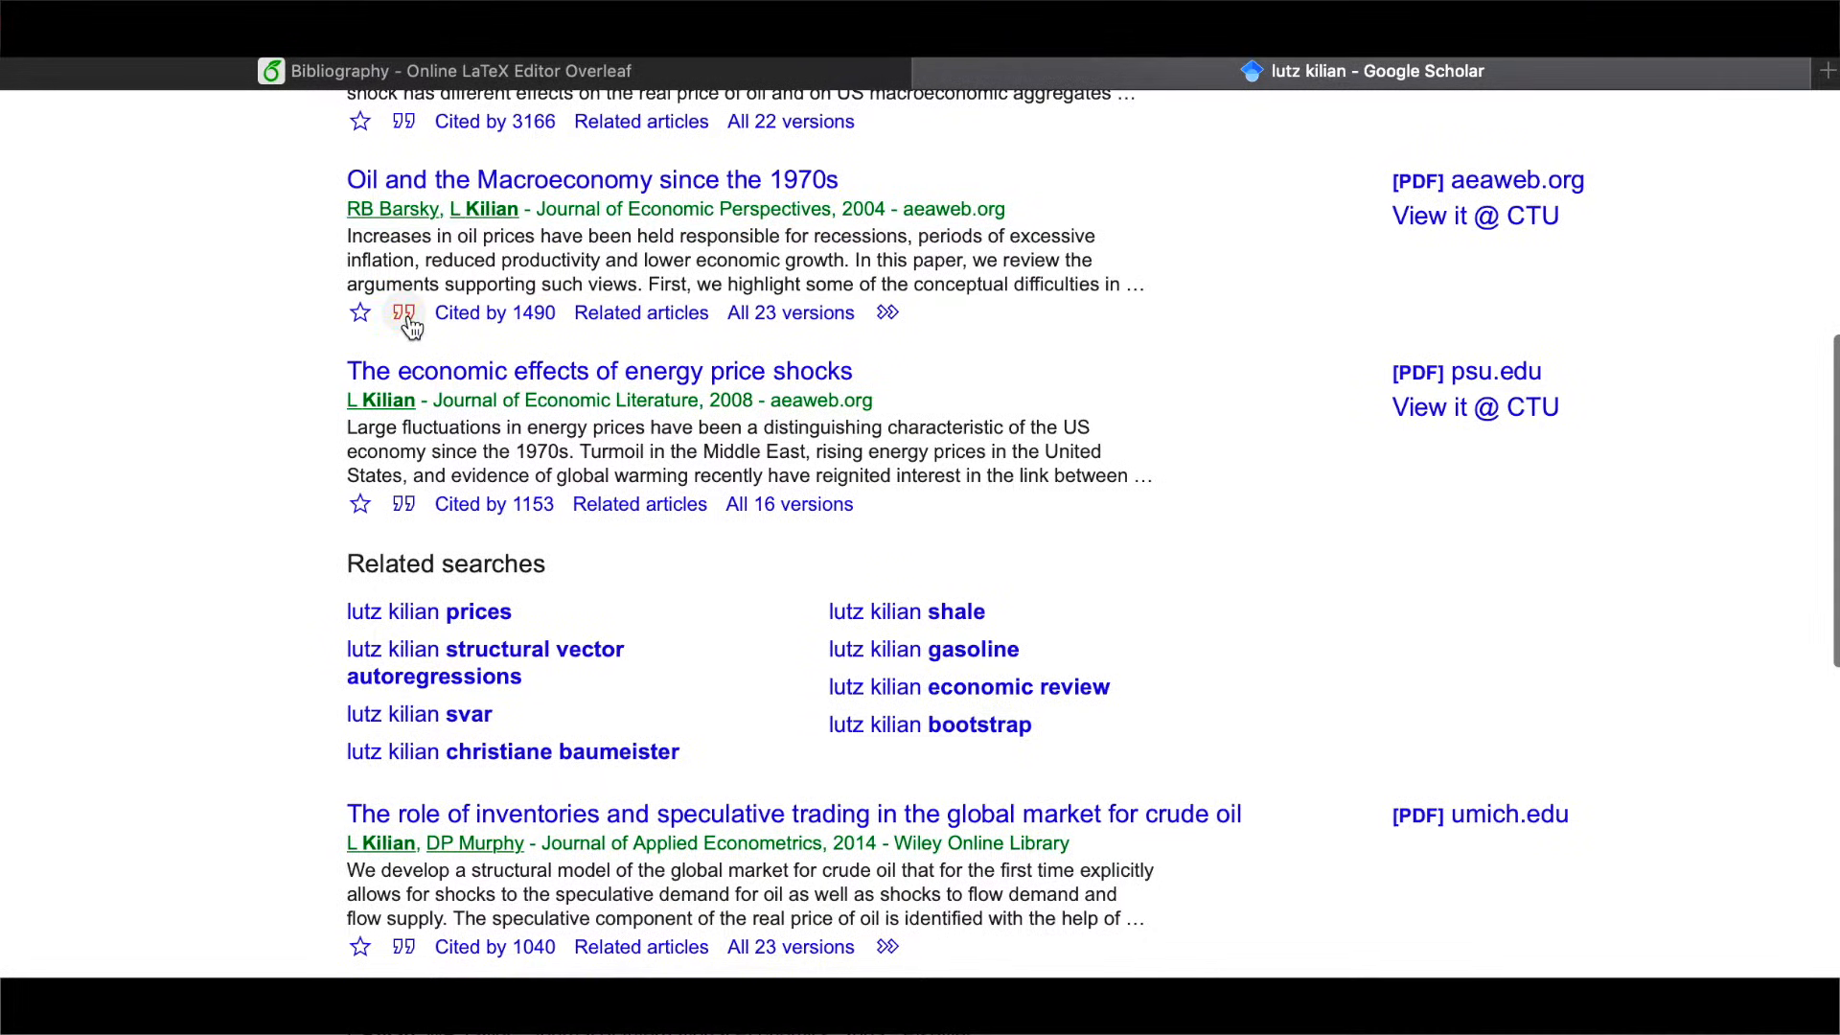
click(403, 314)
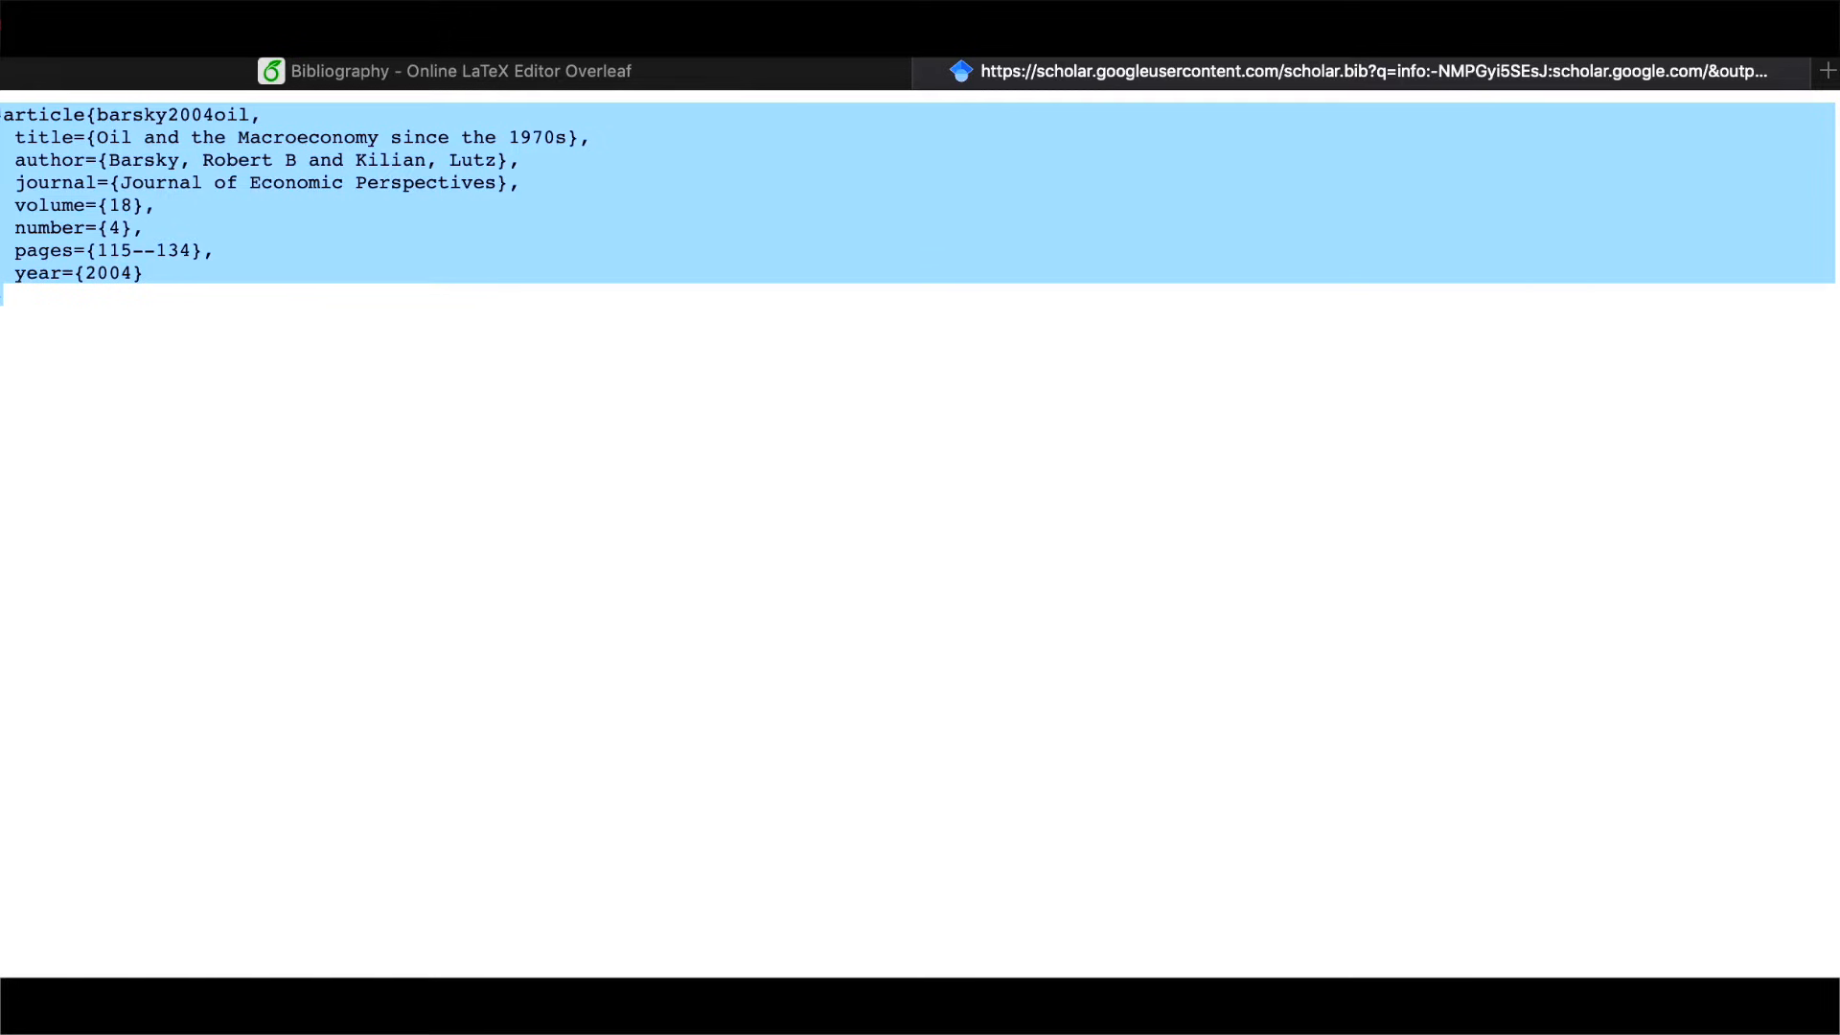
Return to Overleaf and paste the barsky2004oil BibTeX entry into references.bib
click(353, 70)
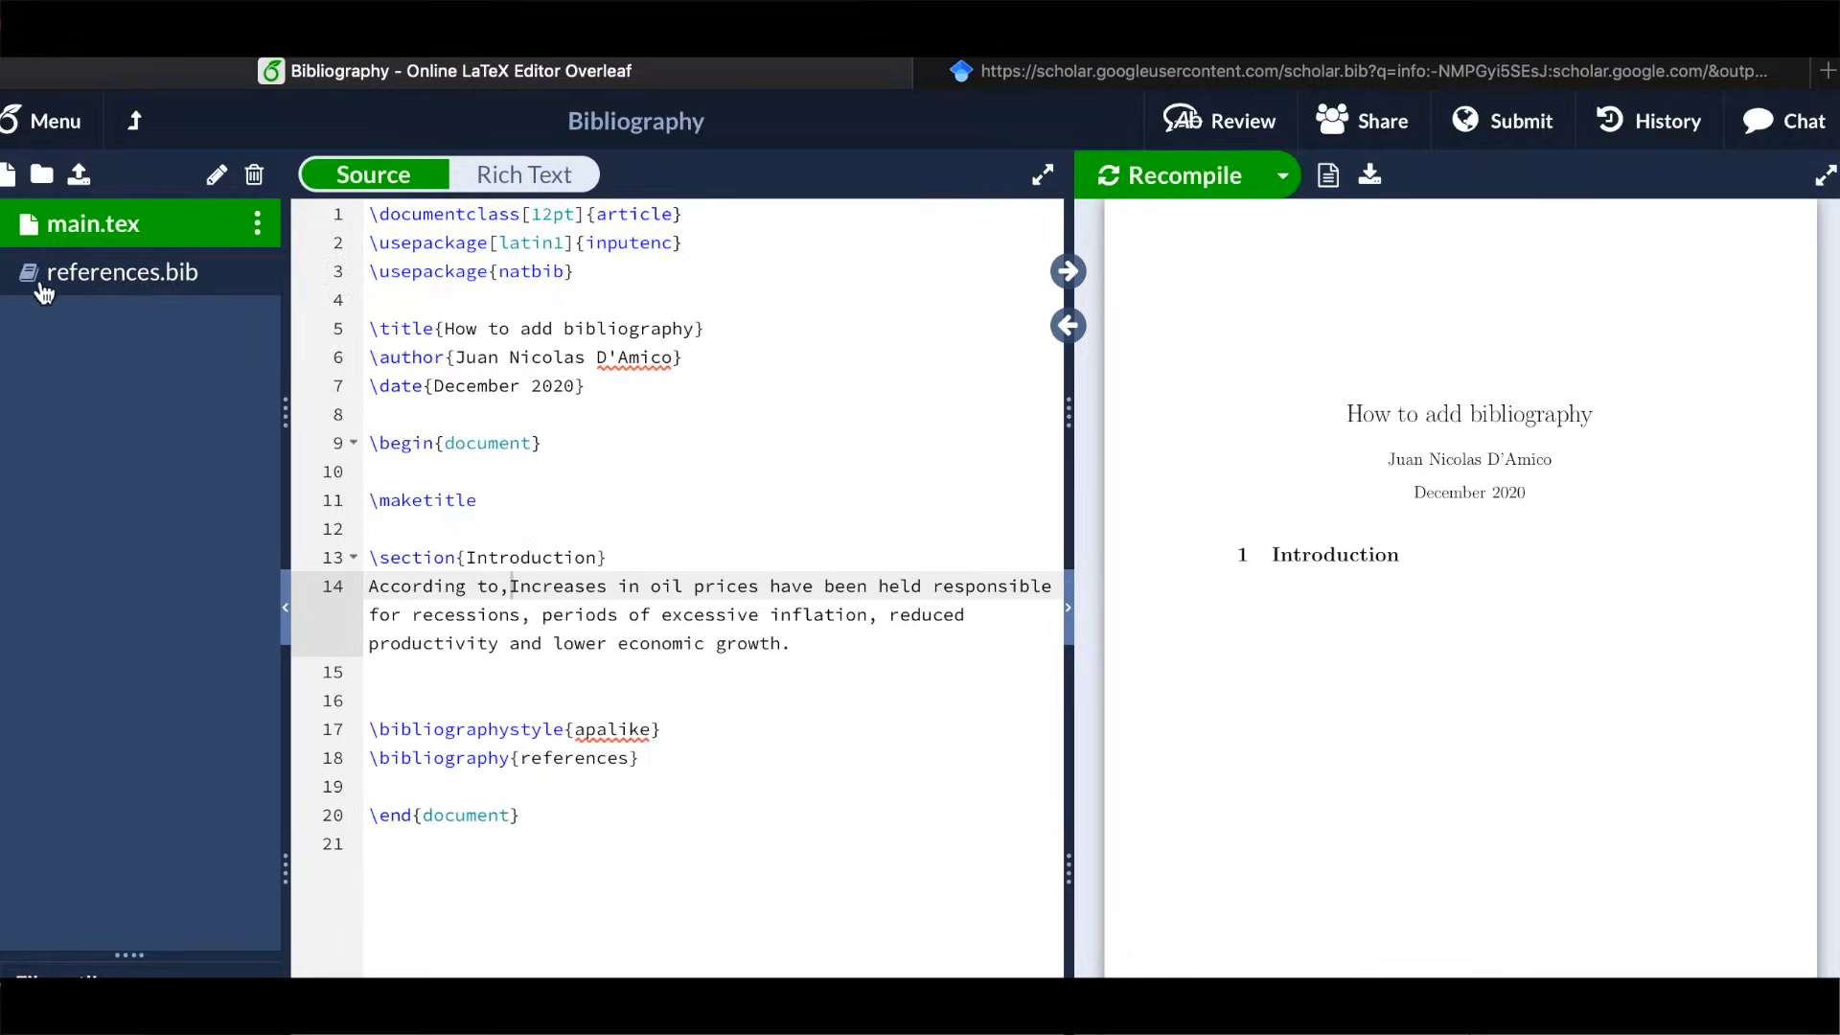
click(117, 272)
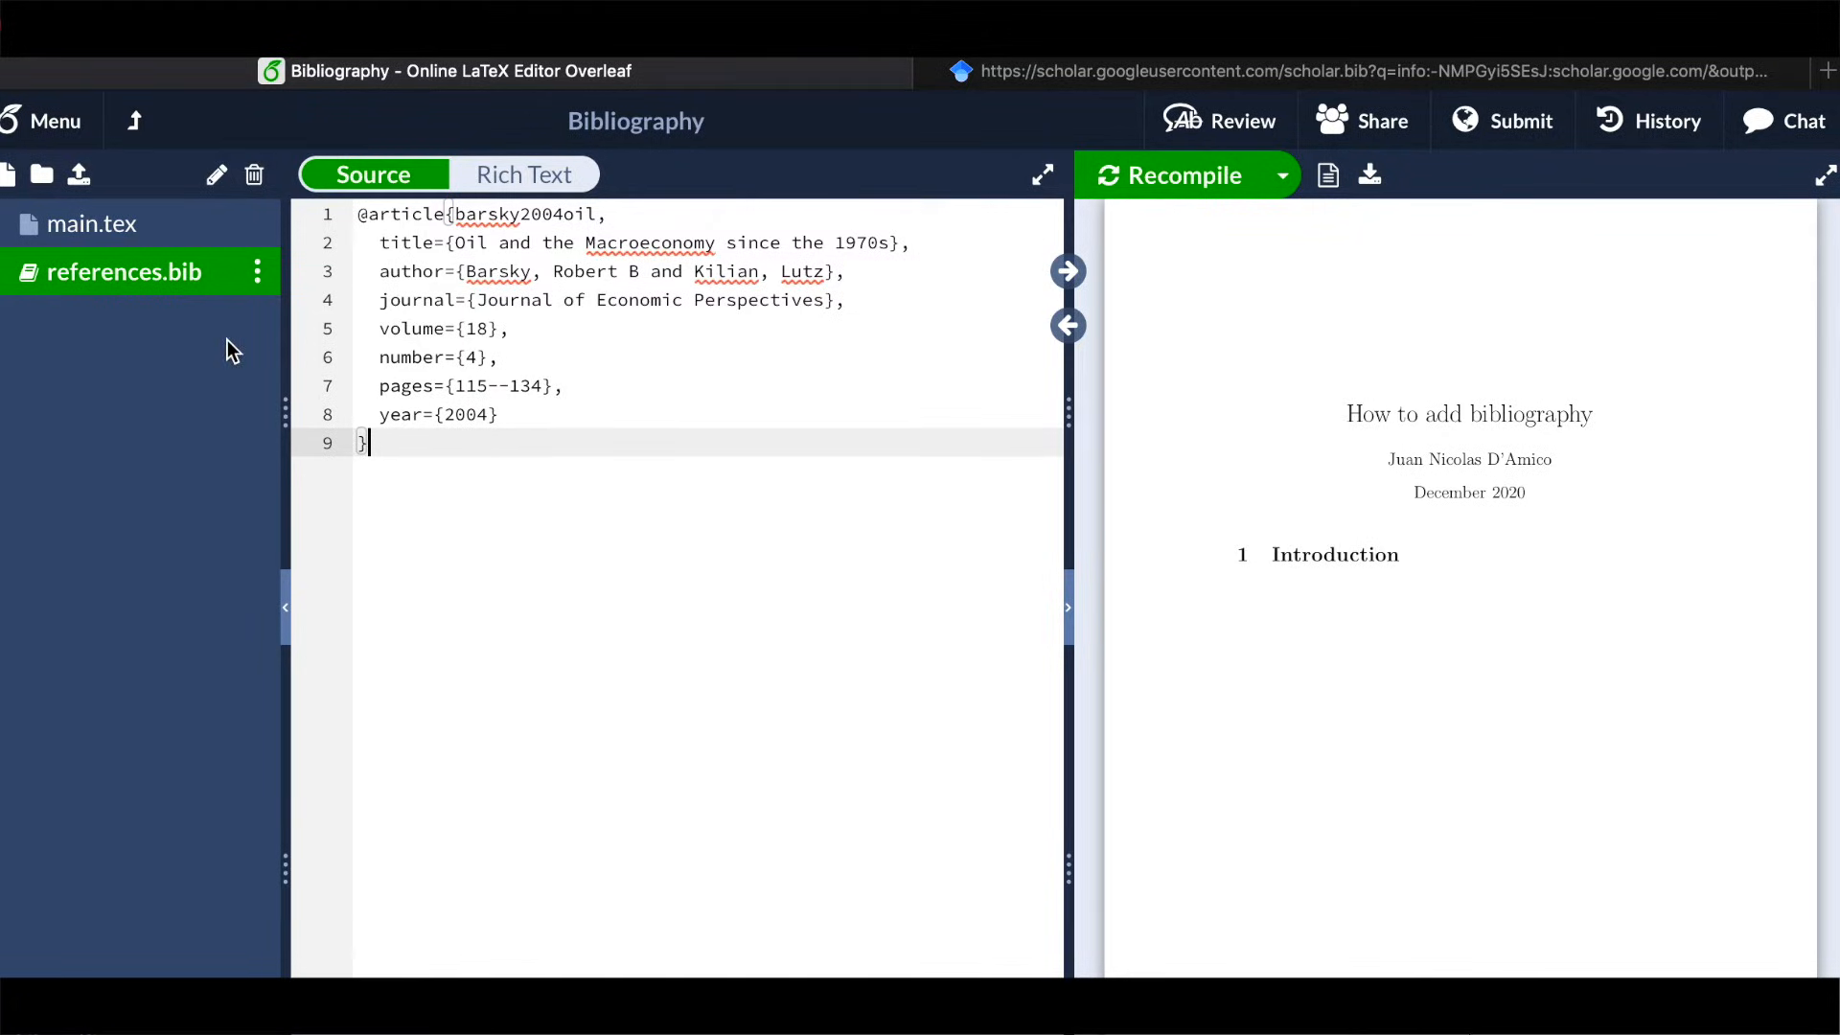
mouse_move(279, 393)
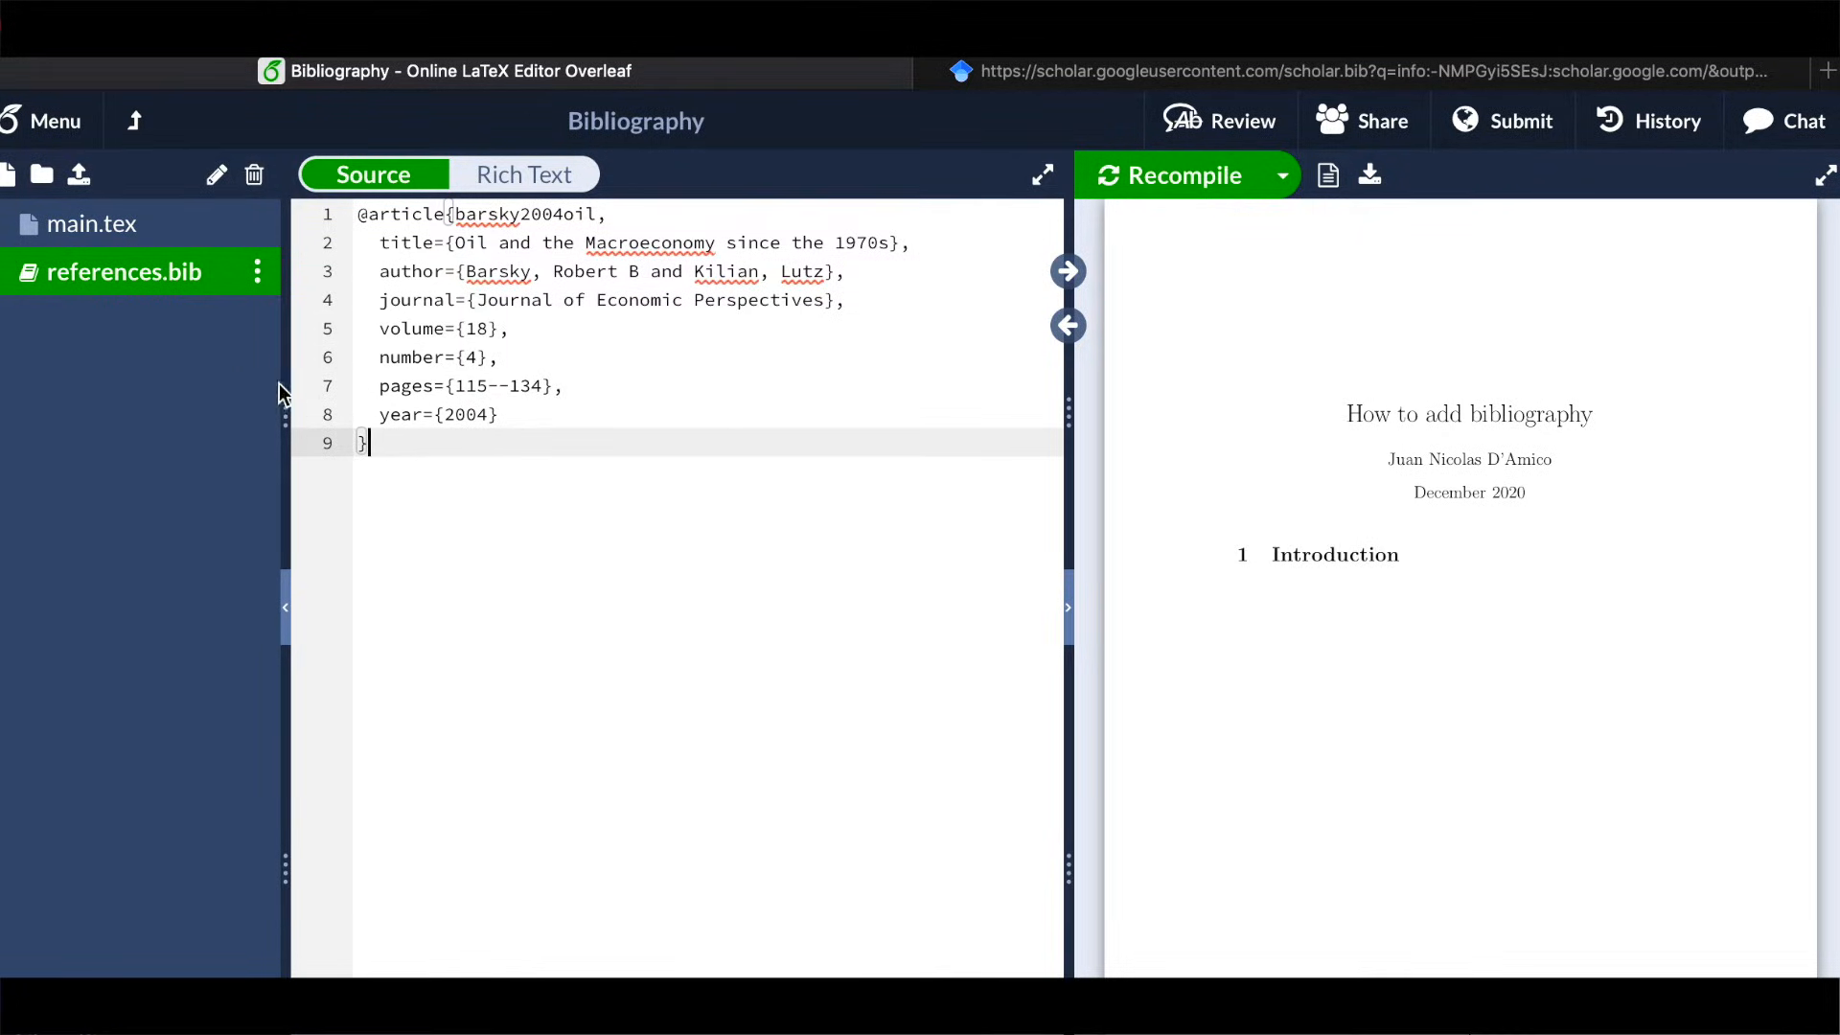
mouse_move(77, 232)
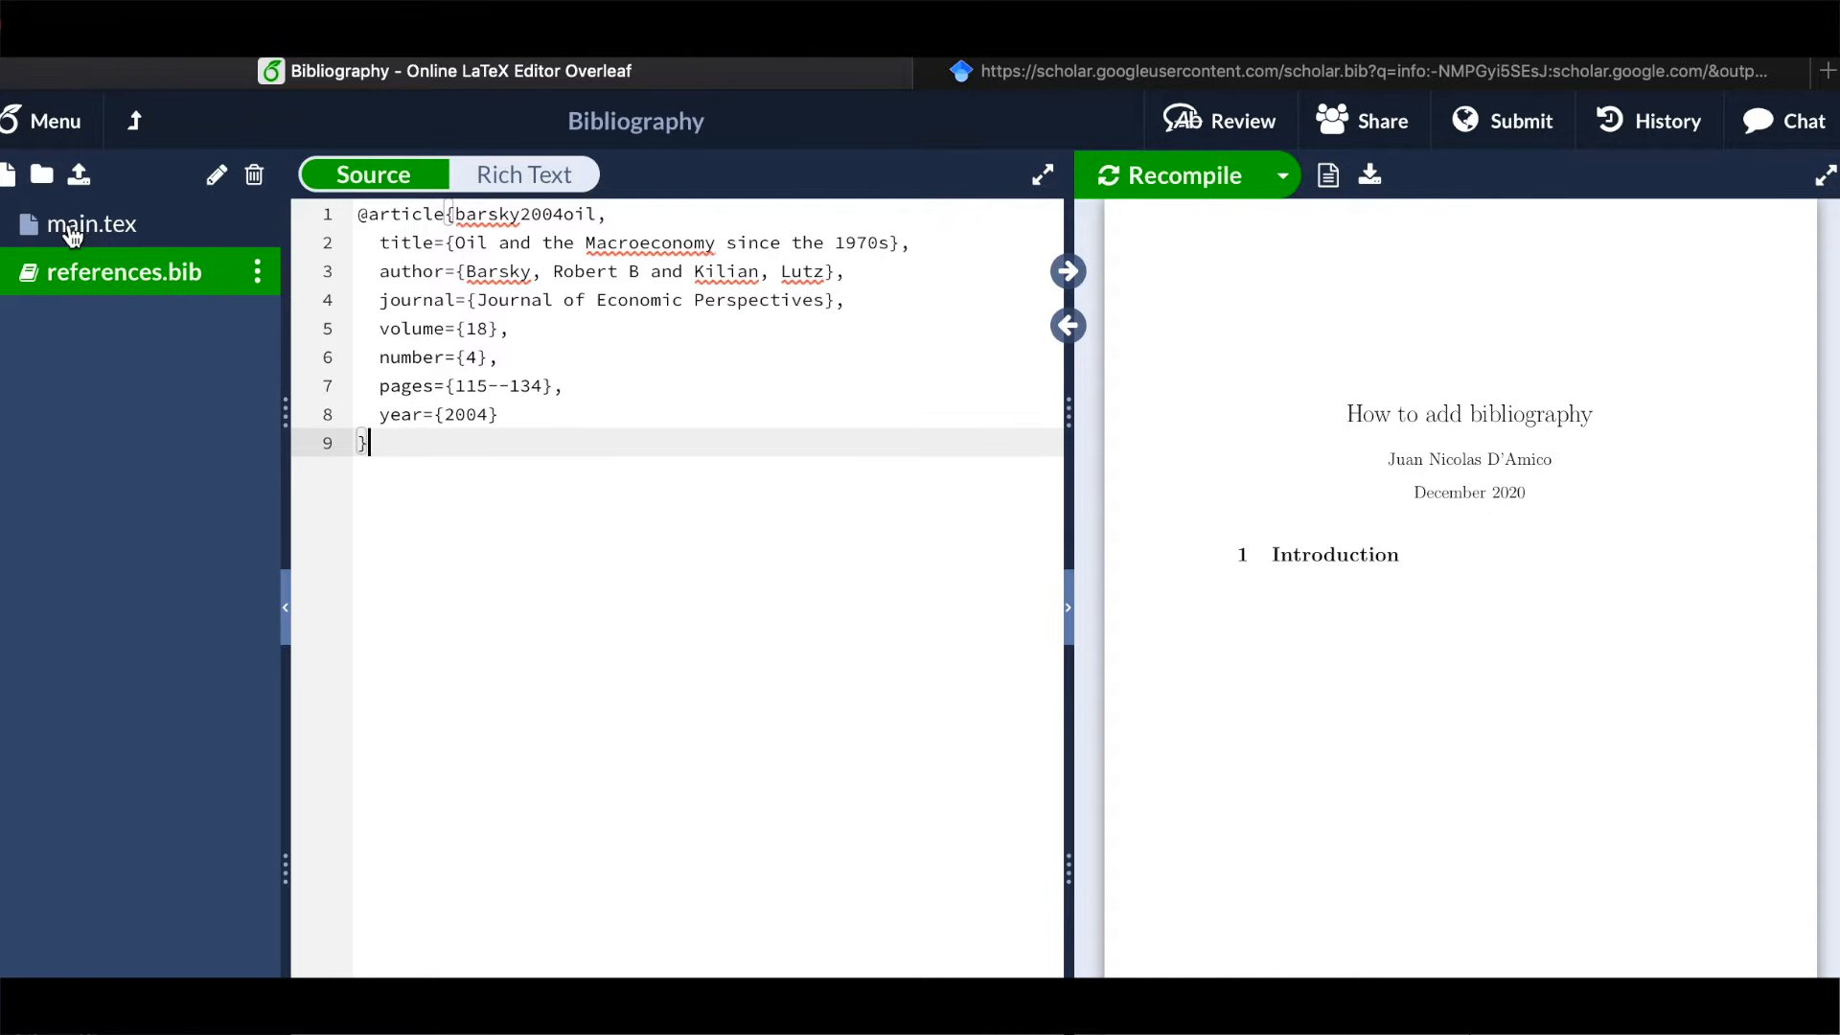
Cite barsky2004oil in the Introduction sentence of main.tex, checking the key against references.bib
click(88, 224)
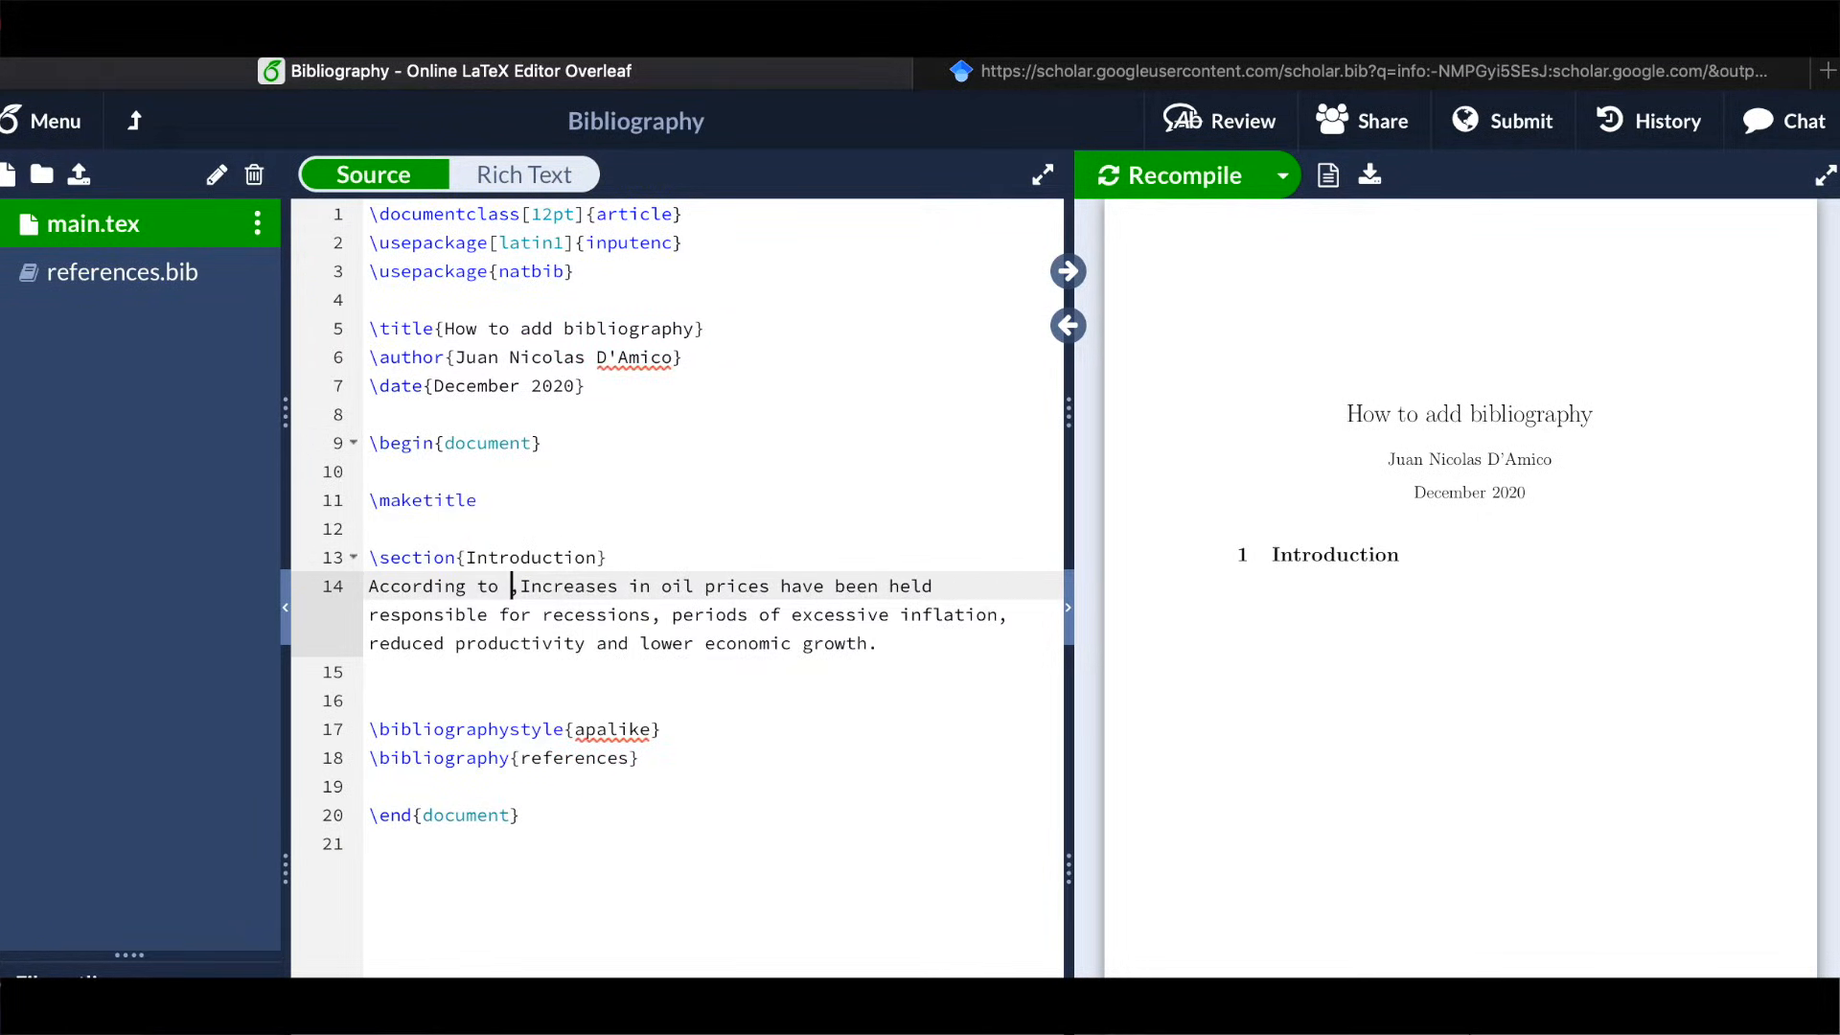
text(\cite{)
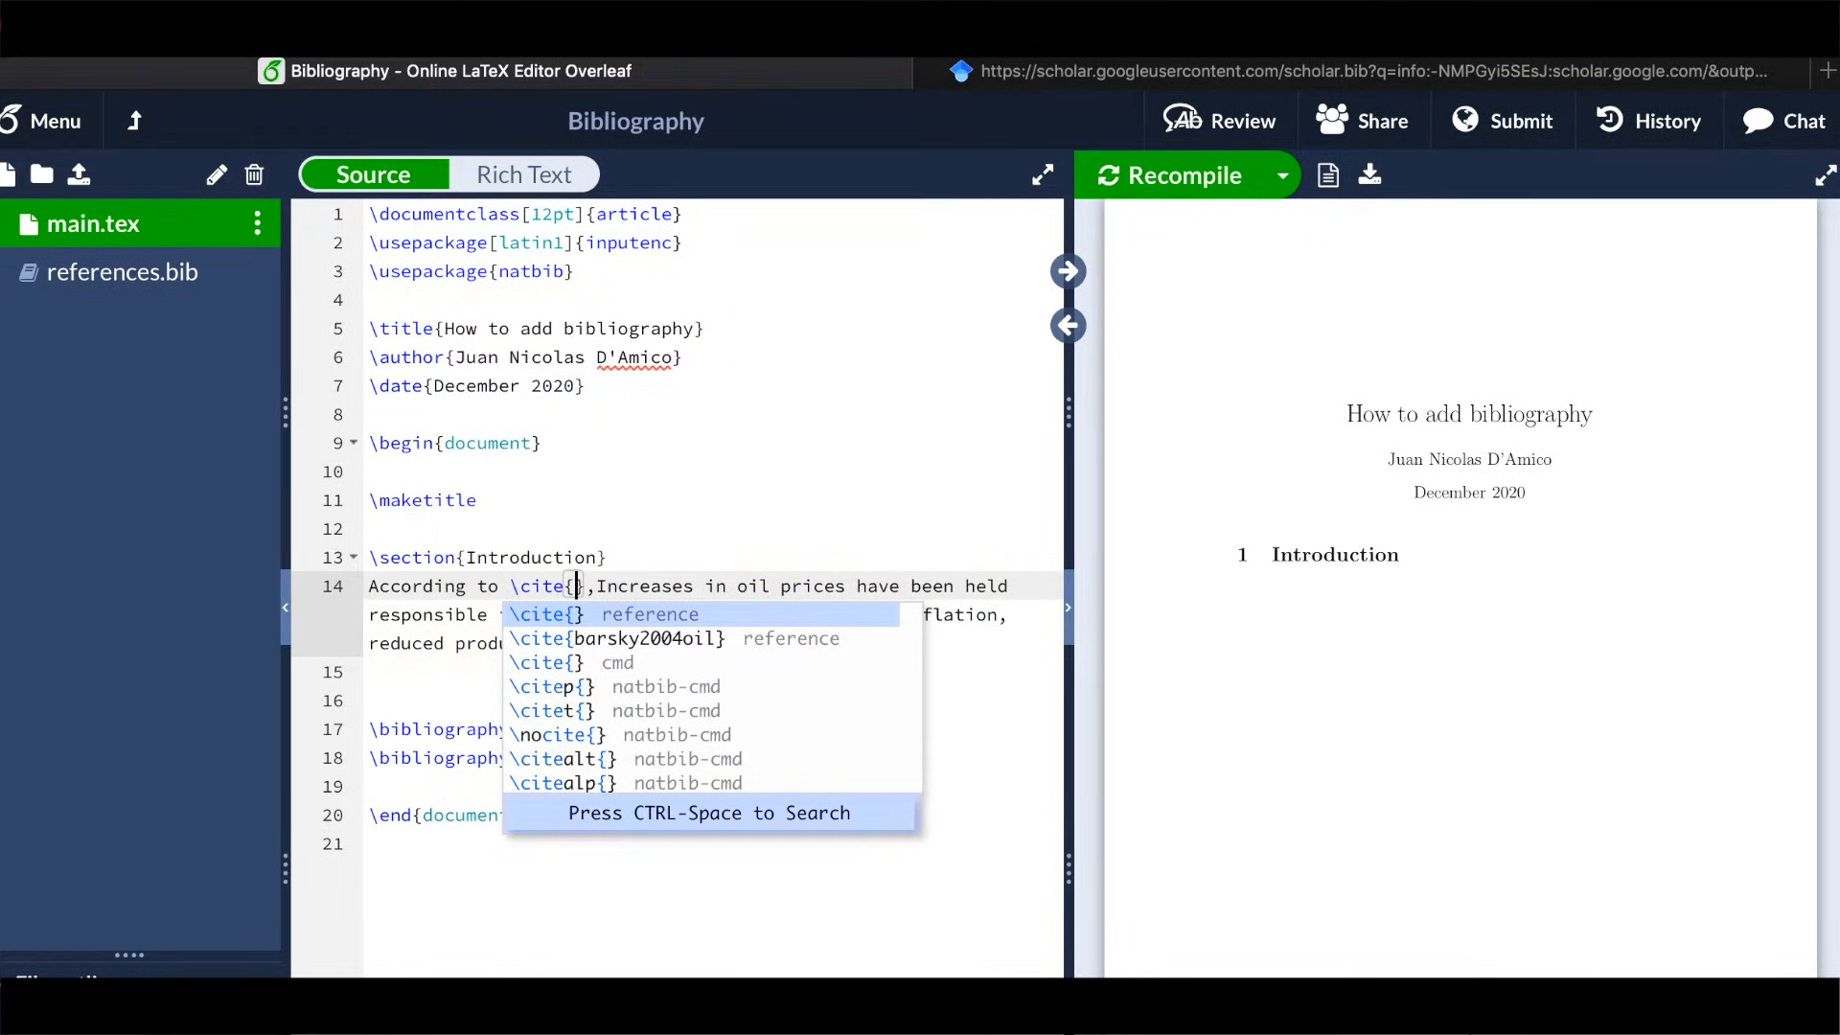
mouse_move(659, 721)
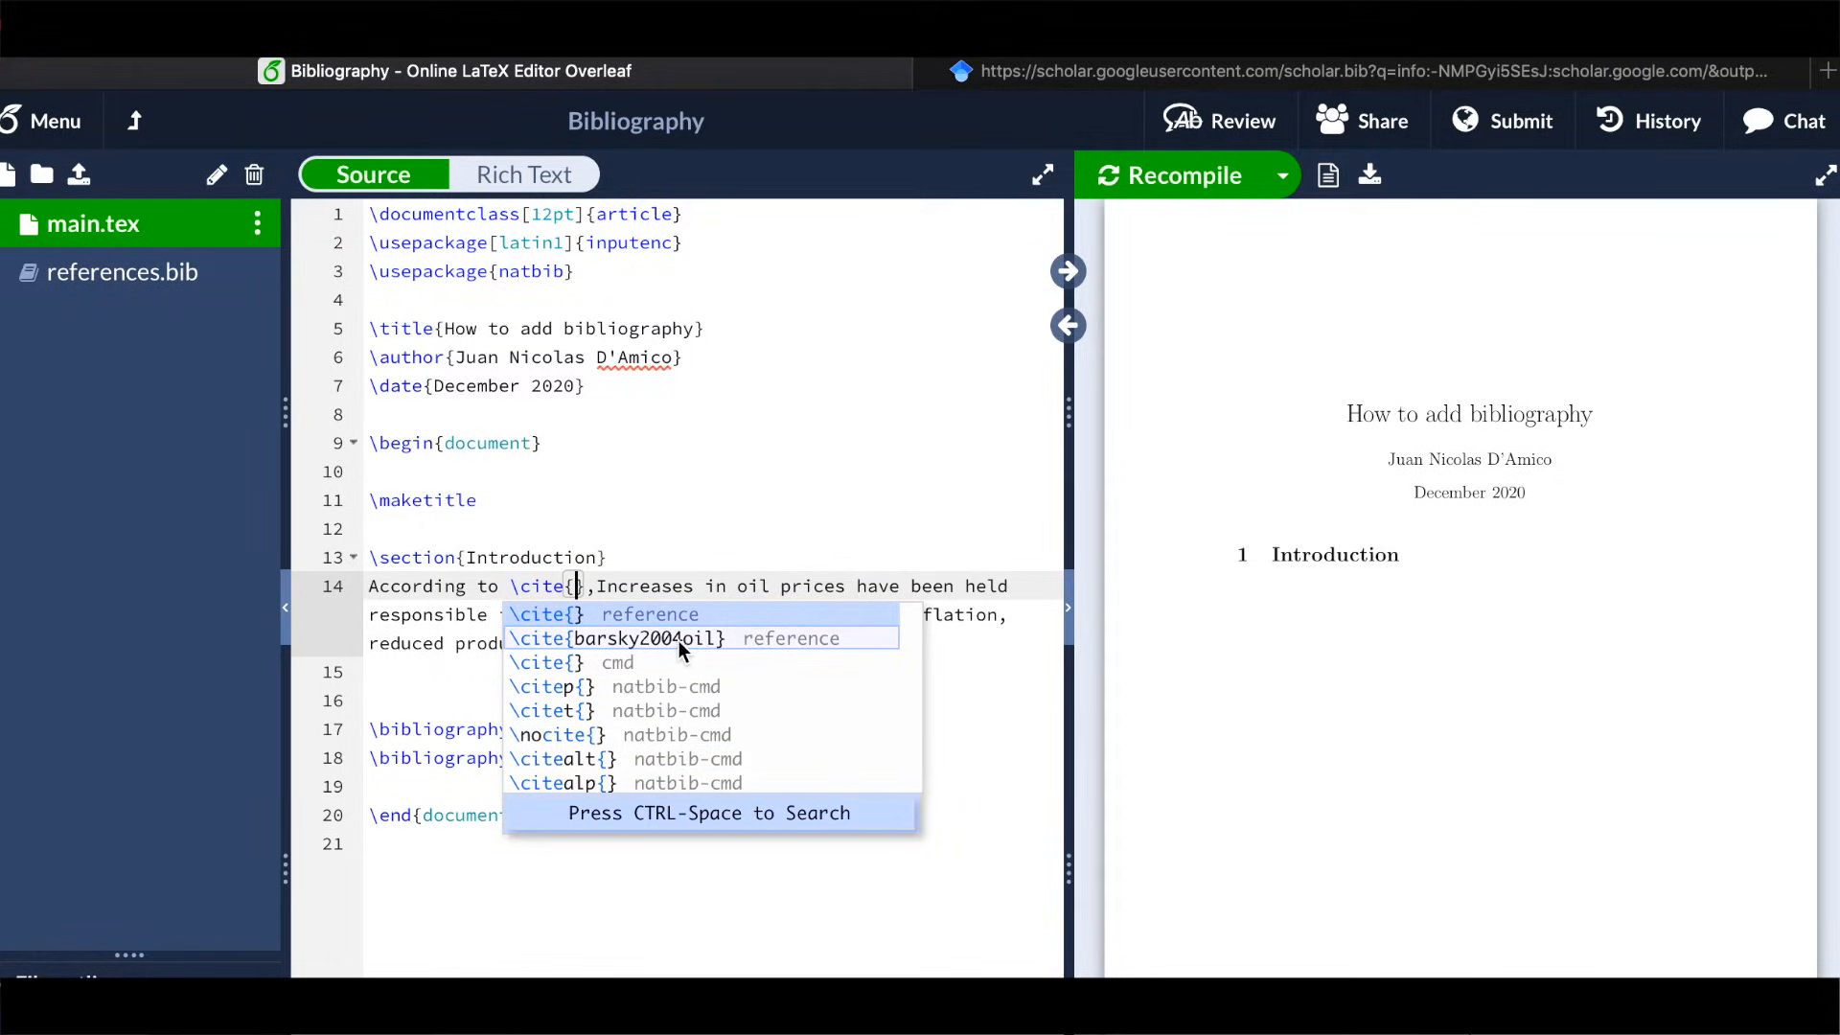
click(644, 639)
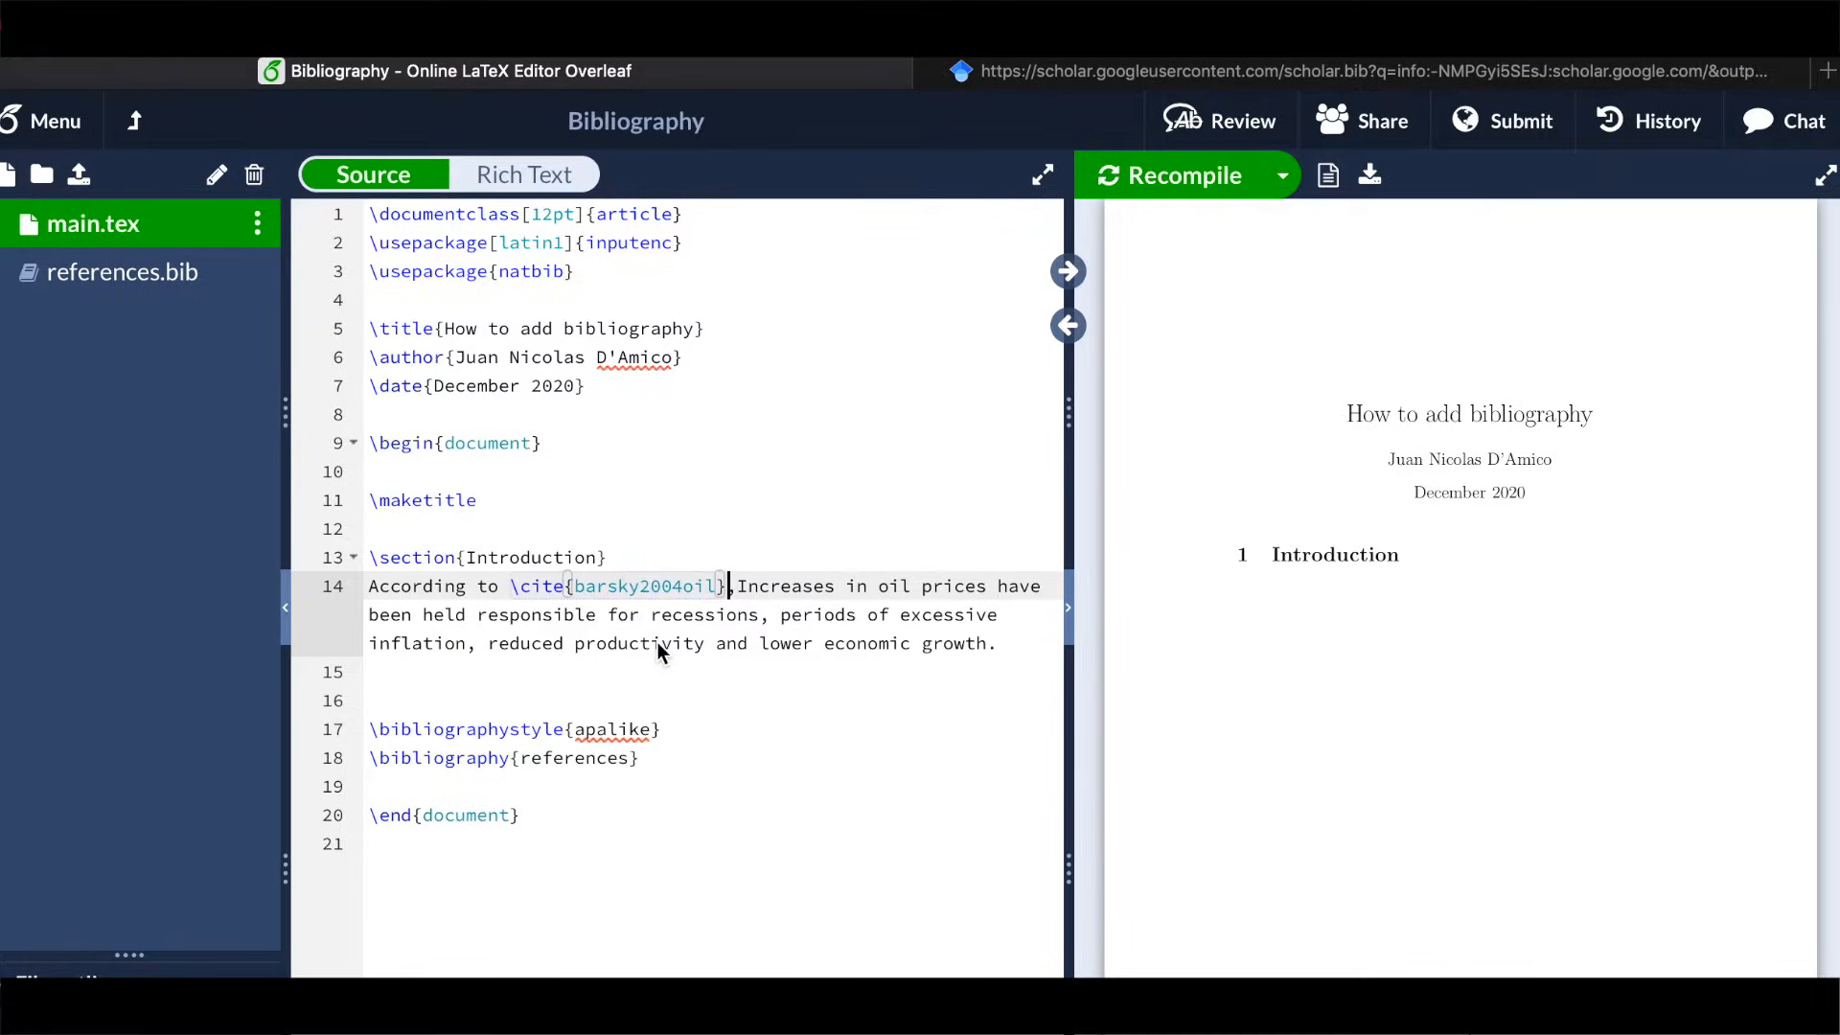
click(119, 272)
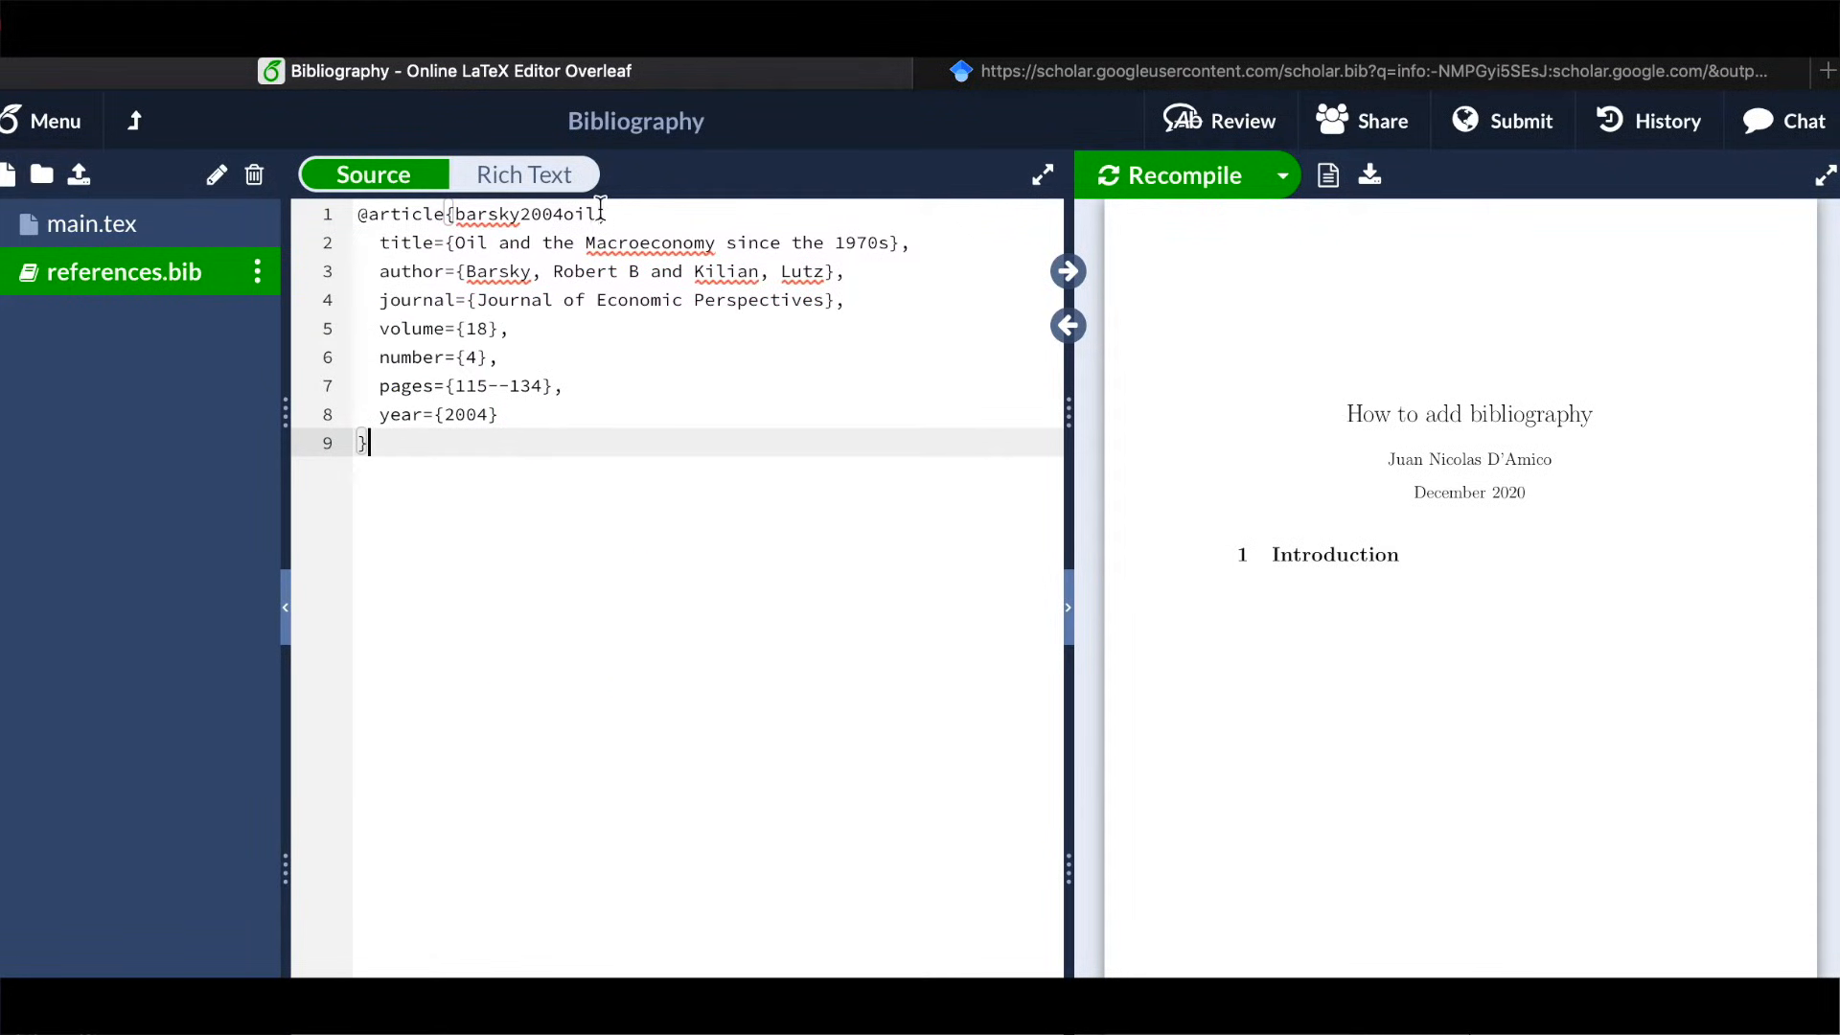
text(,)
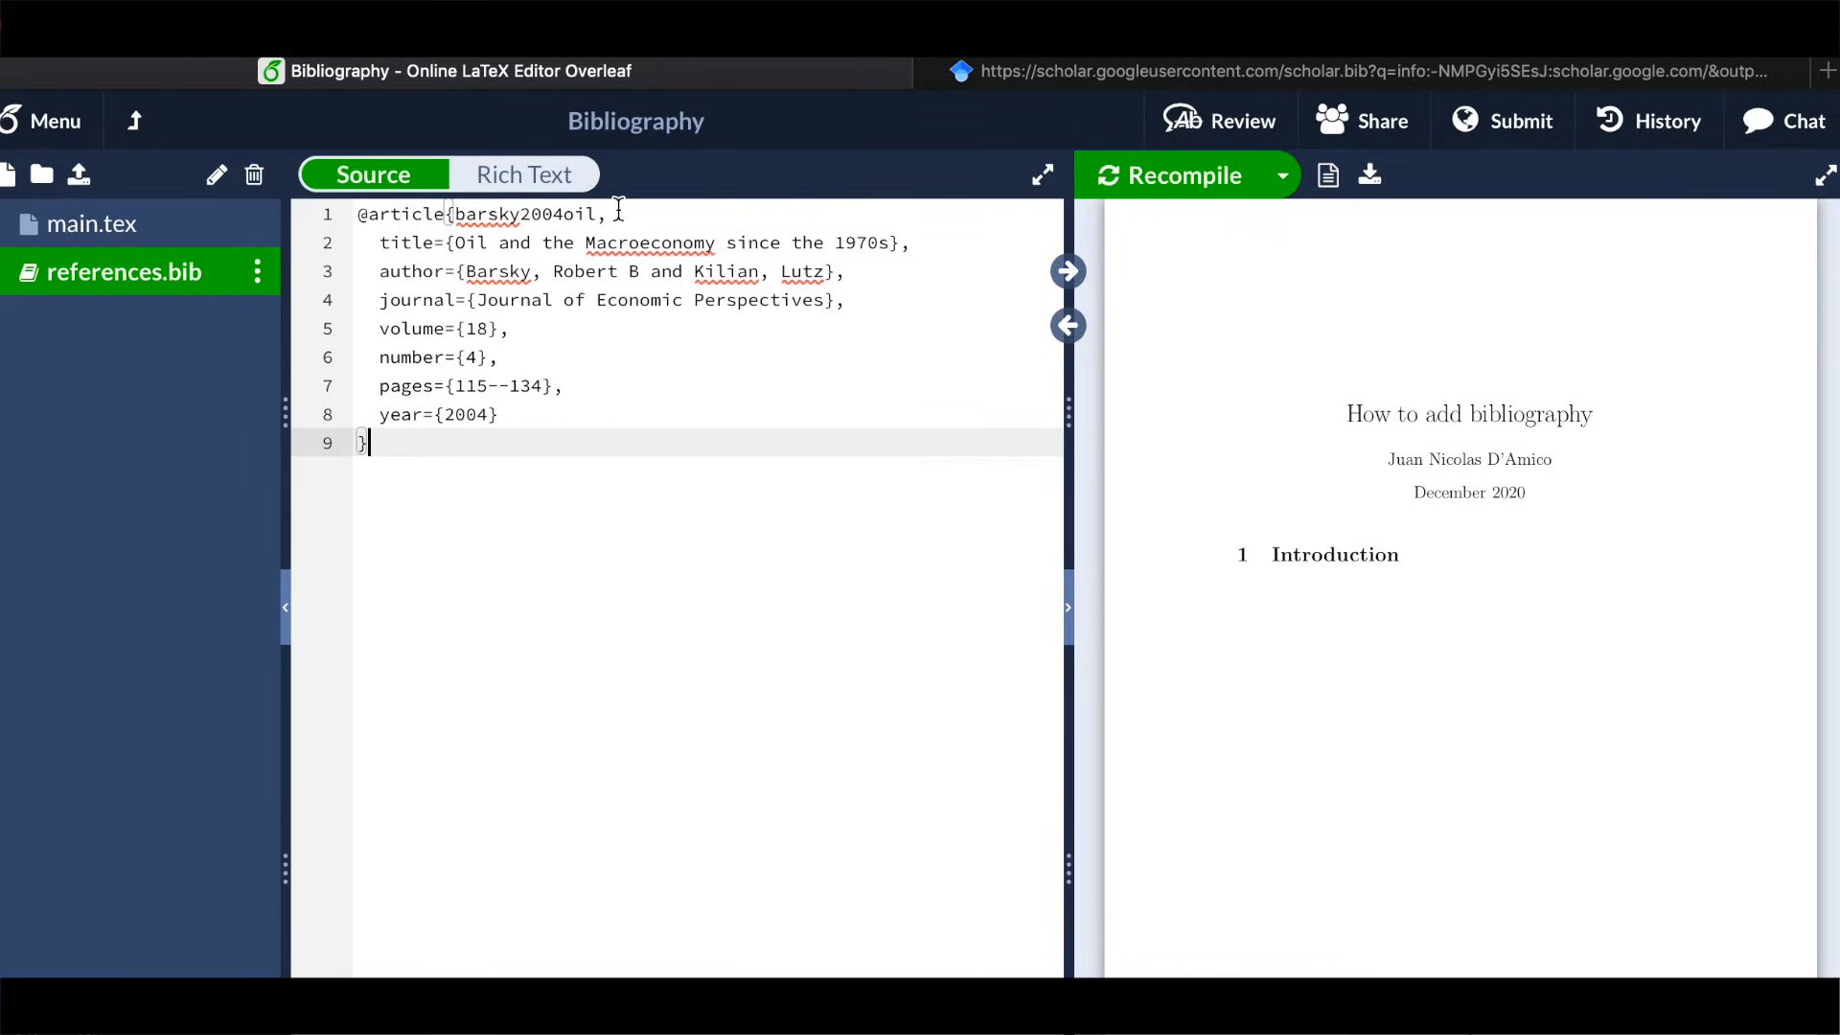
click(92, 222)
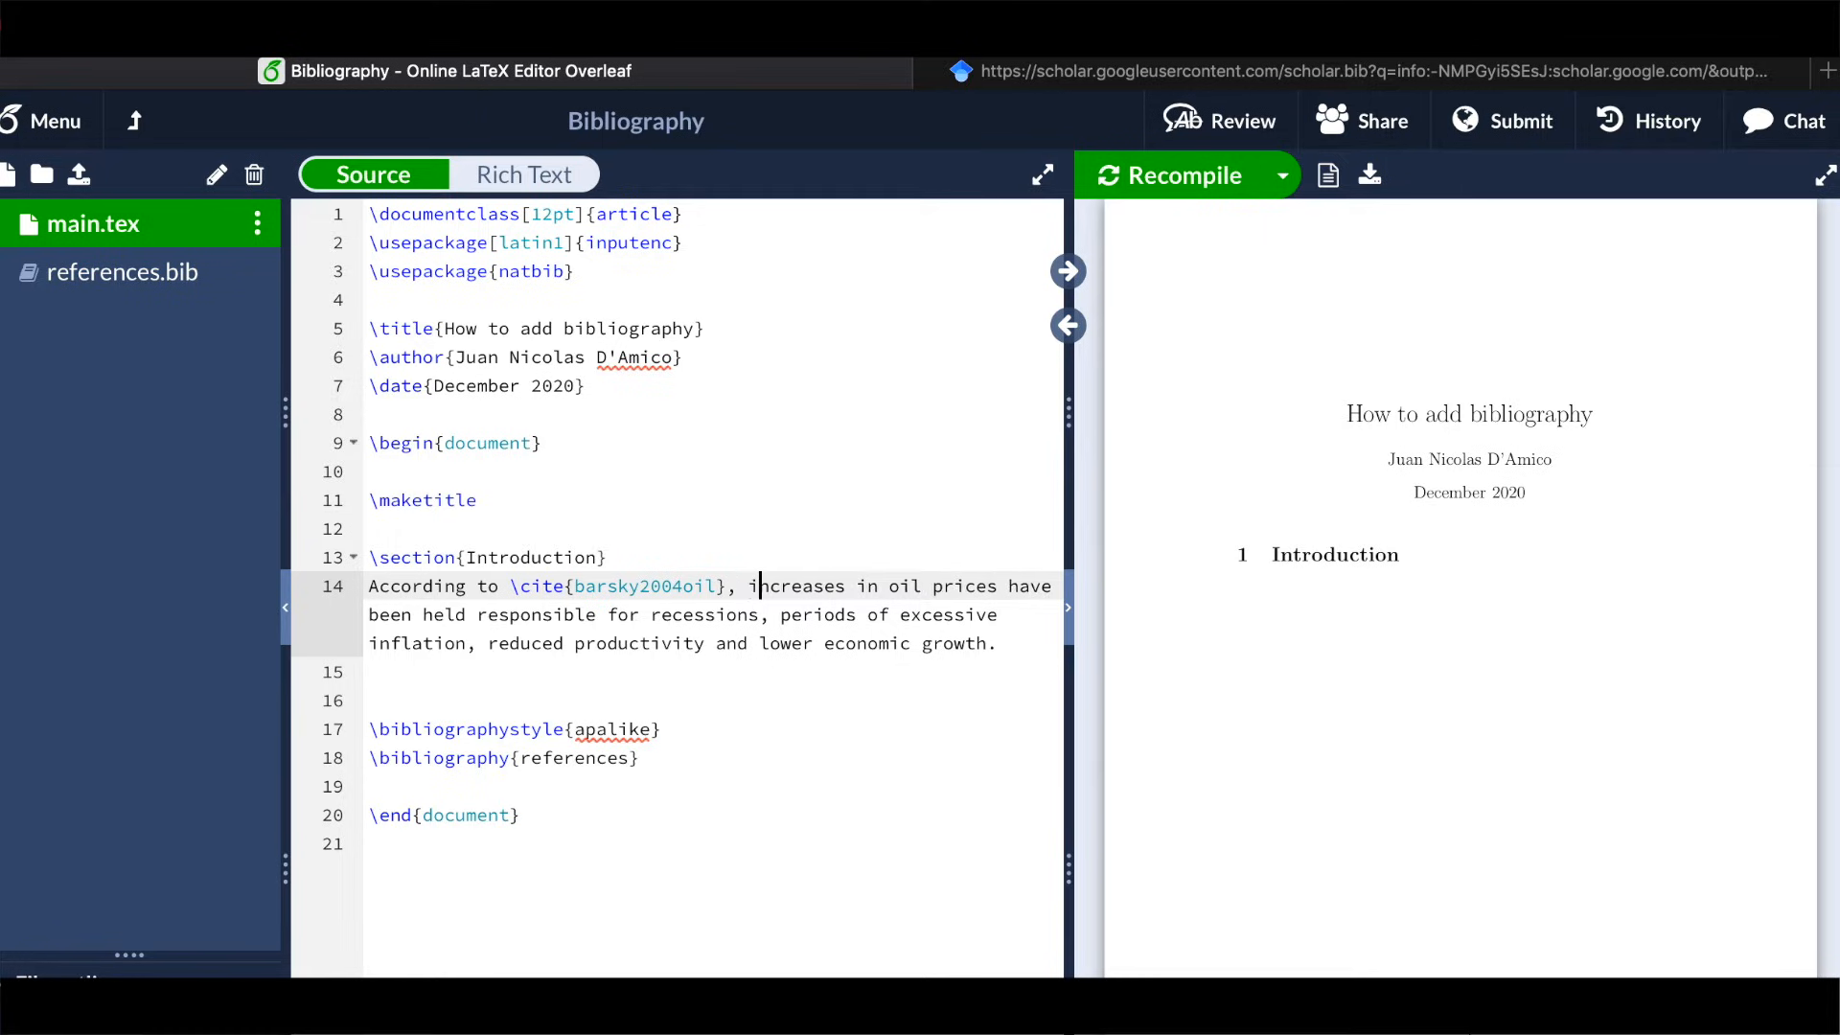
Recompile so the PDF shows Barsky and Kilian (2004) and the References list
click(1182, 176)
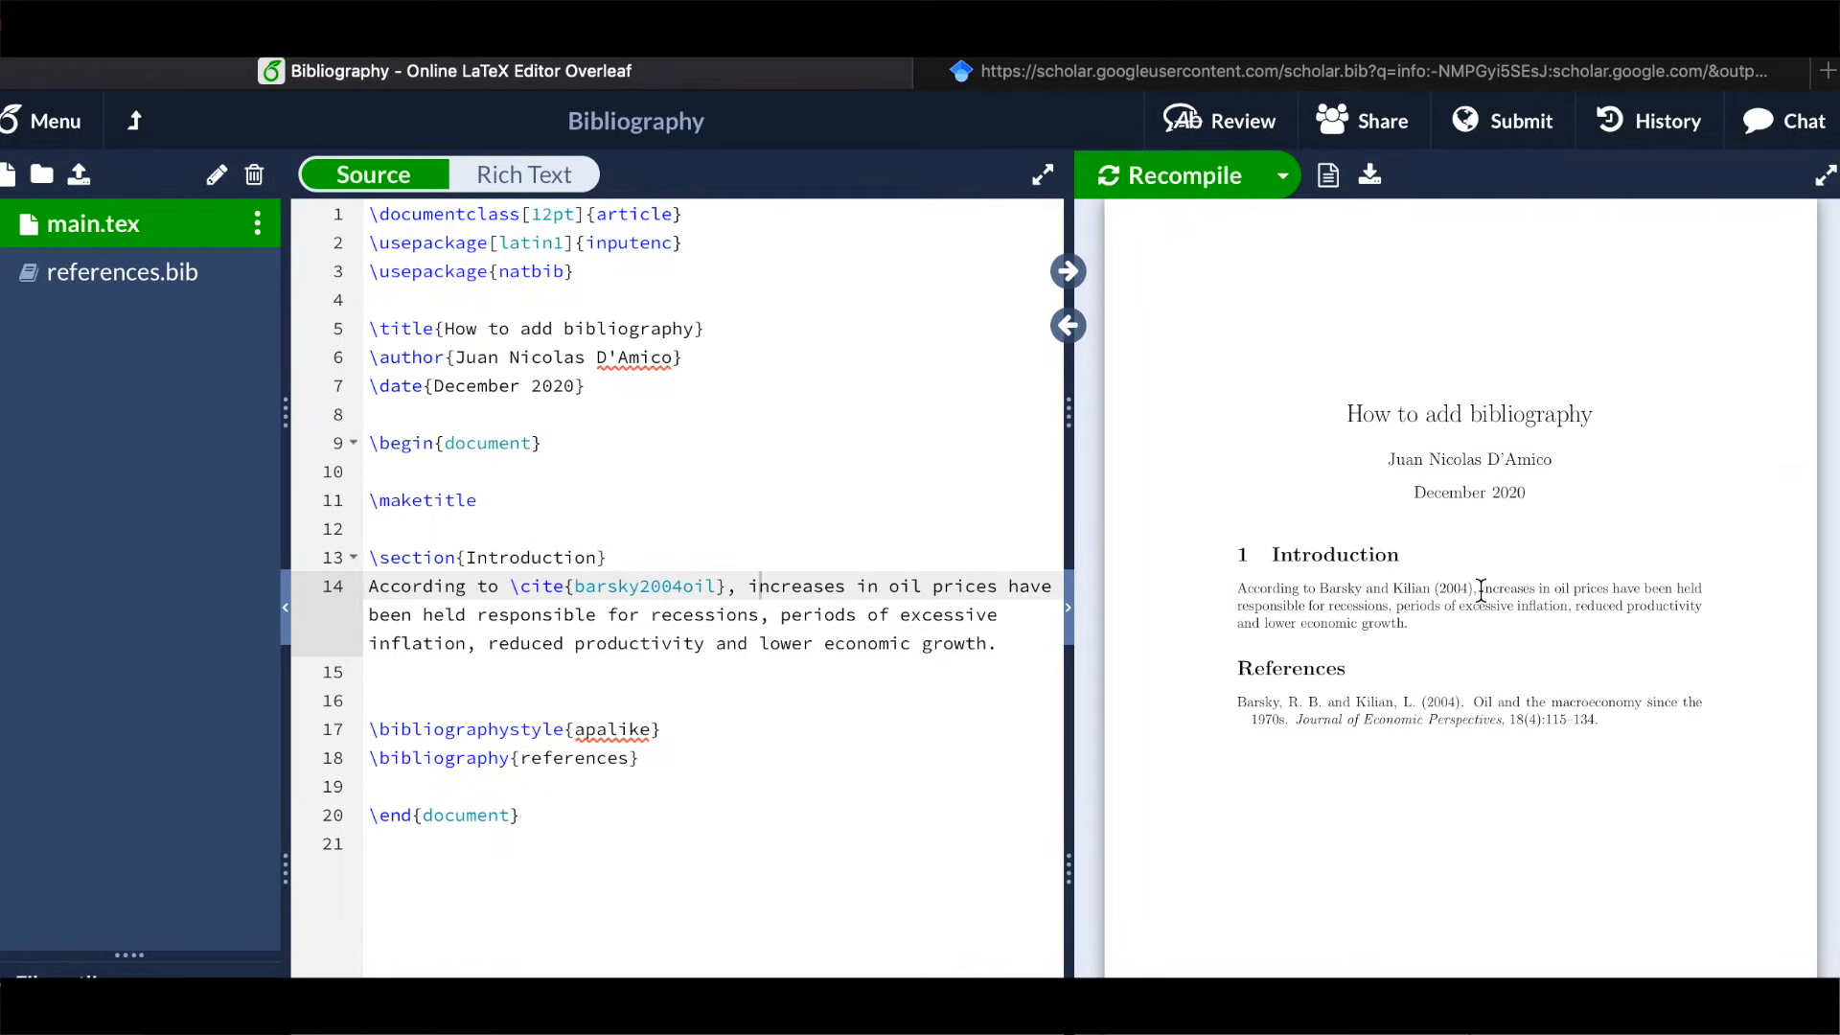
mouse_move(1721, 628)
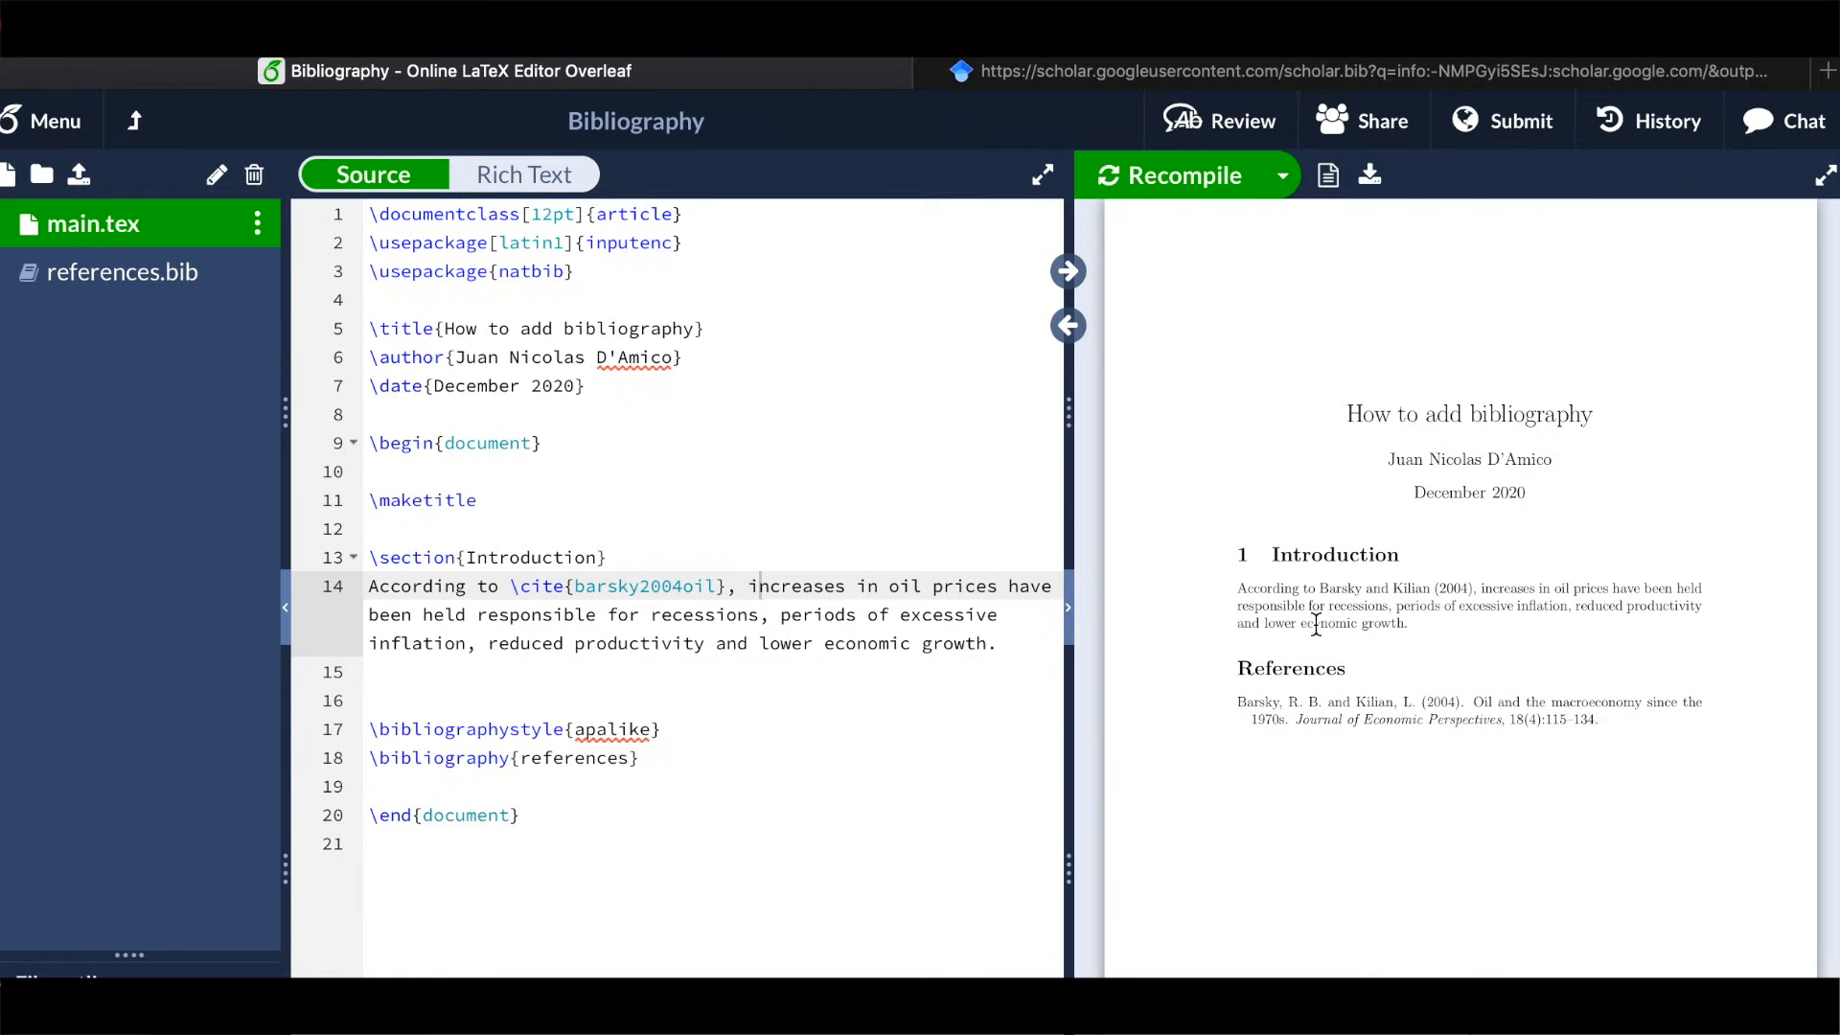
mouse_move(1602, 701)
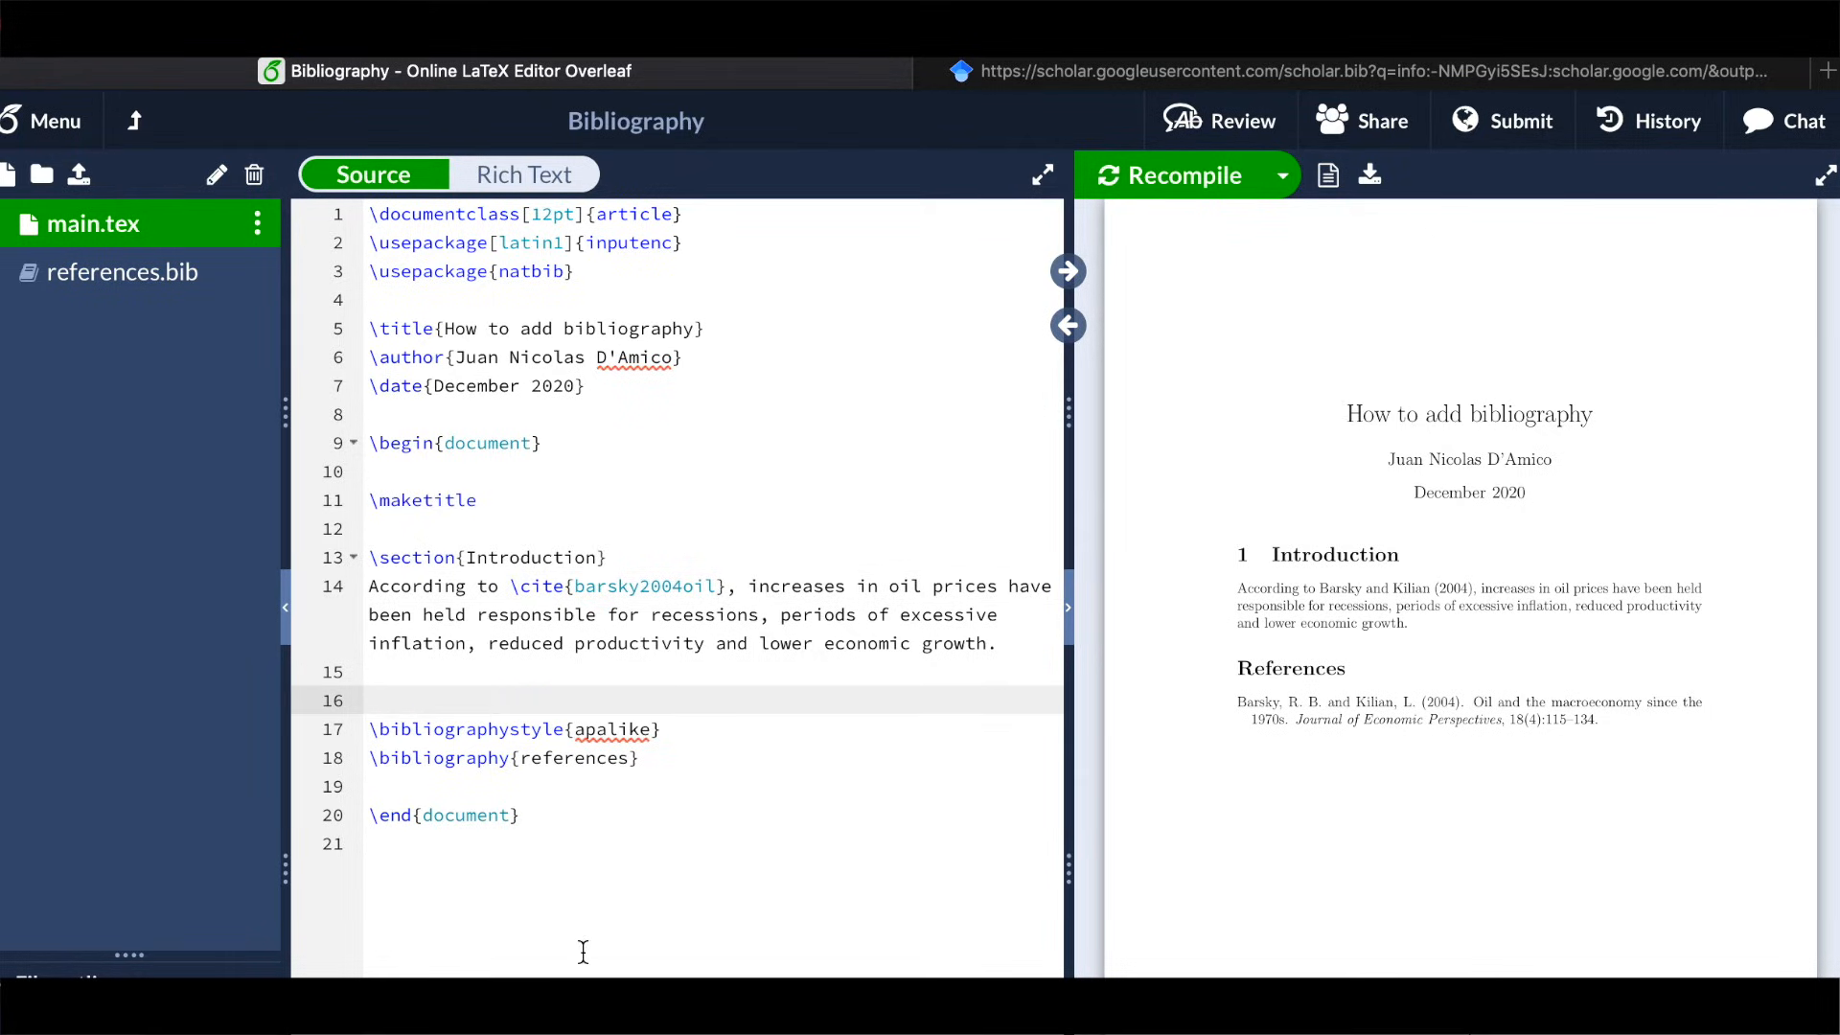
Insert \newpage above the bibliography commands and recompile the PDF
text(\newpage)
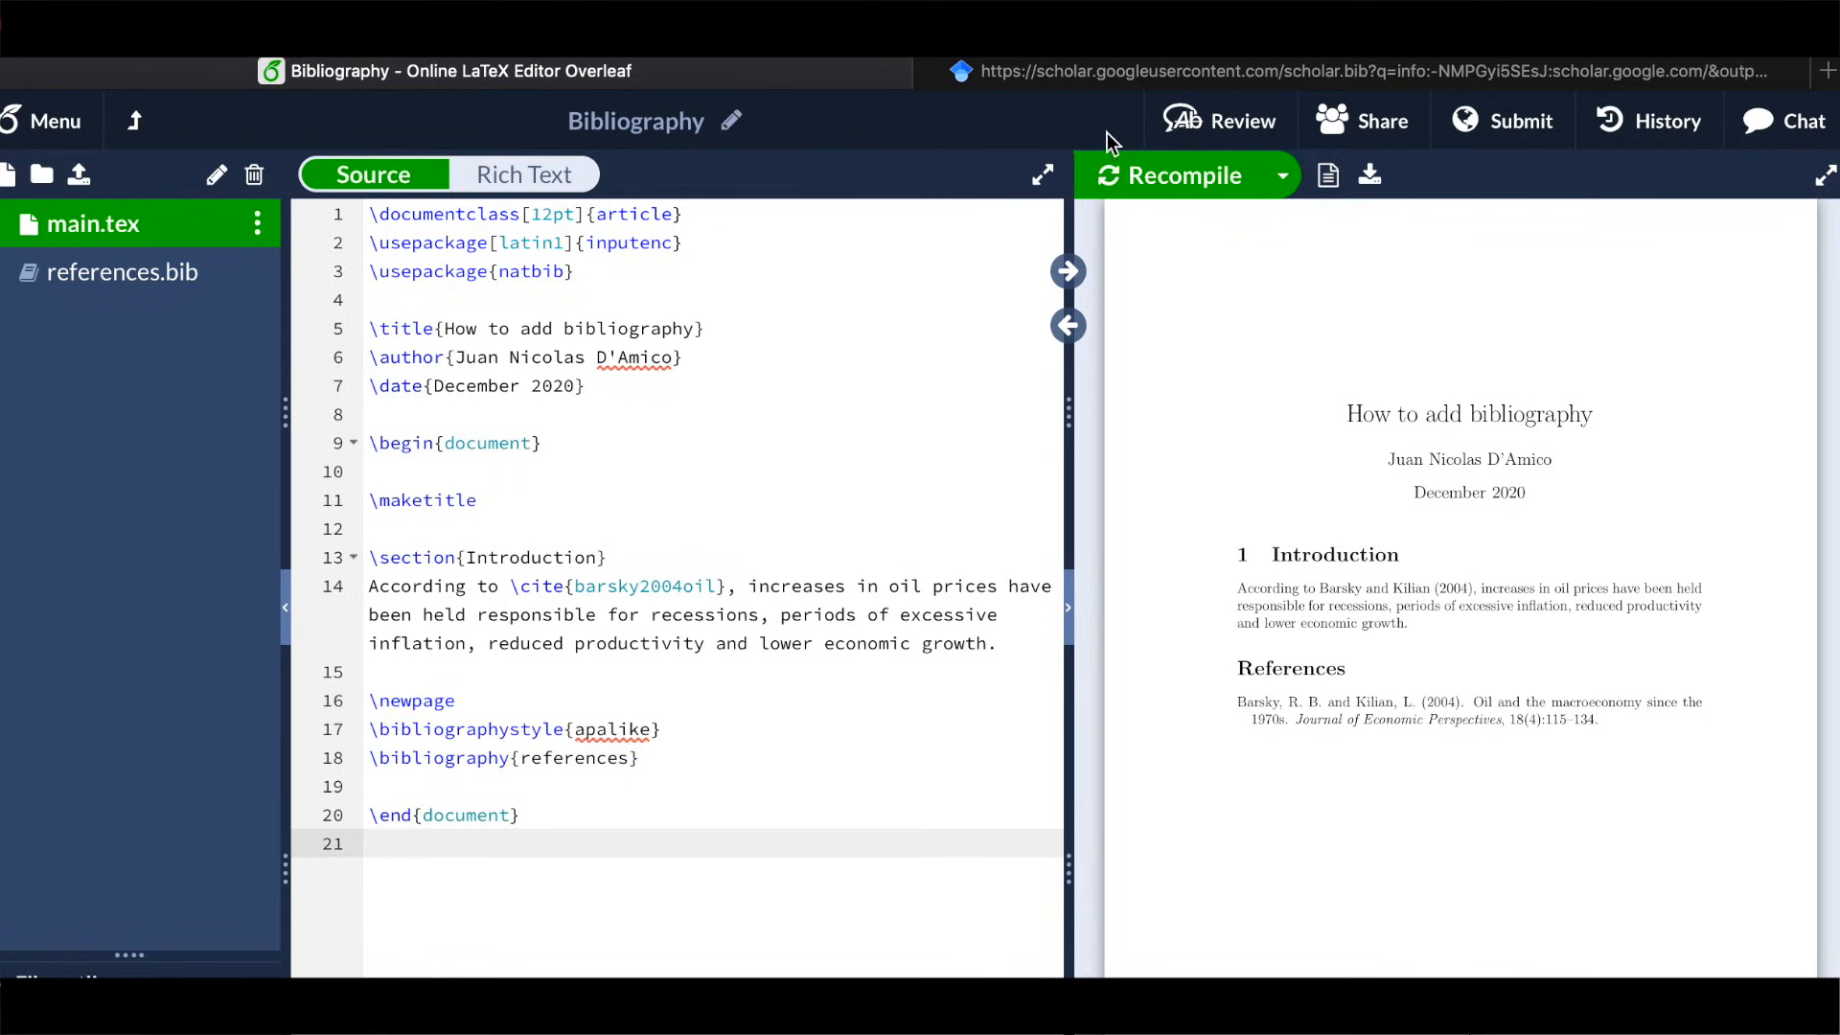
click(1173, 175)
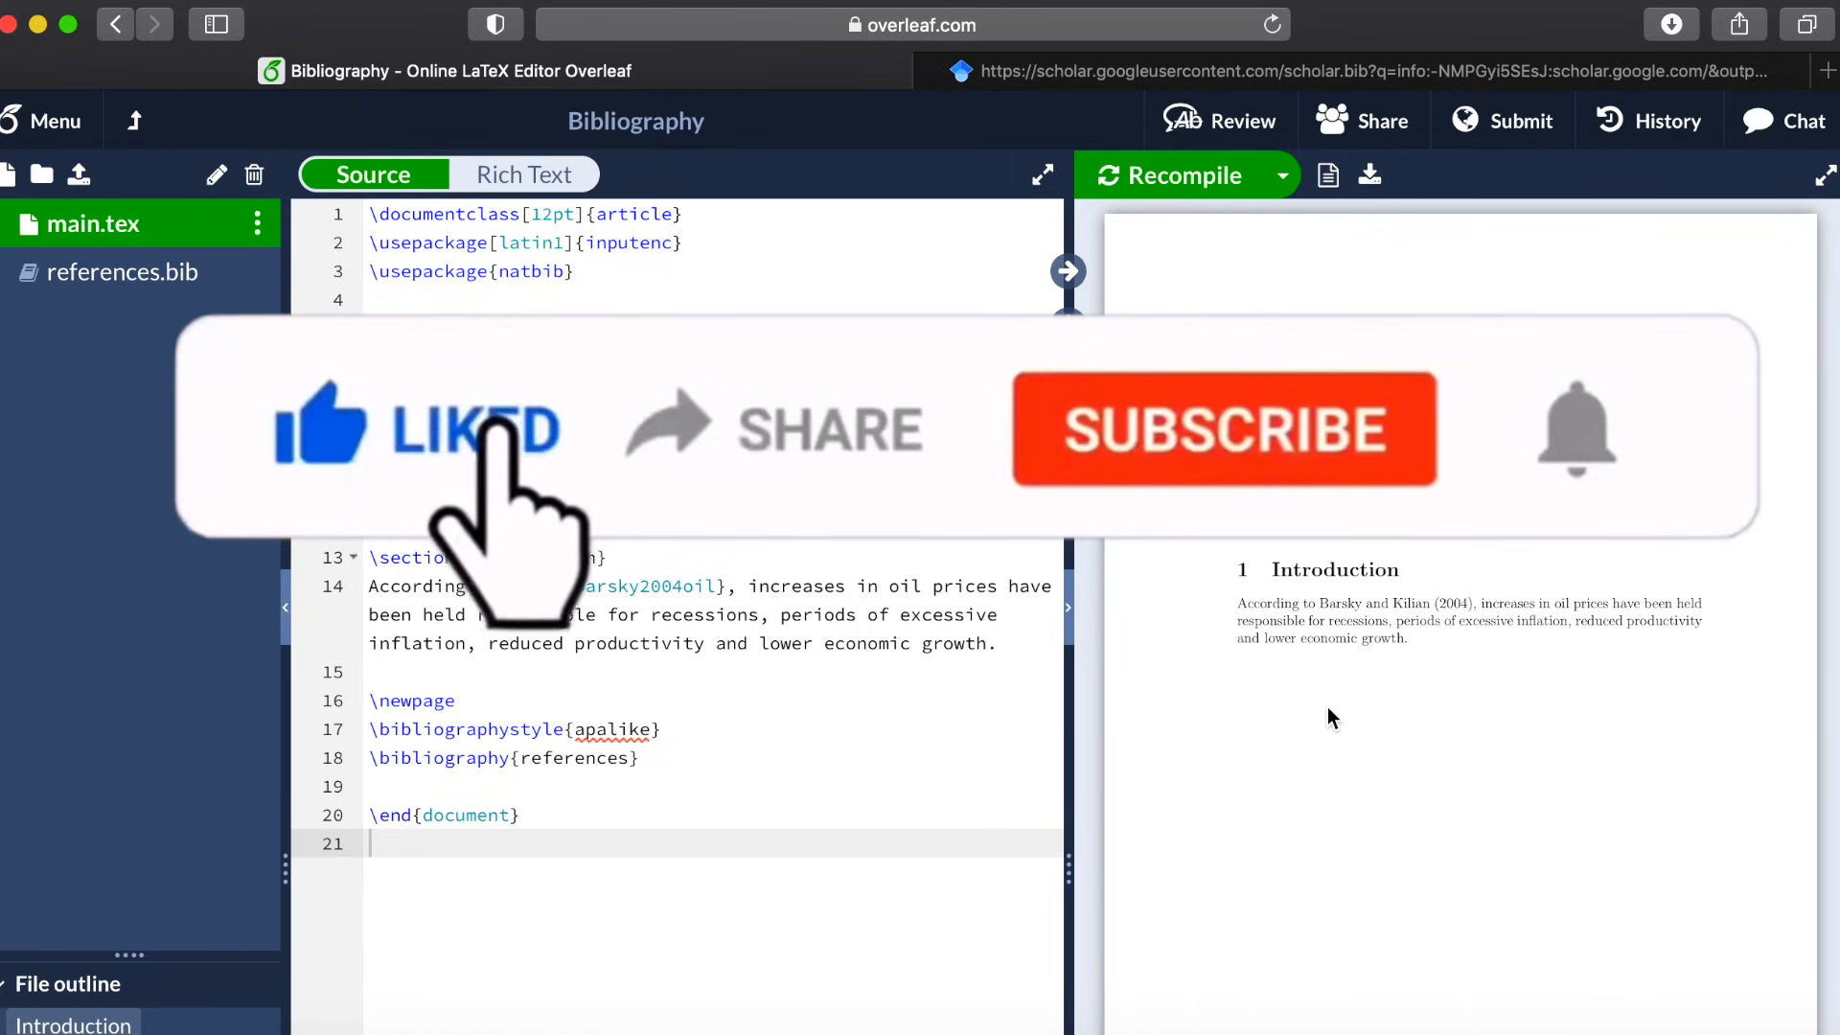
mouse_move(778, 471)
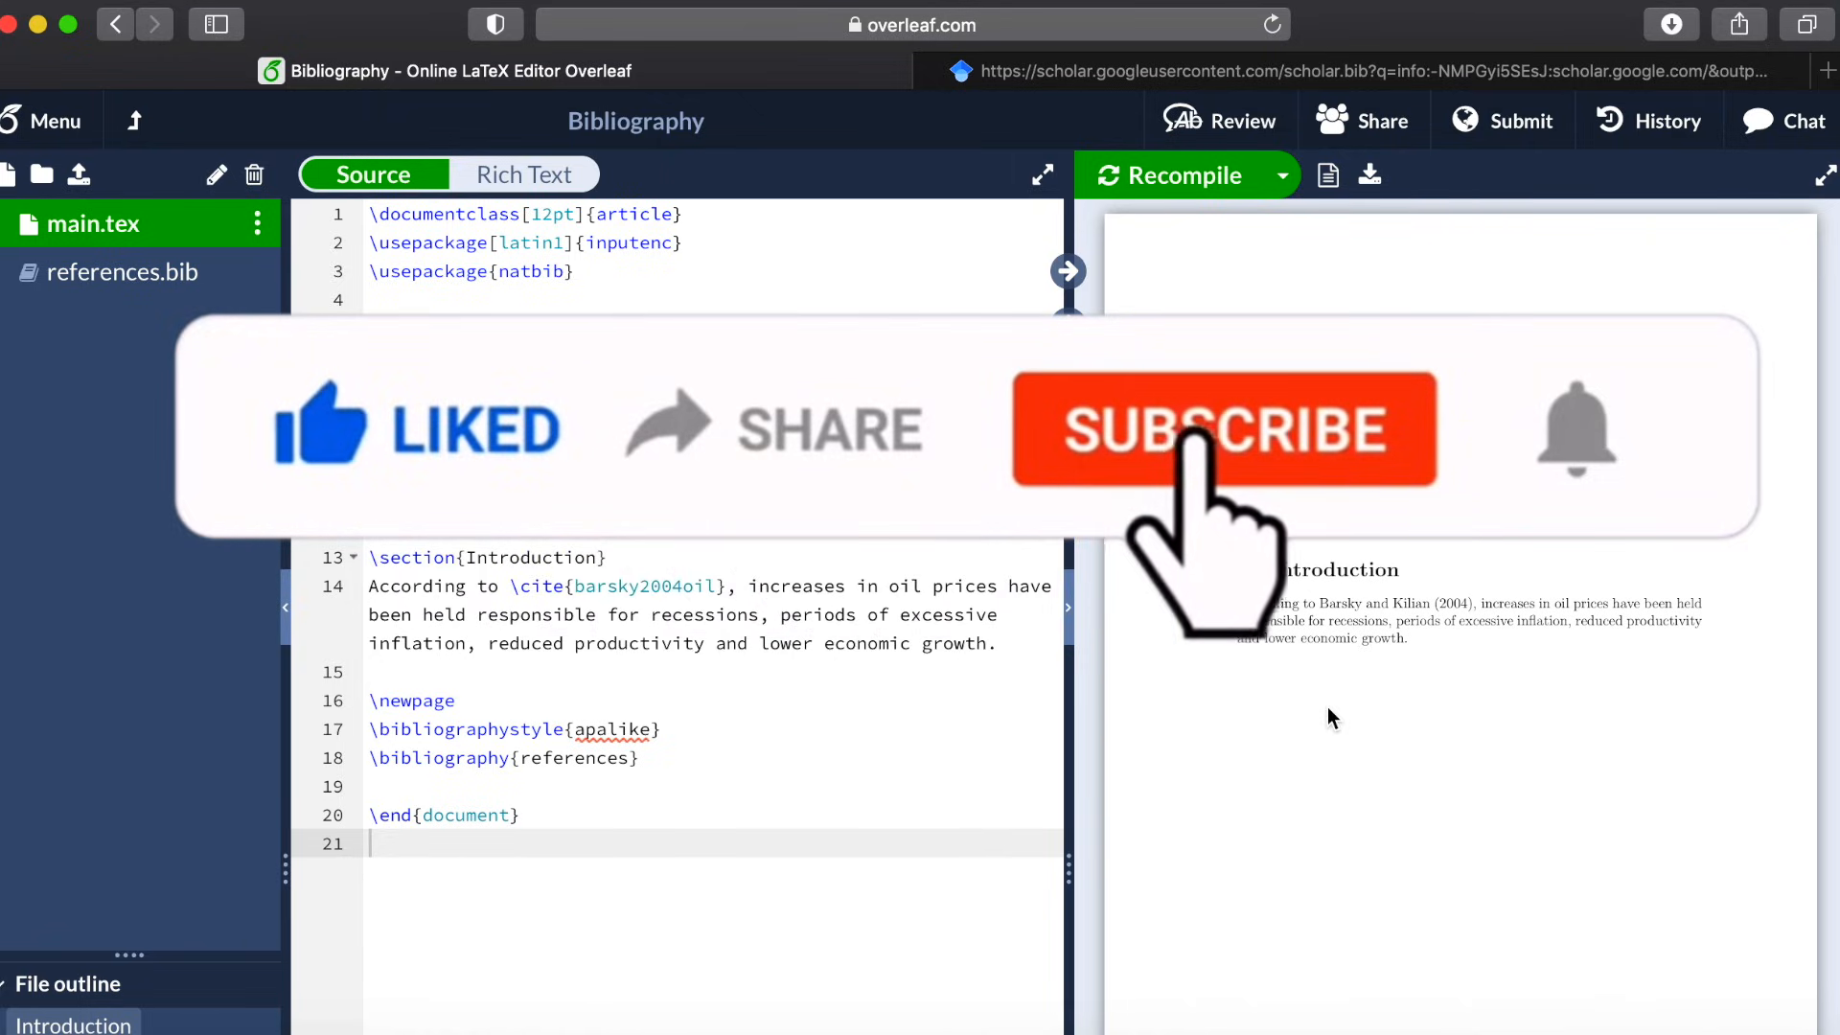
click(1224, 429)
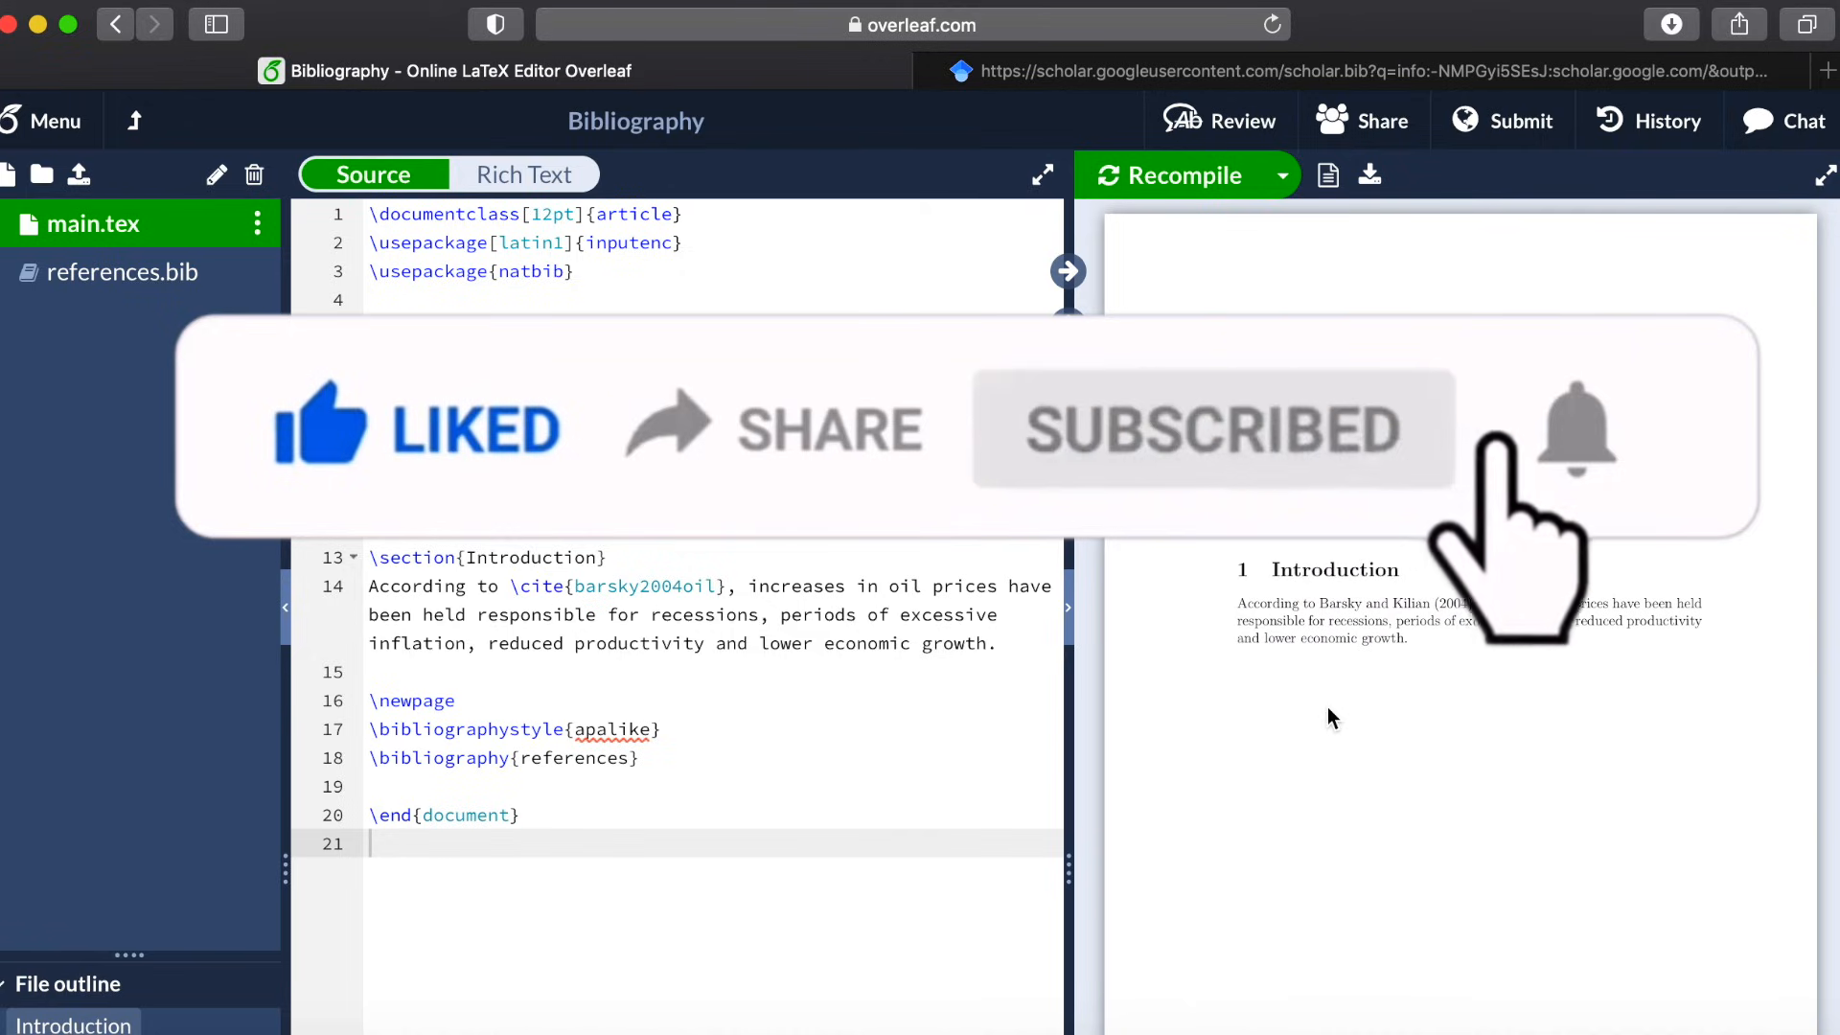